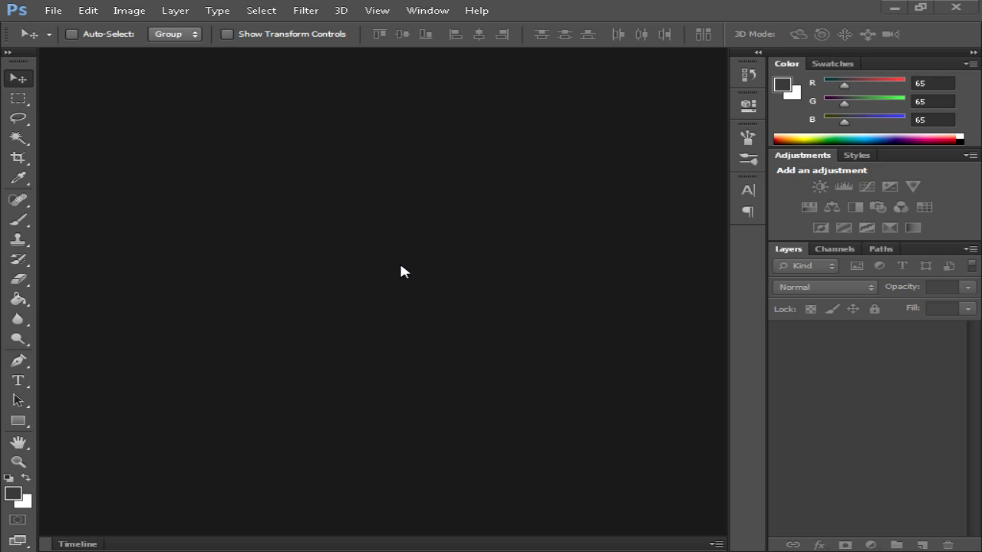
mouse_move(40, 15)
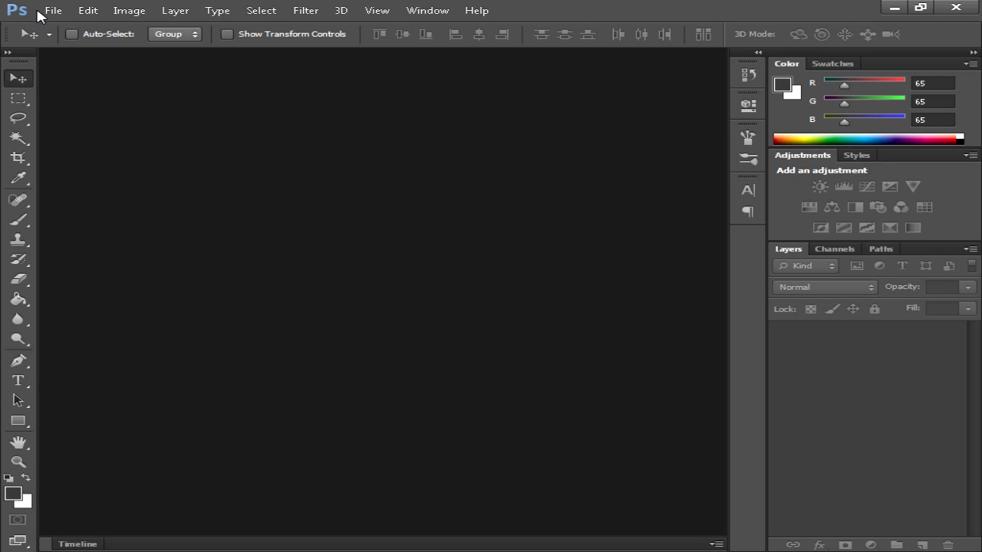
Step: Open the recently used BannerTemplate.psd from the File menu
left_click(52, 9)
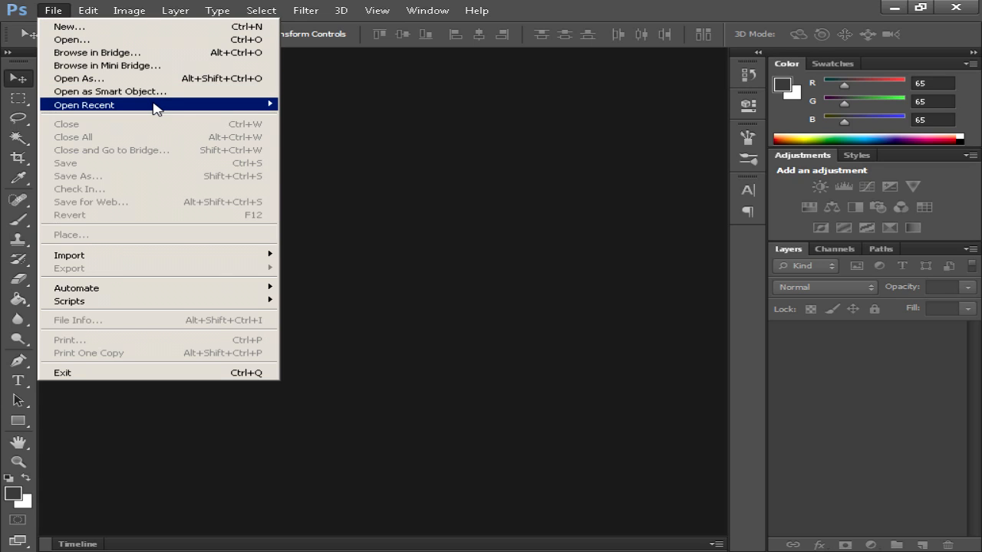
left_click(84, 104)
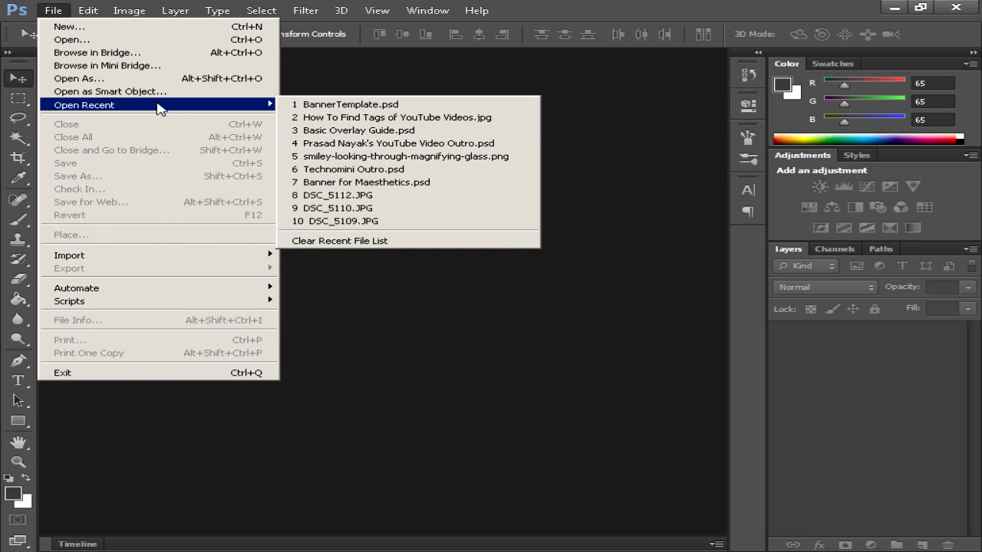
left_click(350, 104)
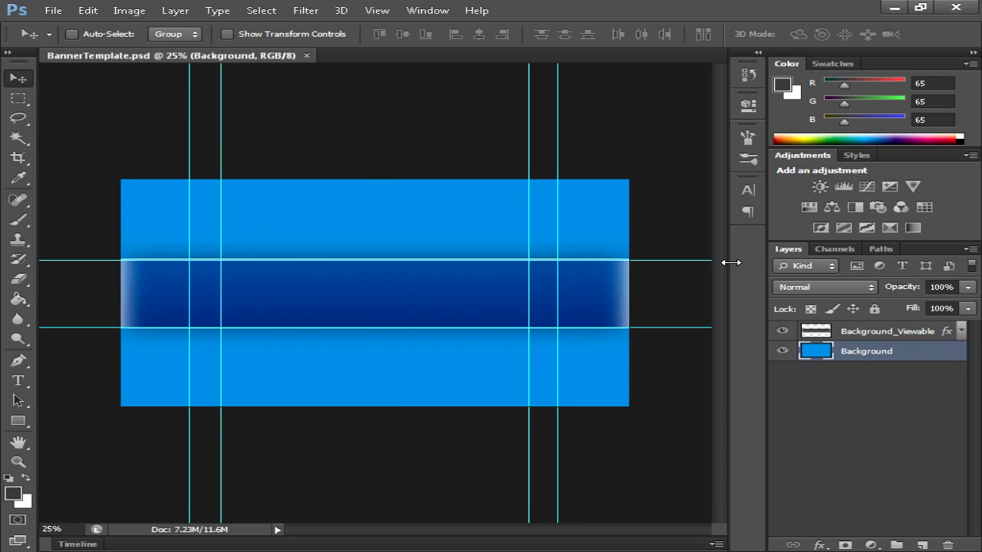
Step: Target the Background layer and browse the Image menu adjustments
left_click(887, 331)
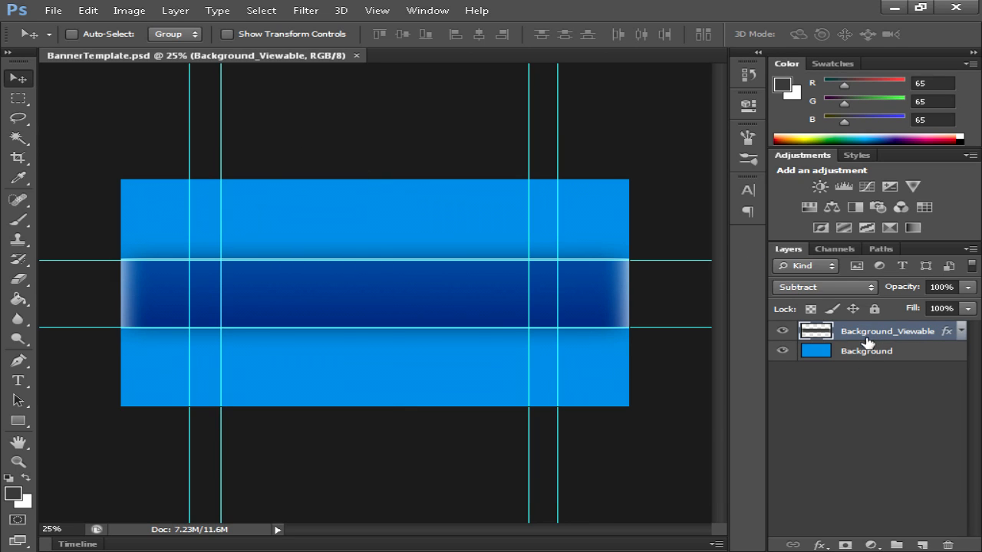
left_click(865, 350)
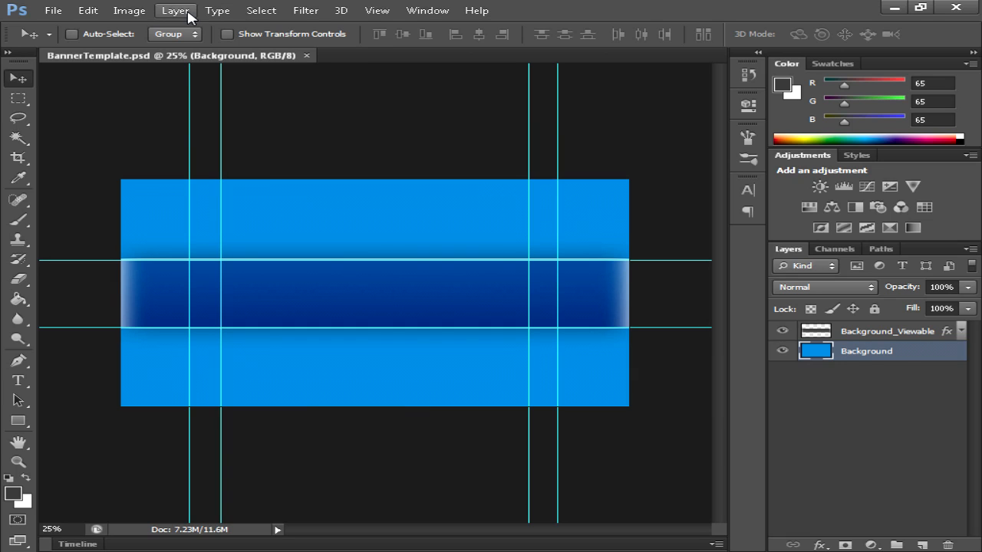
left_click(128, 9)
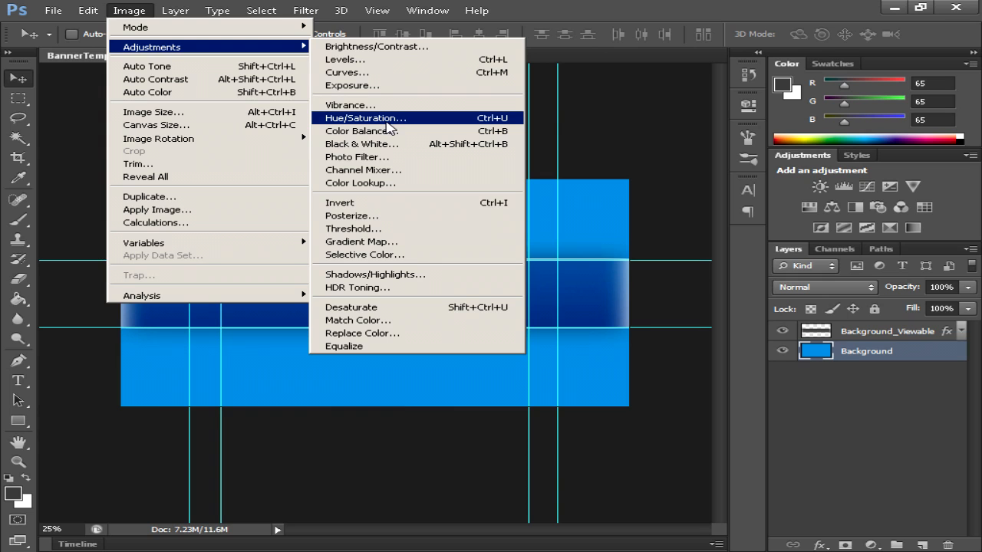
Step: Colorize the background with Hue 0, Saturation 80, Lightness +10 via Hue/Saturation
left_click(365, 117)
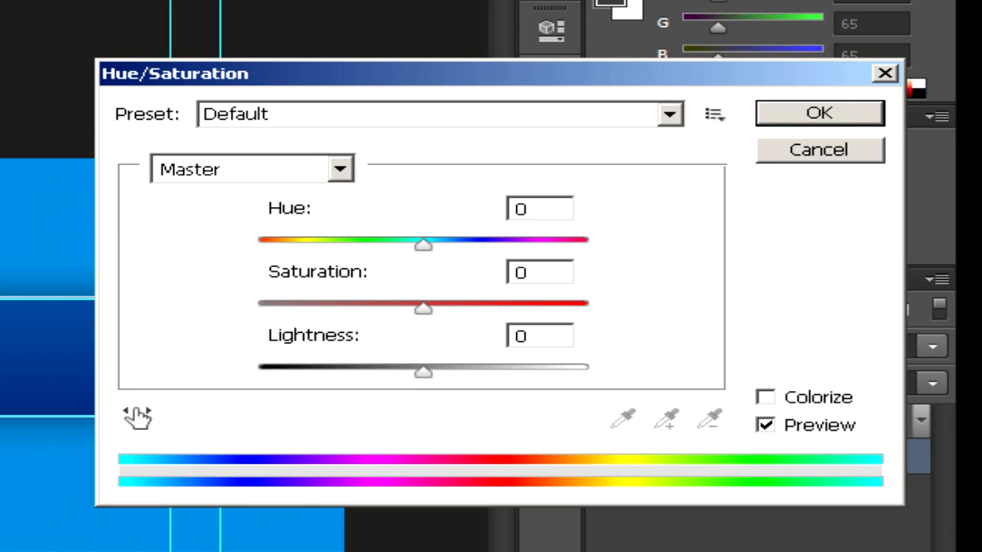
left_click(764, 396)
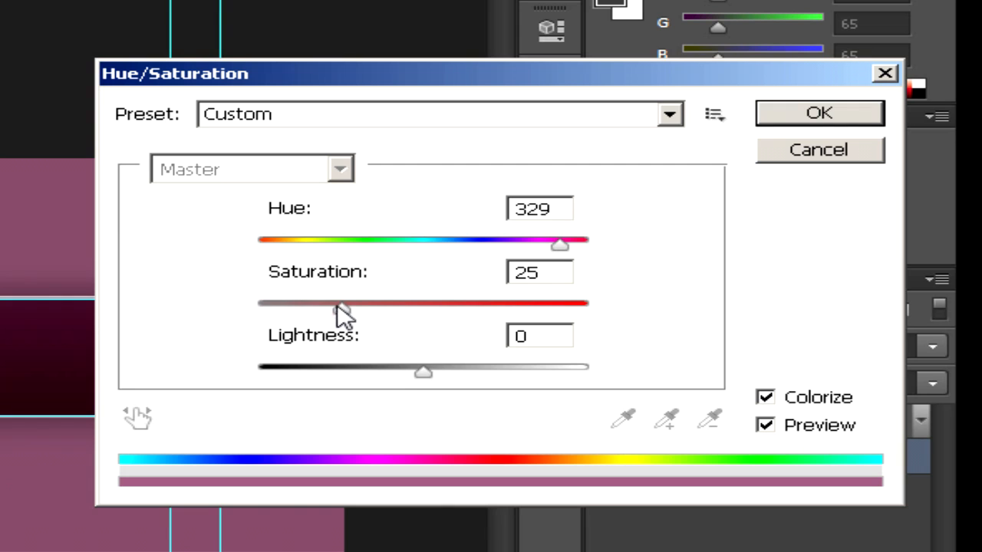
left_click_drag(560, 244, 381, 244)
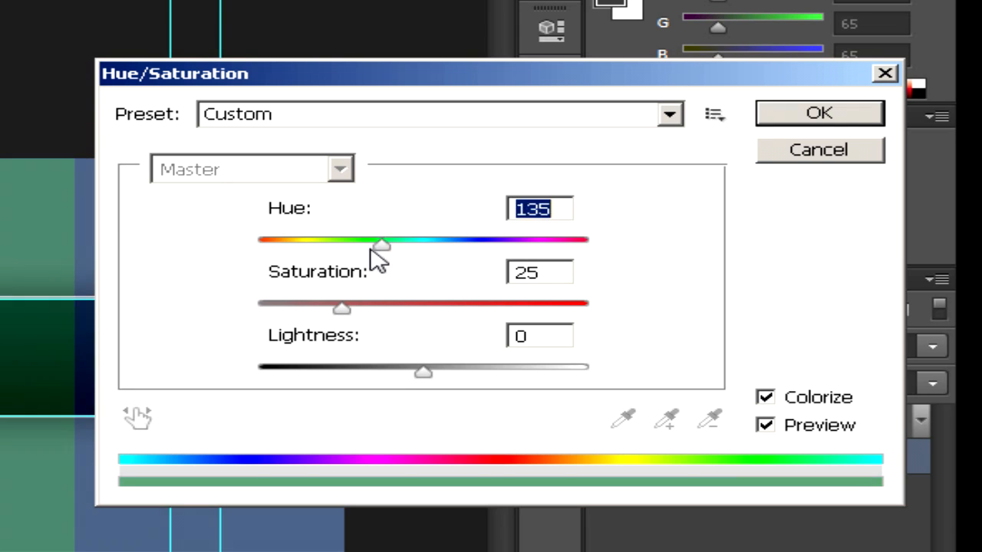
left_click_drag(380, 242, 258, 242)
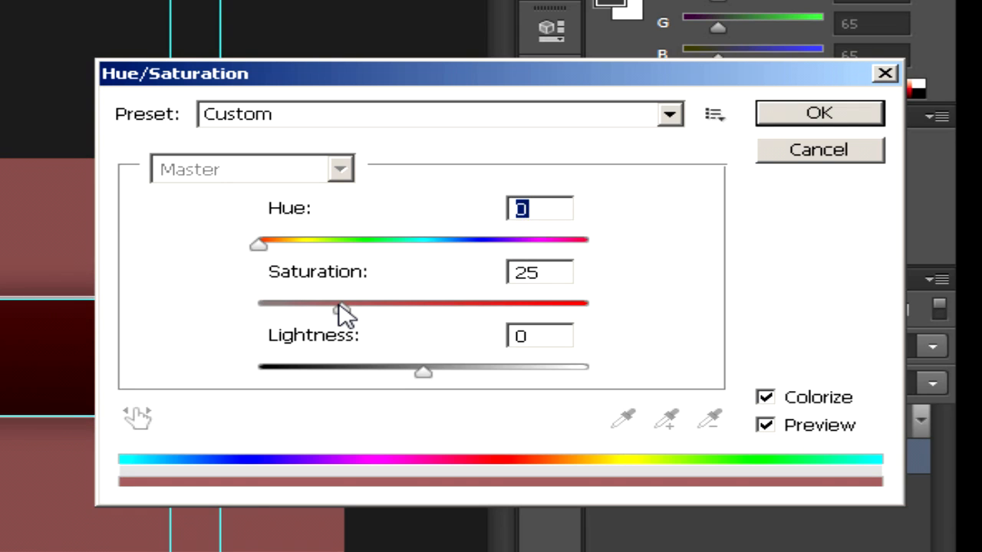
left_click_drag(345, 303, 460, 304)
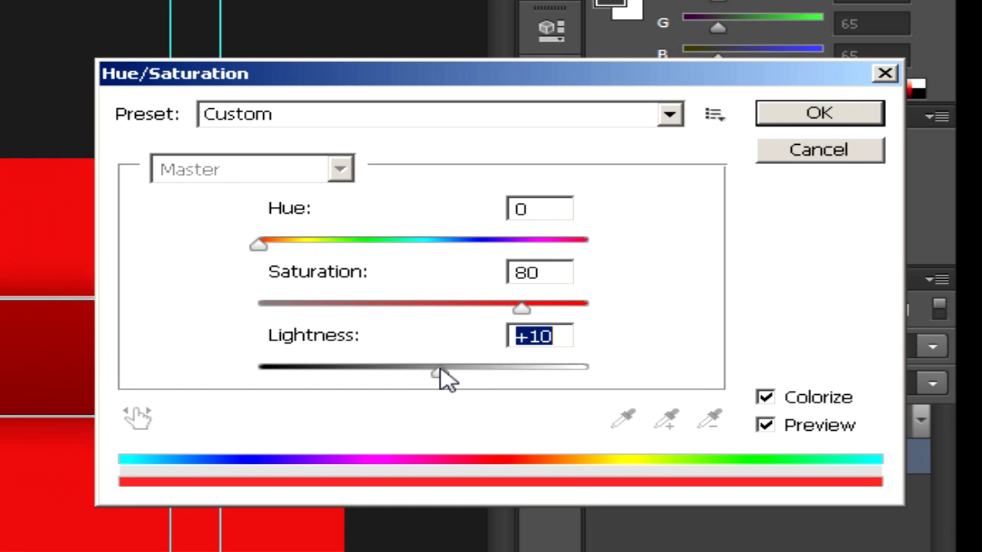
left_click(819, 114)
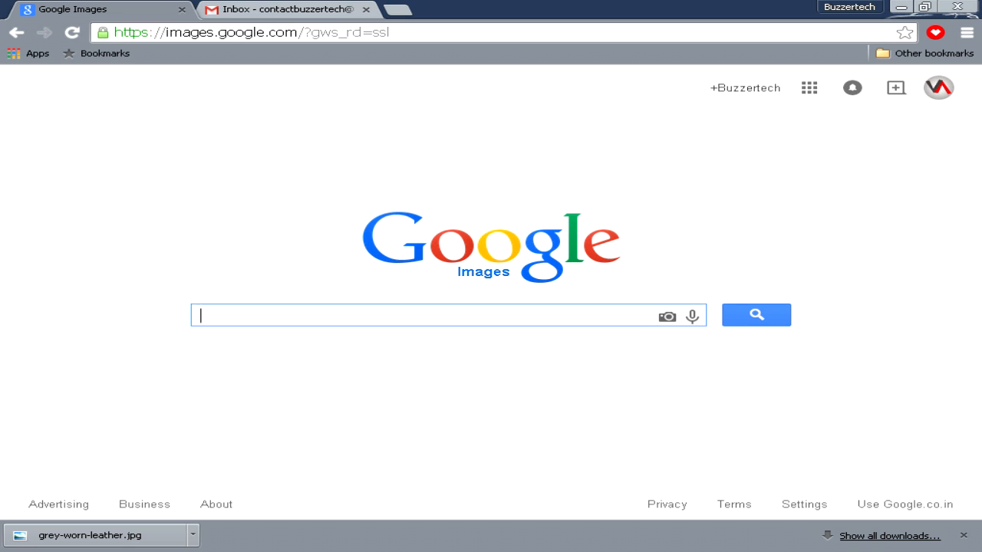
mouse_move(211, 227)
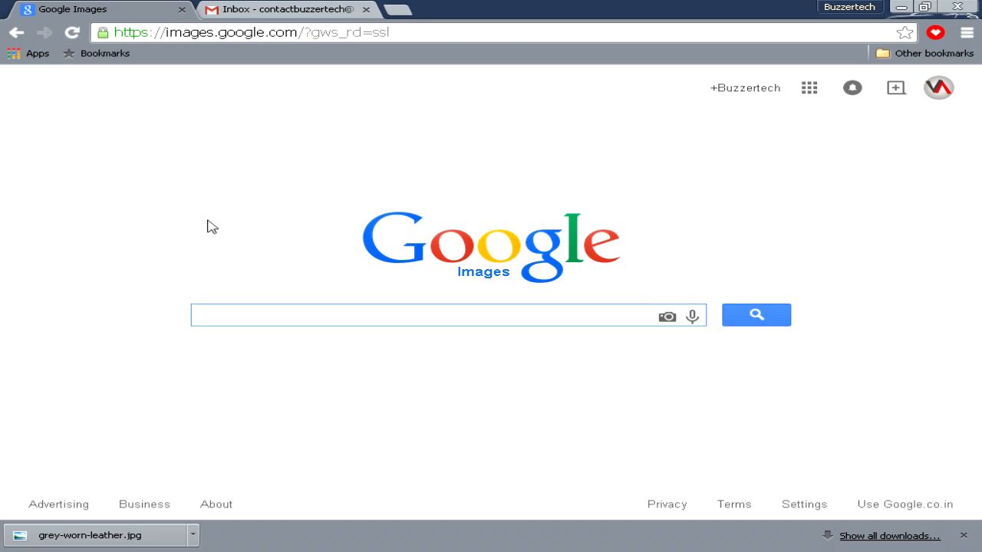
Step: Search Google Images for 'Grunge' textures and browse the results
left_click(444, 316)
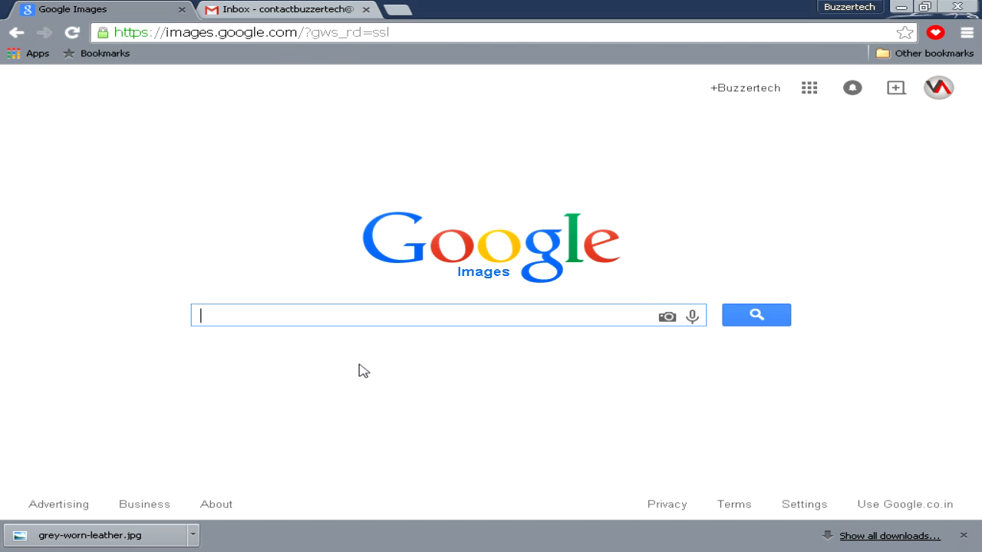
type("Grun")
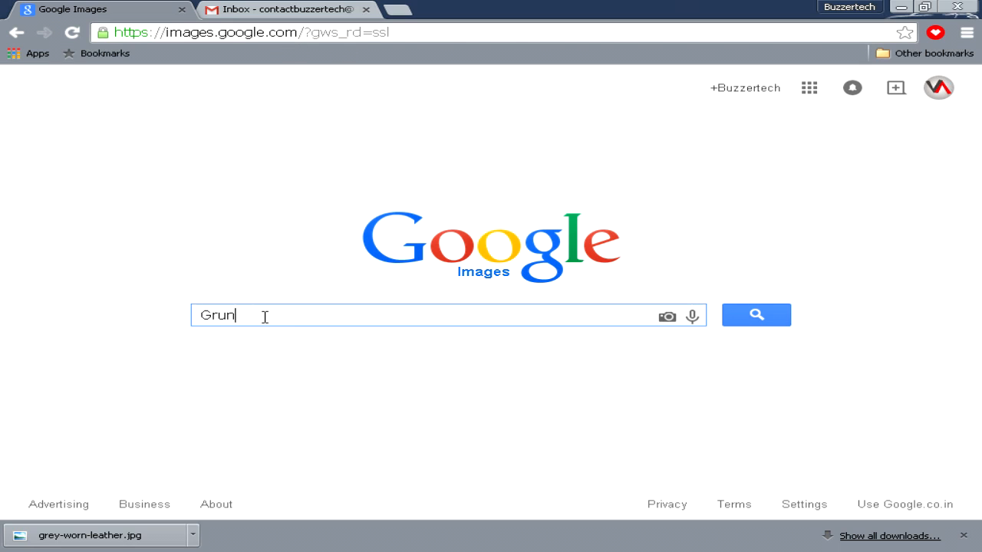
type("ge textue")
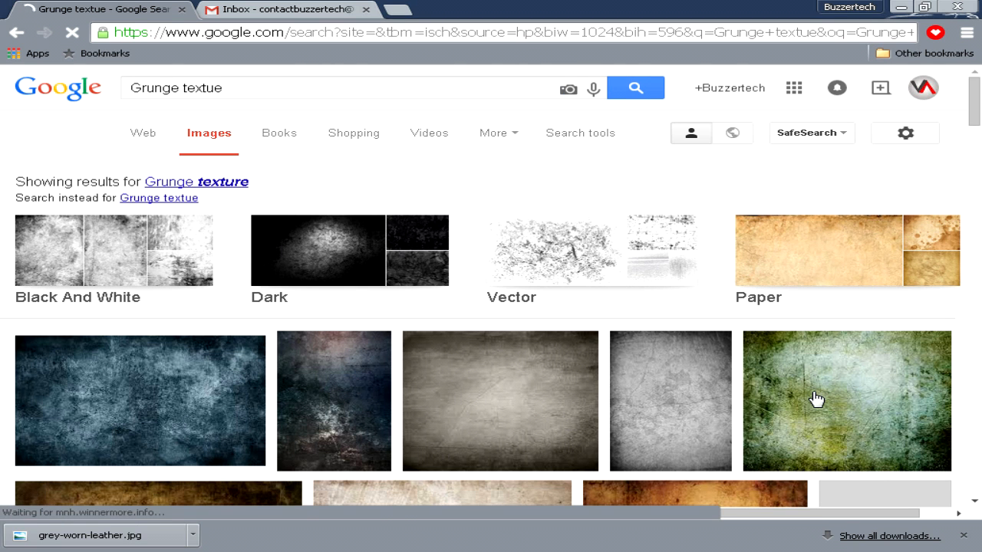
scroll("down", 3)
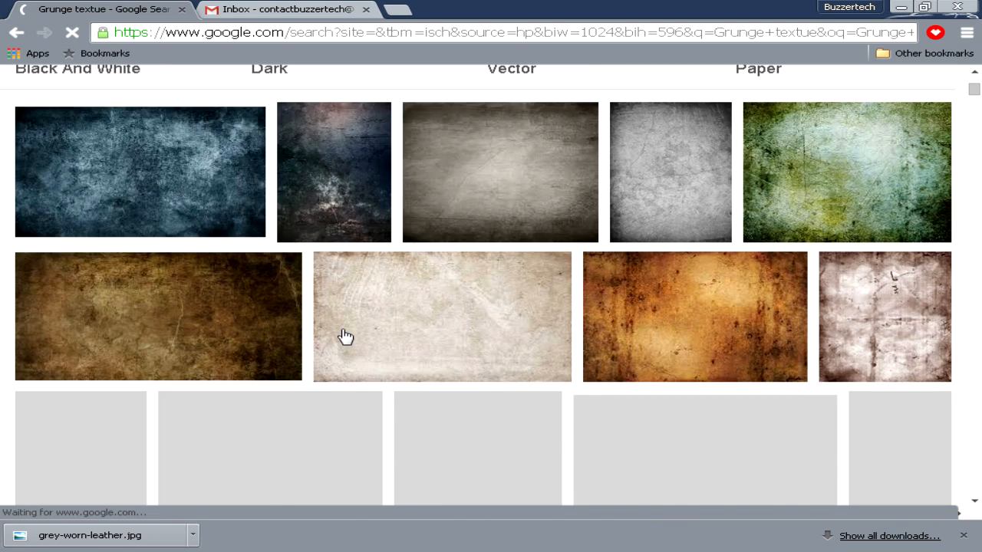
scroll("up", 3)
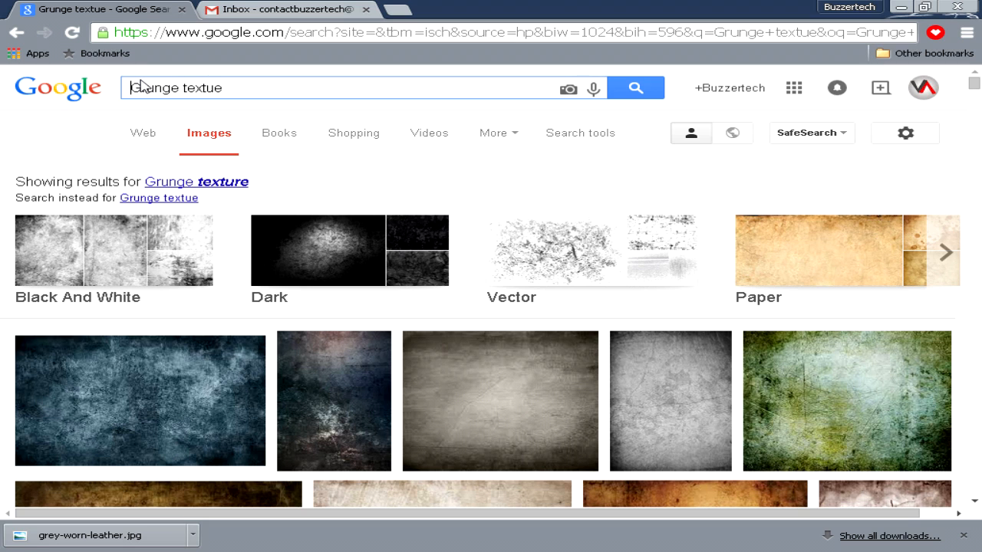
mouse_move(174, 107)
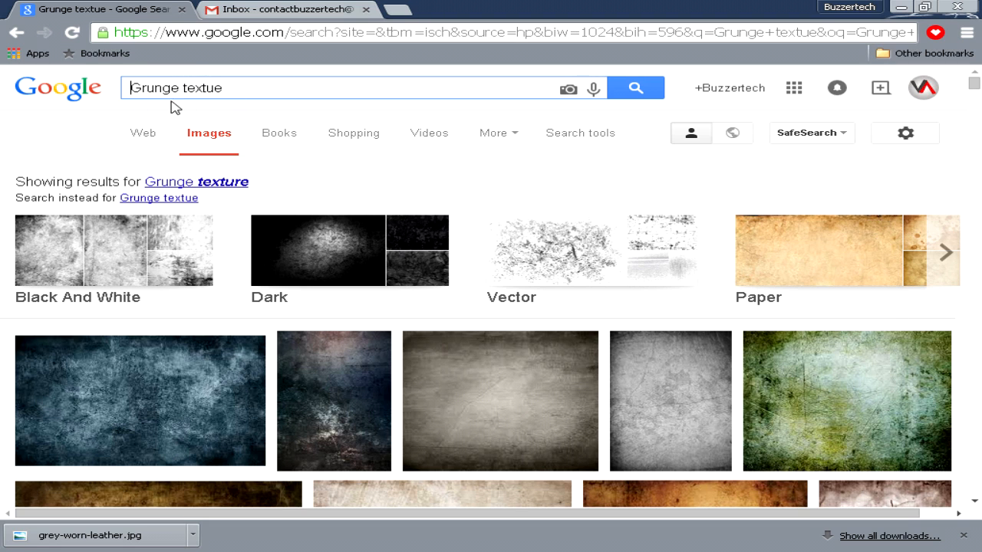
scroll("down", 3)
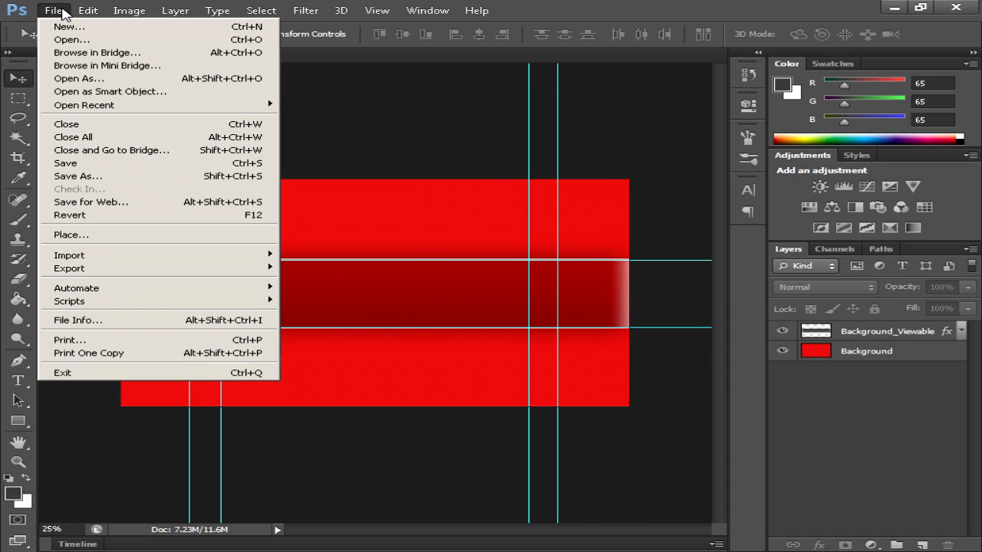
Step: Place grey-worn-leather from Desktop > Tutorial Stuffs into the banner
left_click(71, 235)
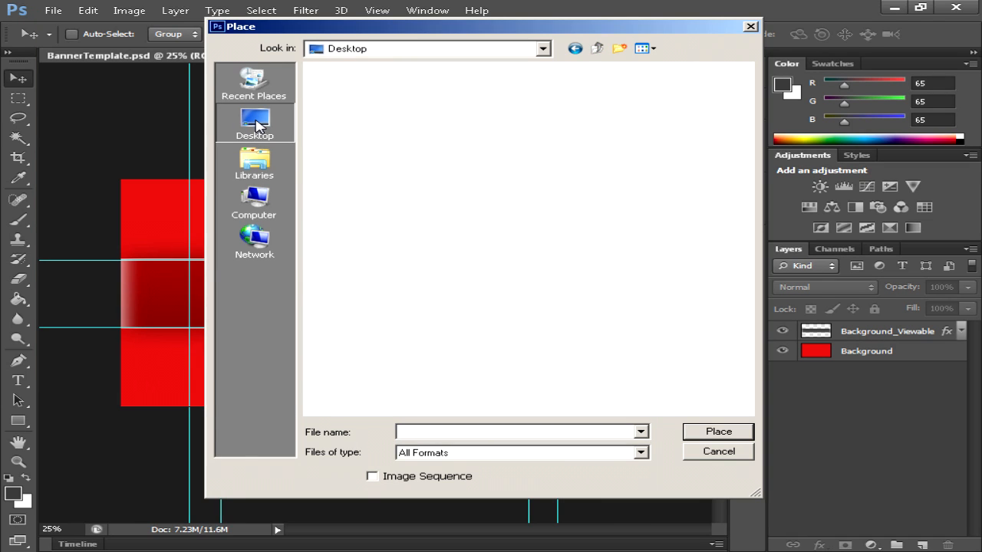
left_click(255, 123)
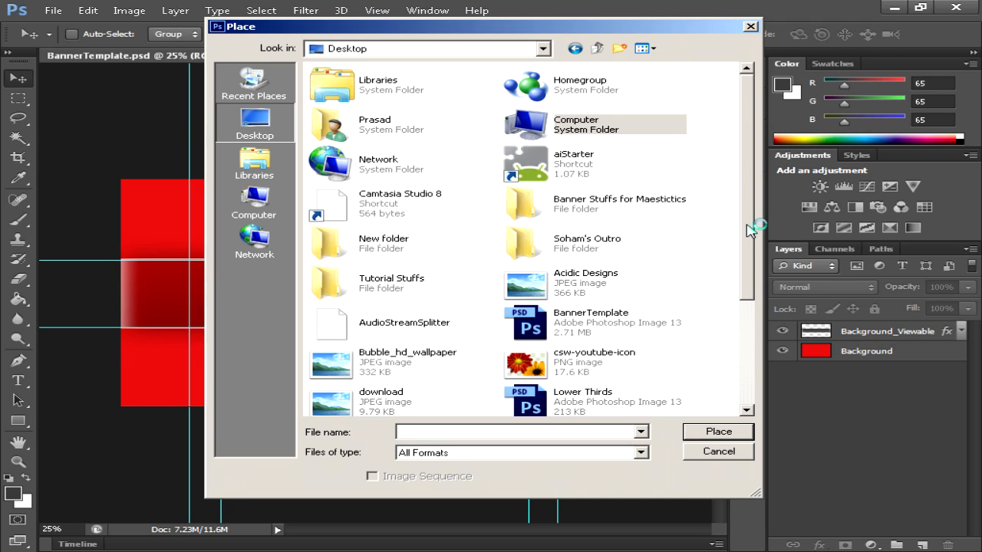
double_click(391, 282)
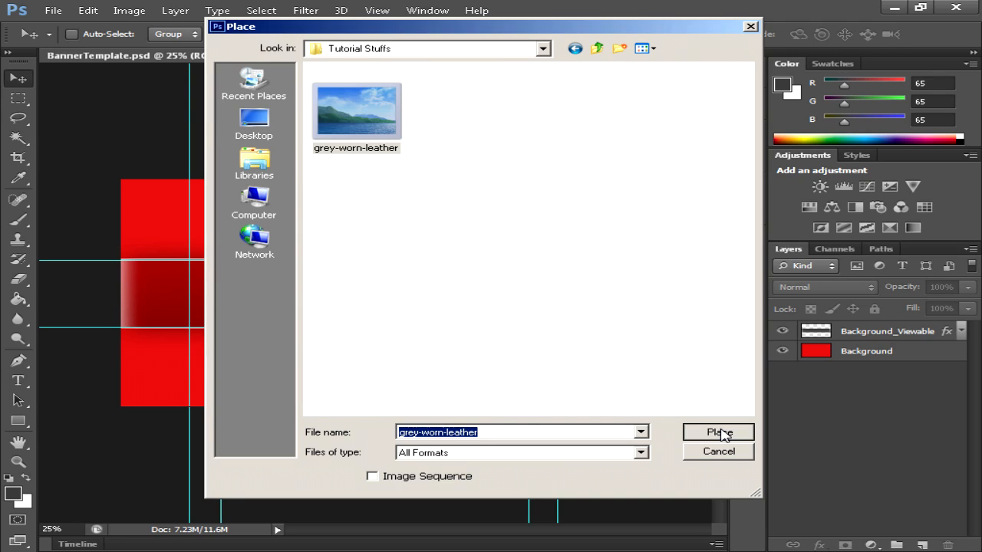
left_click(718, 432)
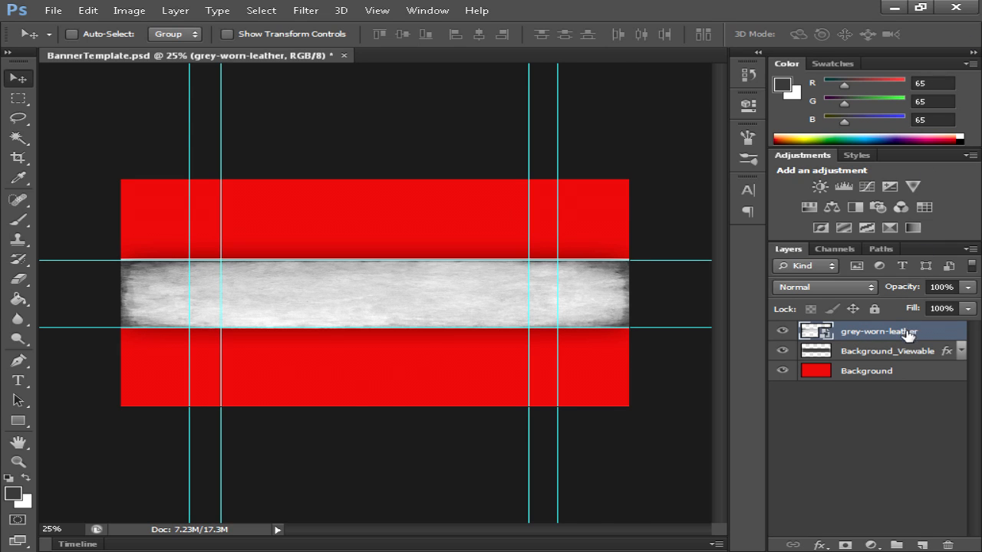
Step: Check the Background_Viewable layer, then target the scaled grey-worn-leather layer
left_click(886, 350)
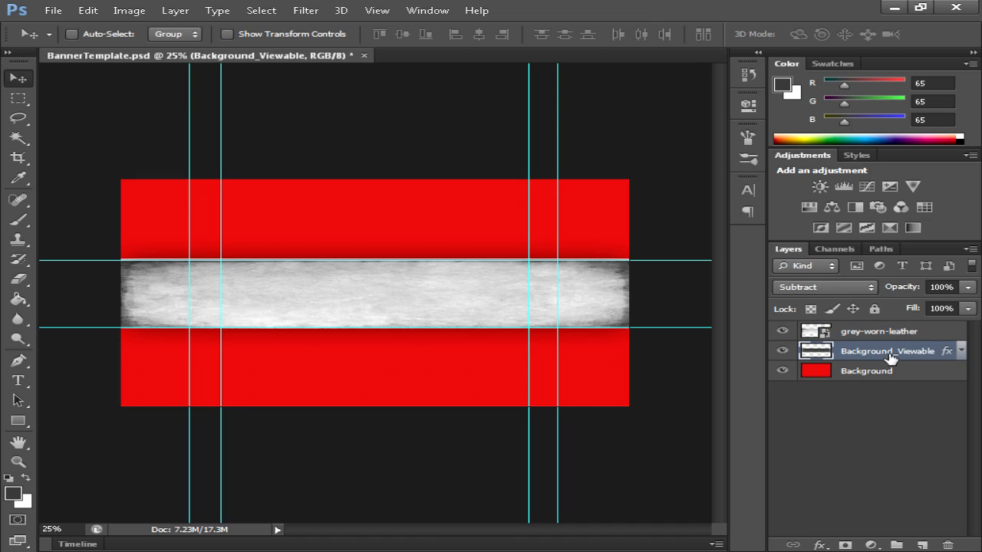
left_click(877, 331)
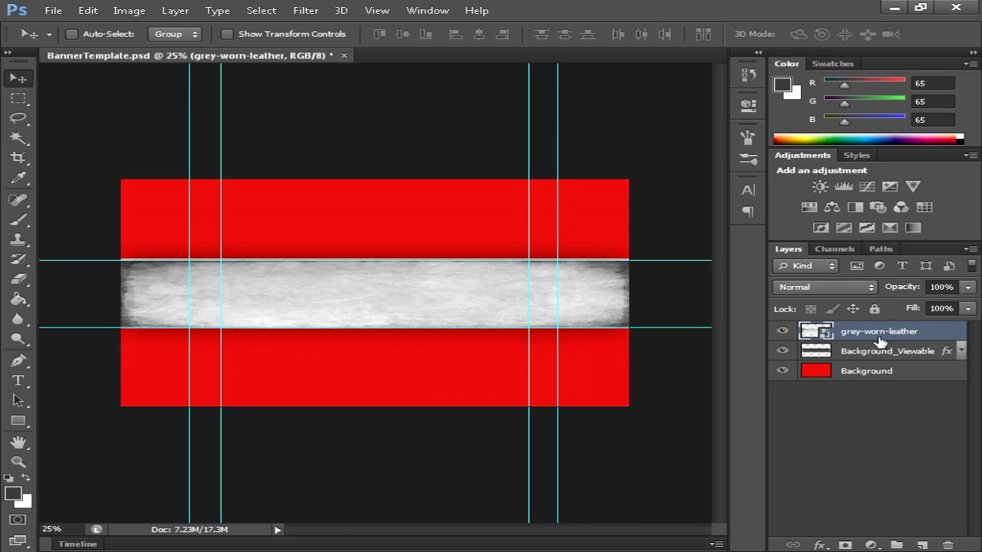
mouse_move(847, 300)
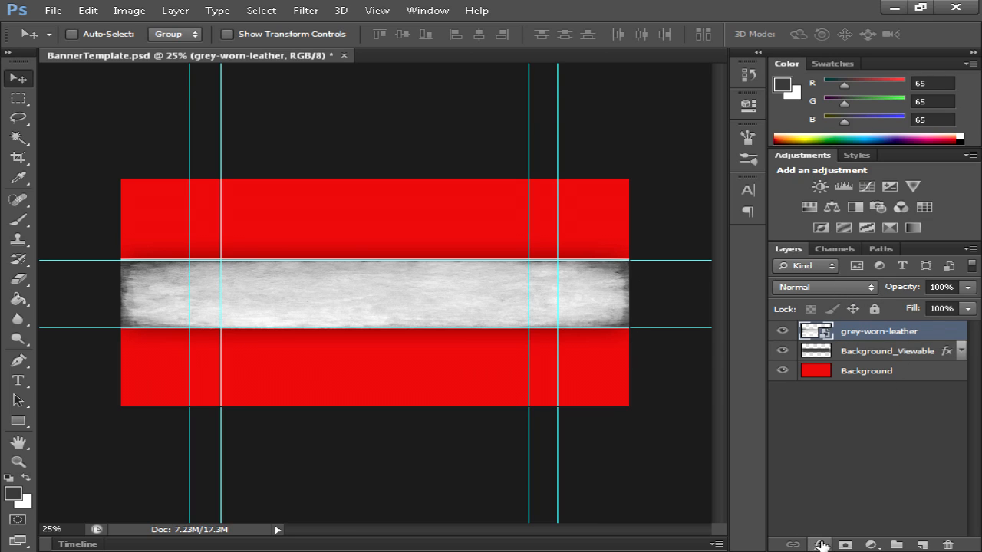
left_click(819, 545)
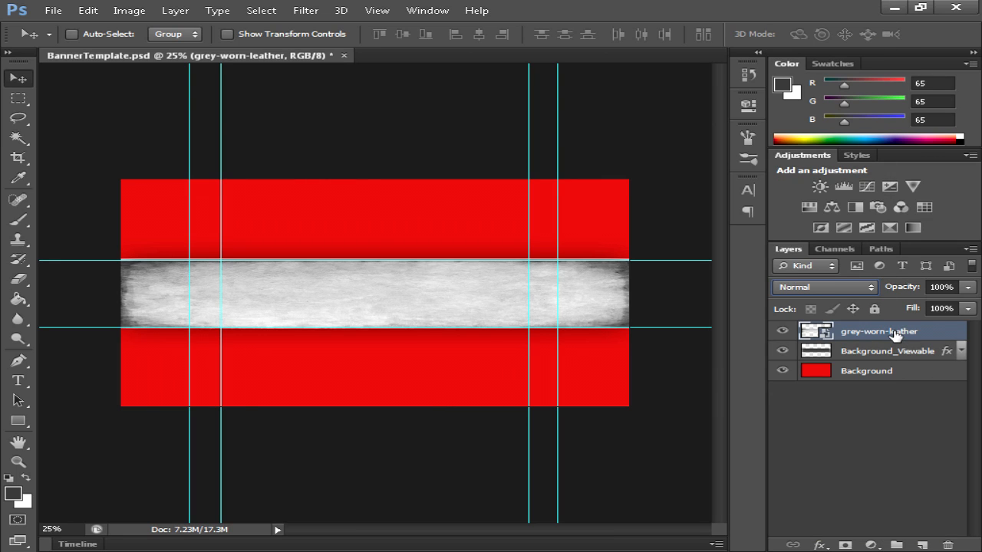
Step: Set the grey-worn-leather layer to Screen blending at about 44% opacity
left_click(825, 287)
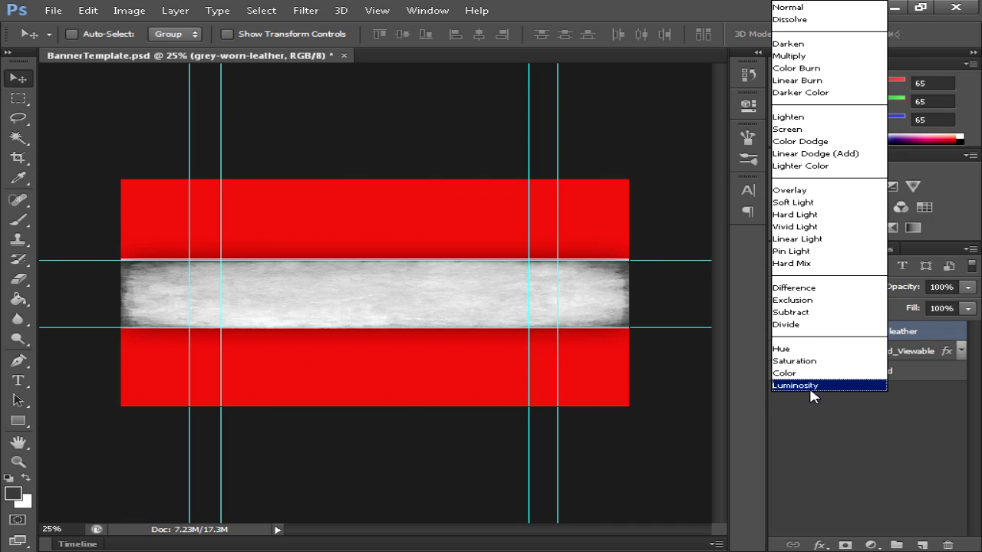
mouse_move(805, 203)
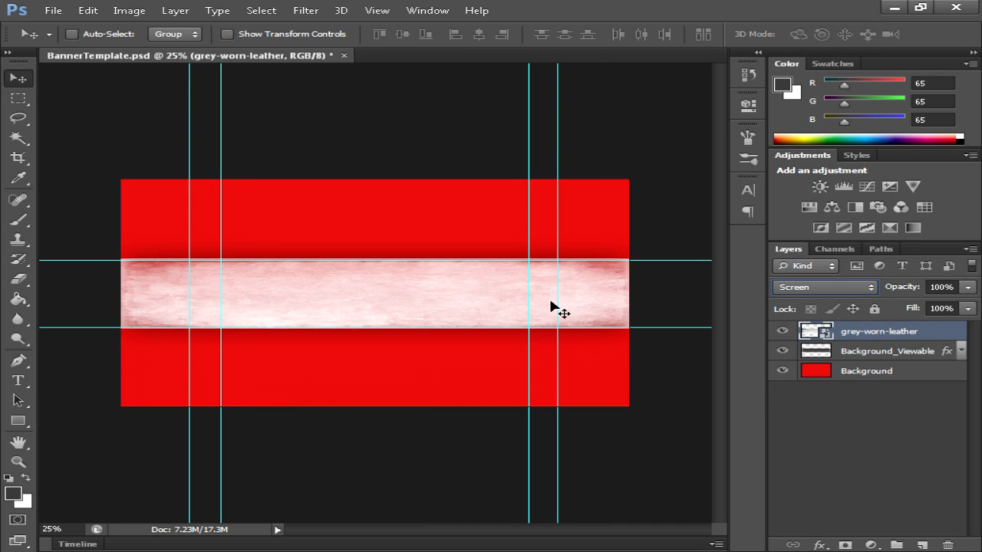
mouse_move(329, 322)
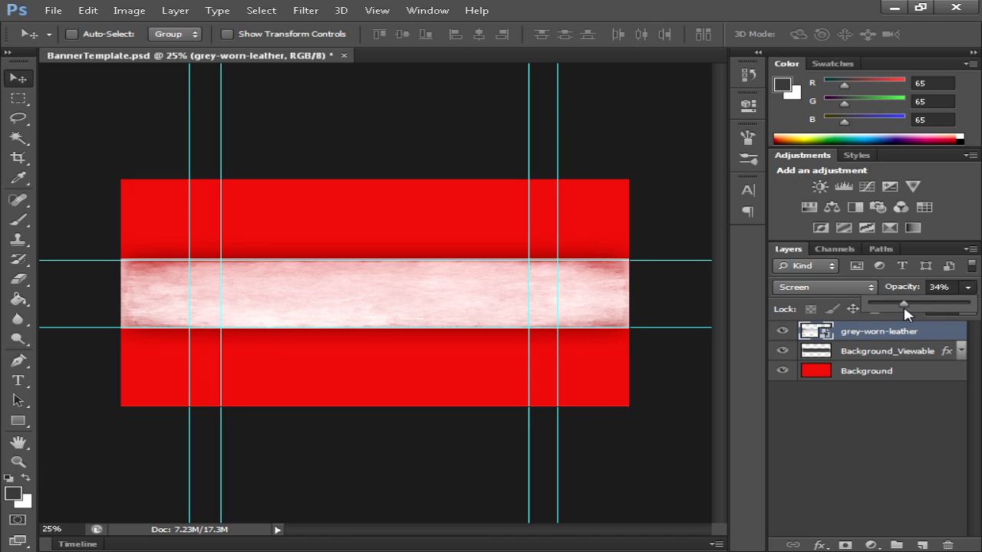
left_click_drag(905, 307, 899, 307)
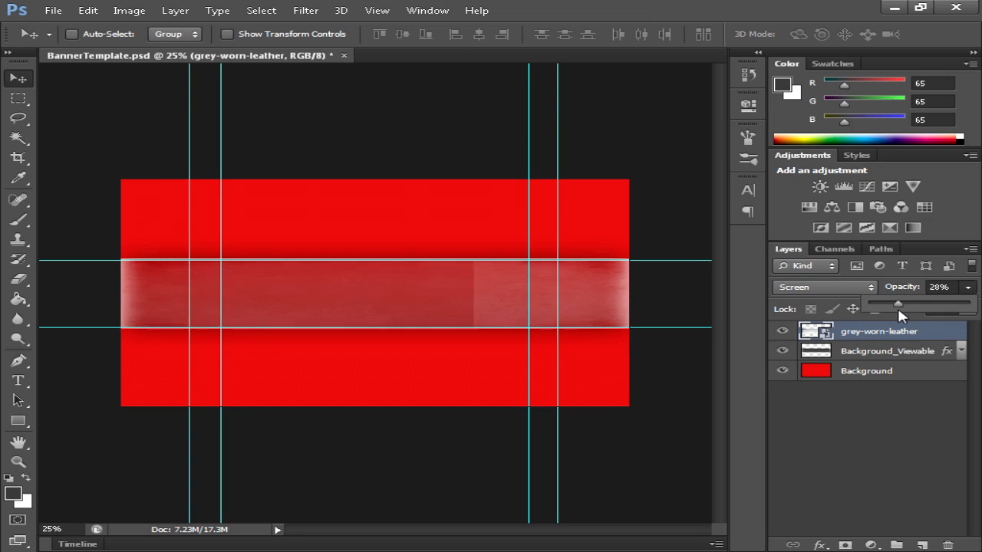
left_click_drag(897, 305, 913, 305)
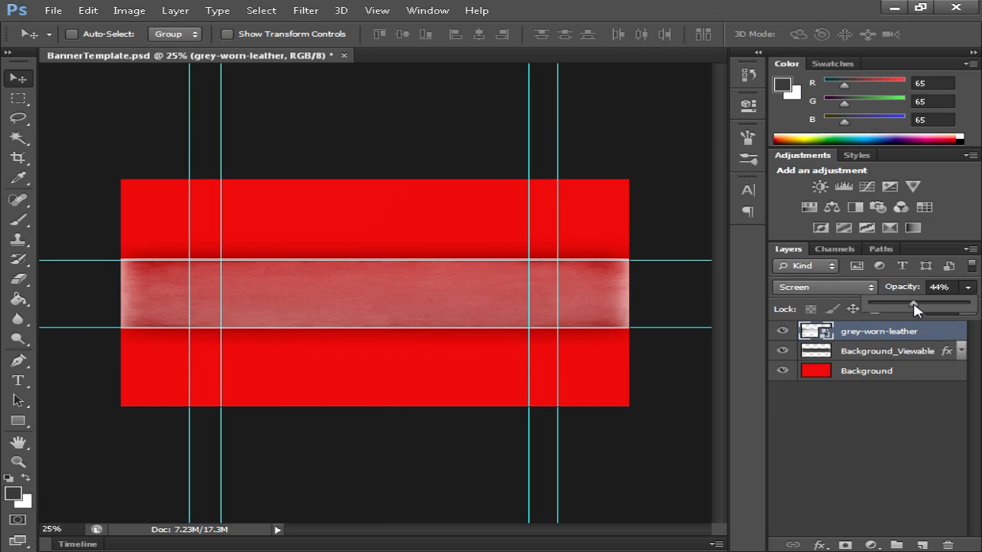
left_click_drag(912, 307, 906, 307)
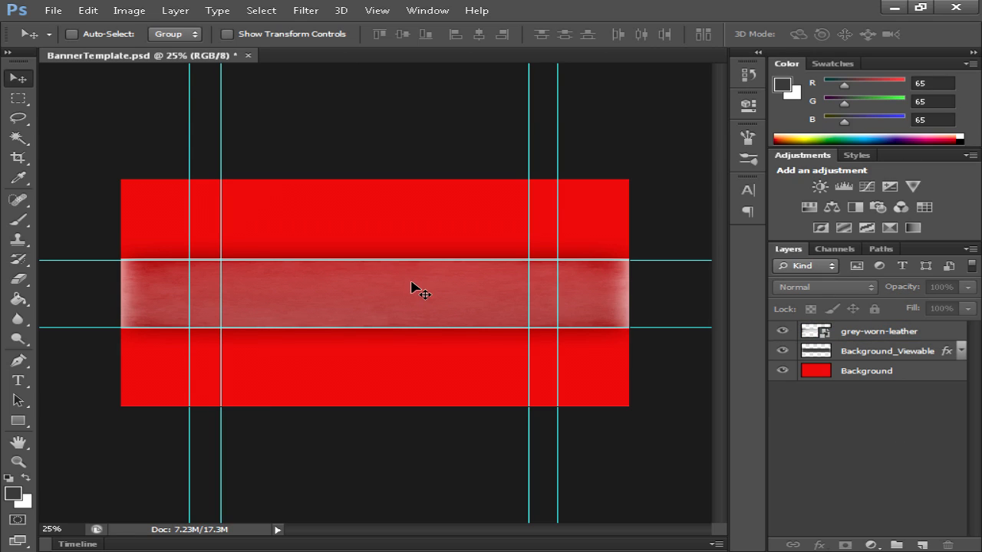
mouse_move(371, 273)
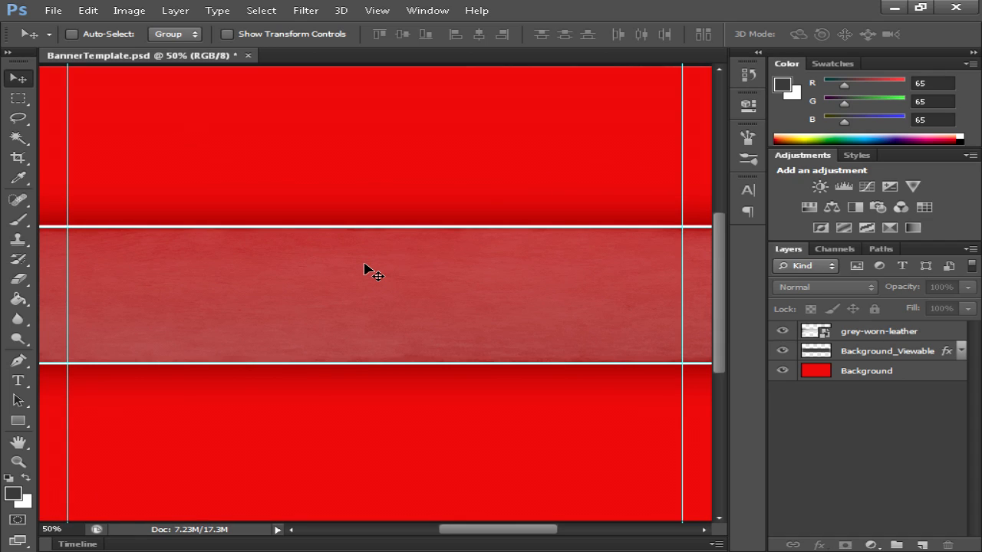
mouse_move(443, 311)
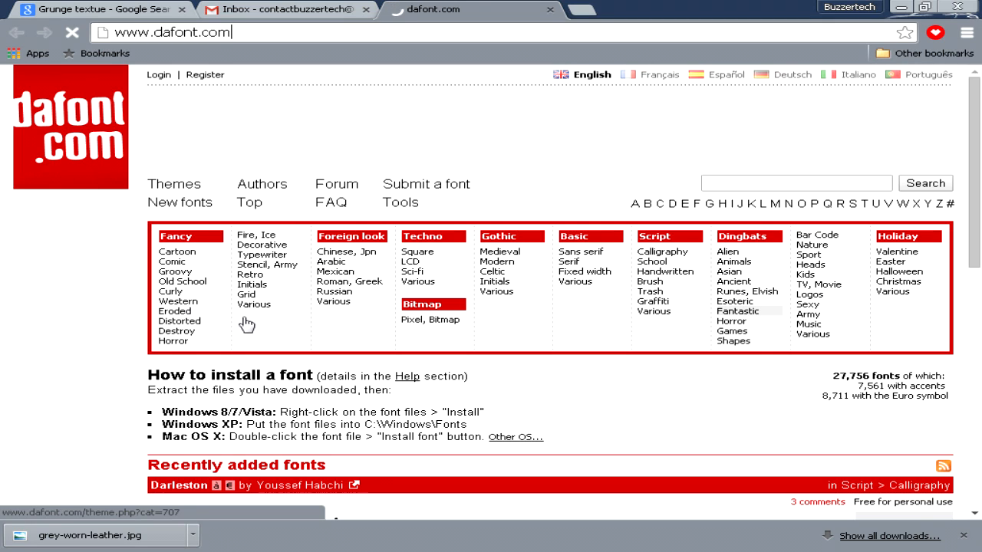
mouse_move(252, 284)
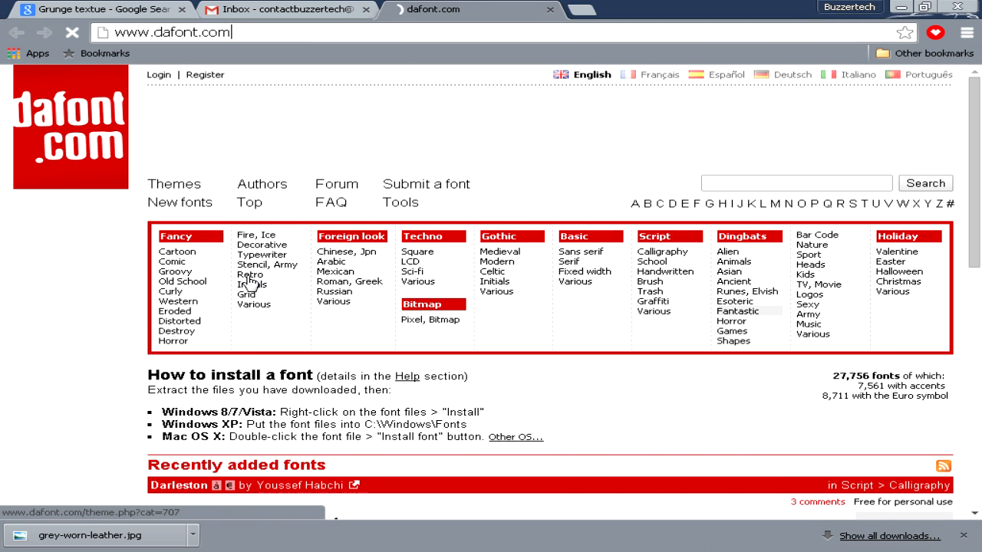
Step: Browse DaFont's Retro category down to the Geomancy font
left_click(250, 274)
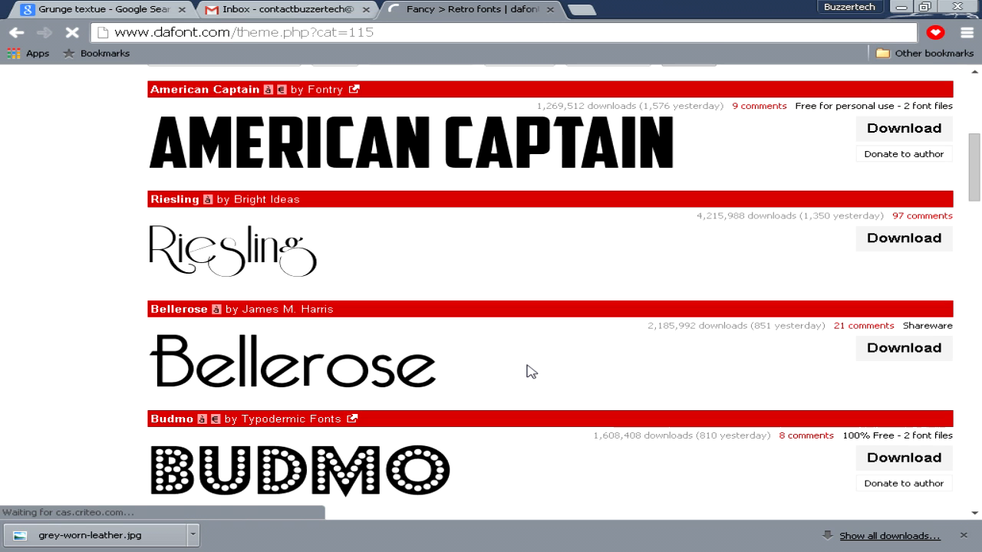
scroll("down", 3)
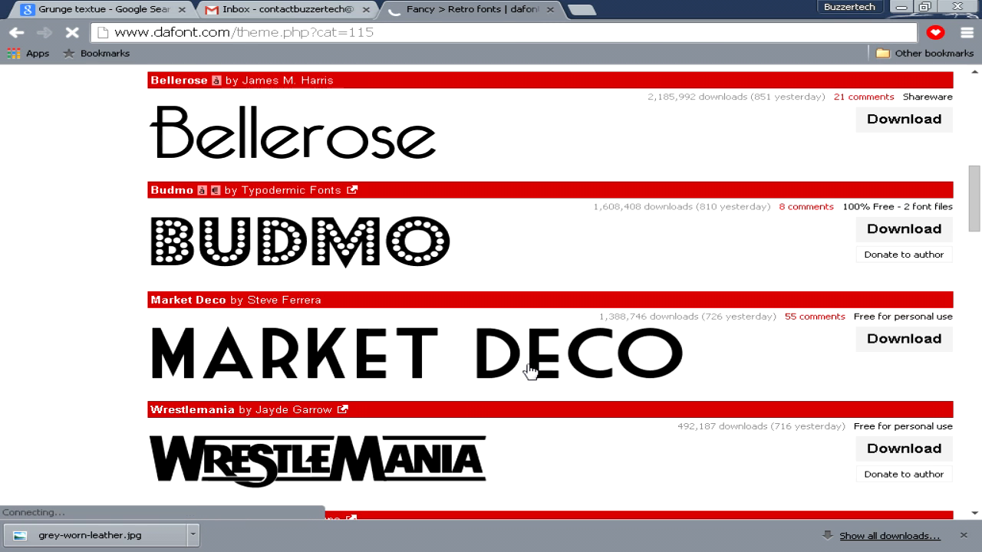
scroll("down", 3)
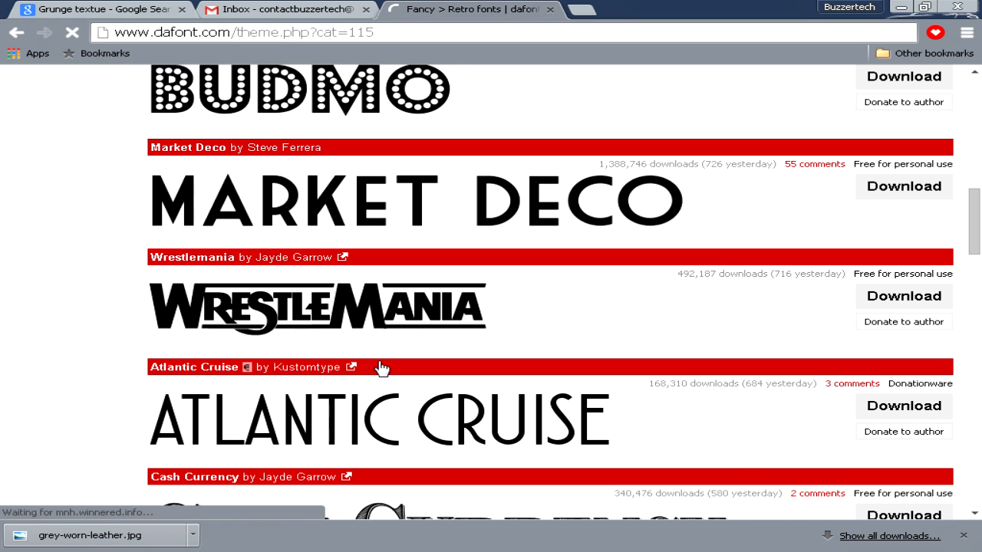
scroll("down", 3)
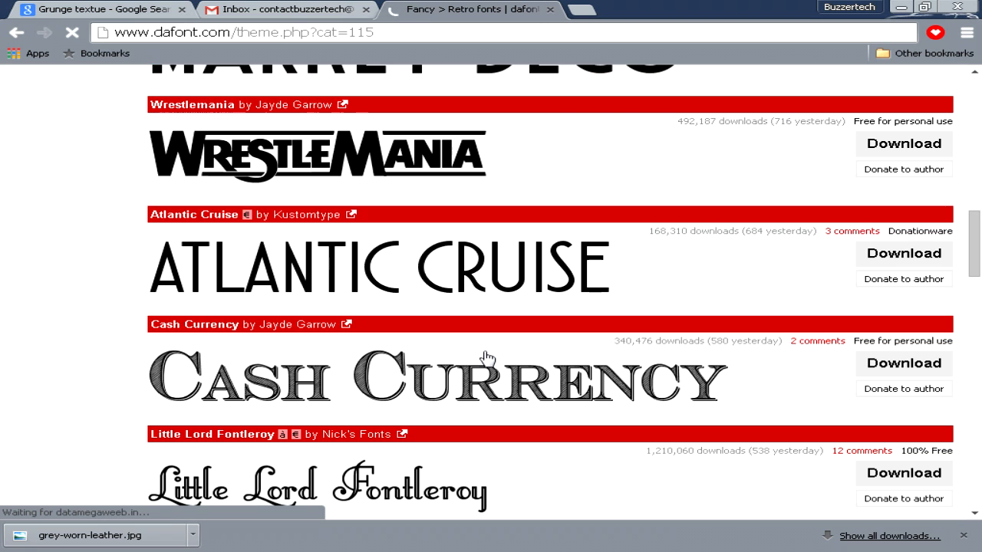
mouse_move(476, 376)
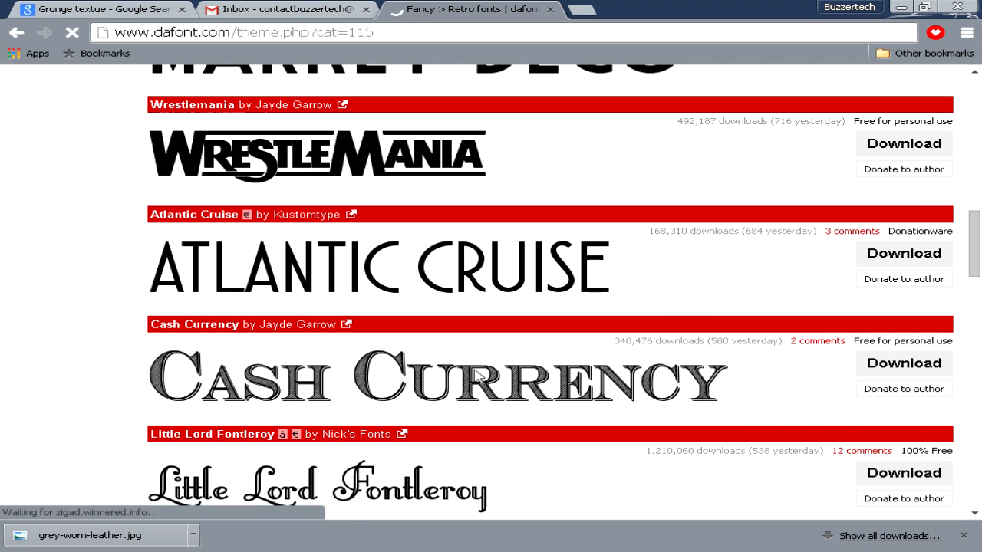
scroll("down", 3)
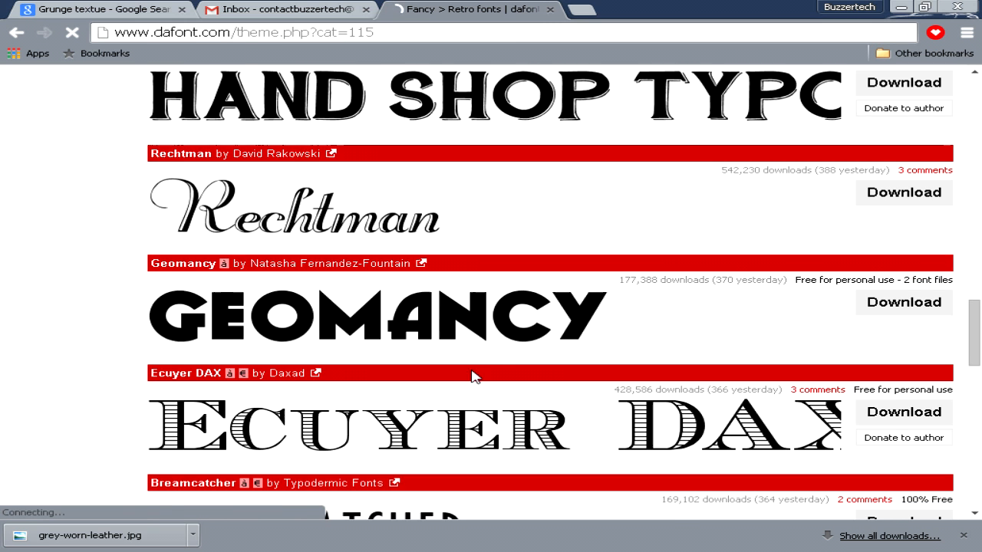
scroll("down", 3)
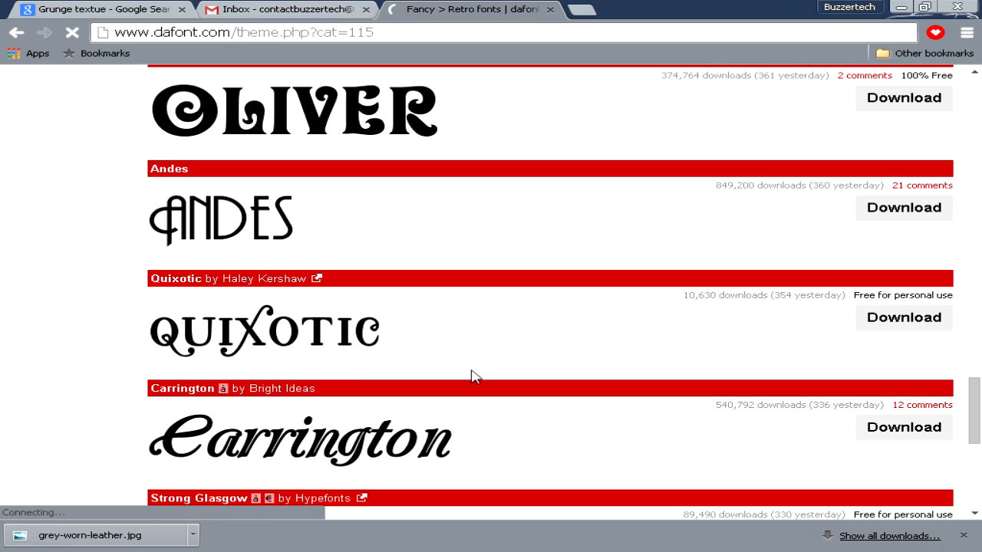
scroll("down", 3)
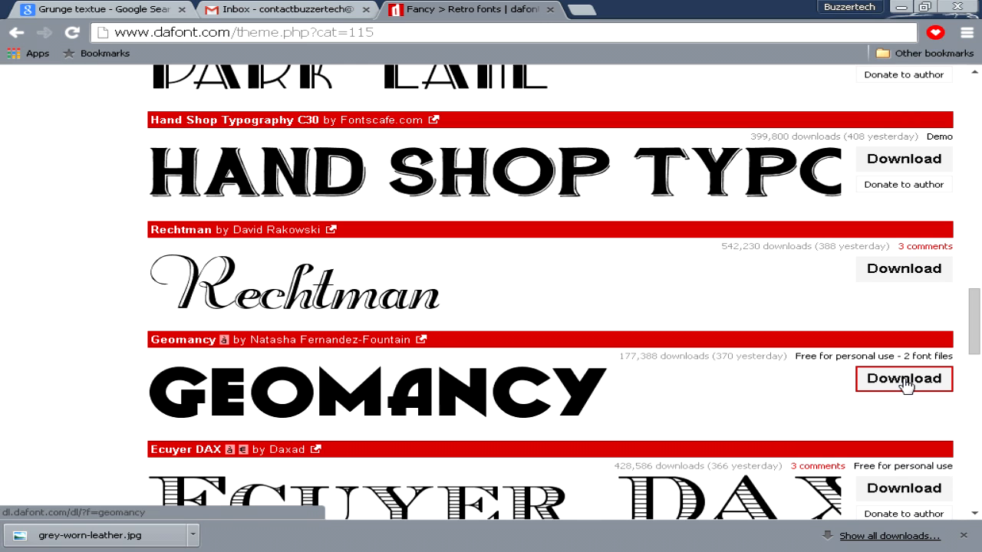
Step: Download Geomancy as geomancy.zip to Tutorial Stuffs and show its download options
left_click(904, 378)
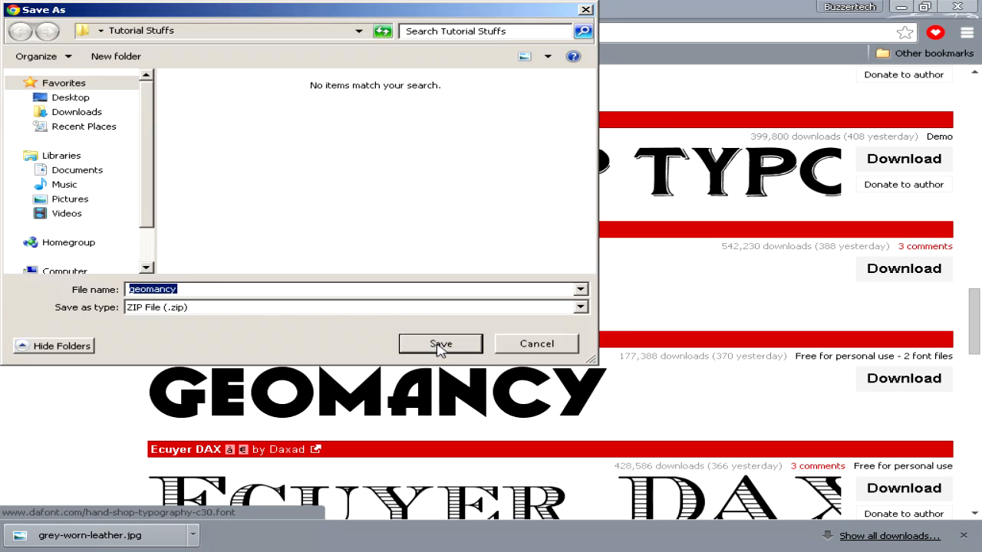
left_click(440, 344)
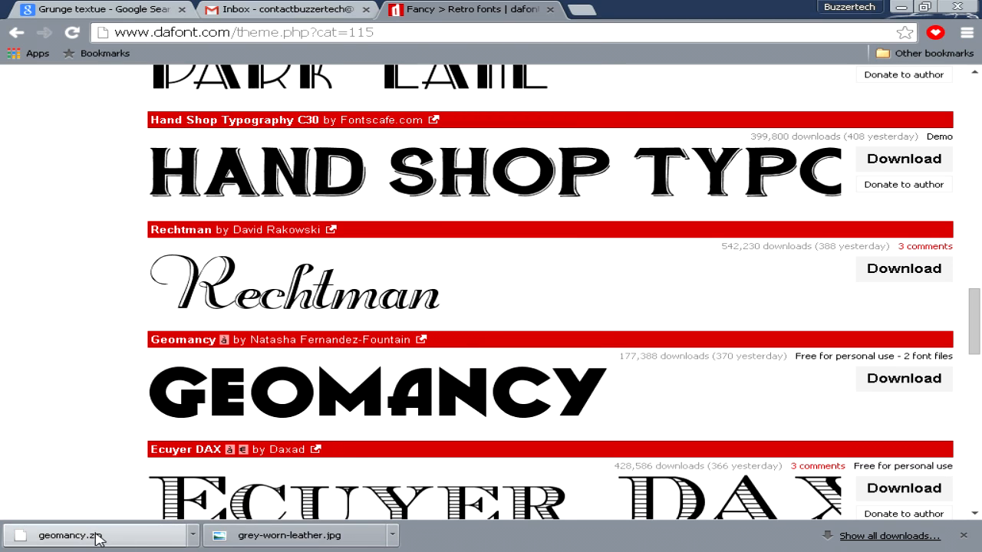
left_click(193, 535)
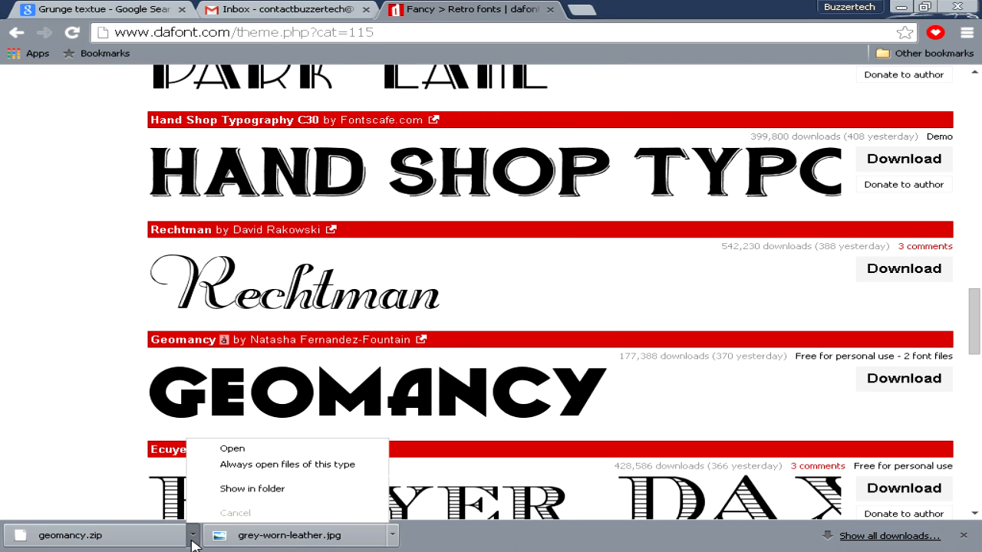
mouse_move(251, 488)
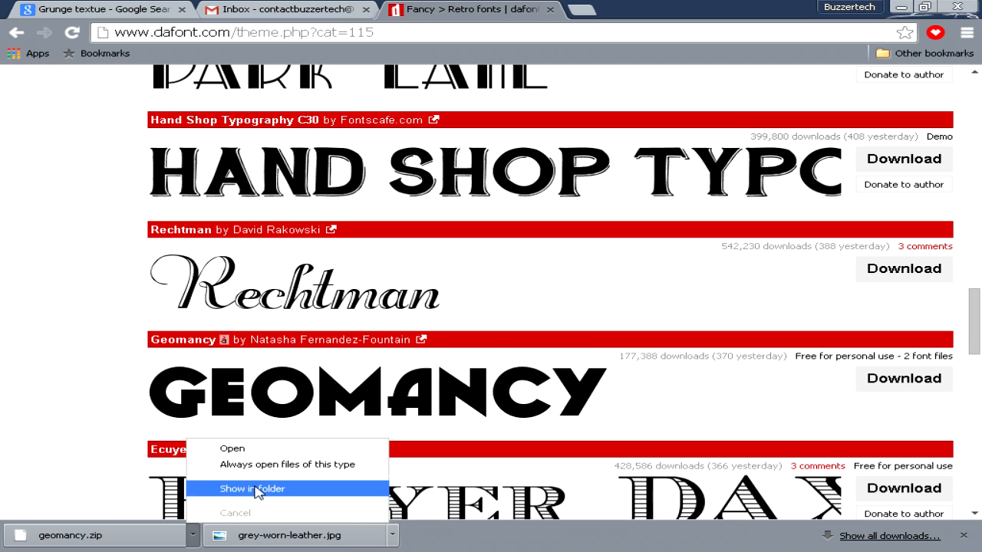
Step: Reveal geomancy.zip in Explorer and extract it into the Tutorial Stuffs folder
left_click(251, 488)
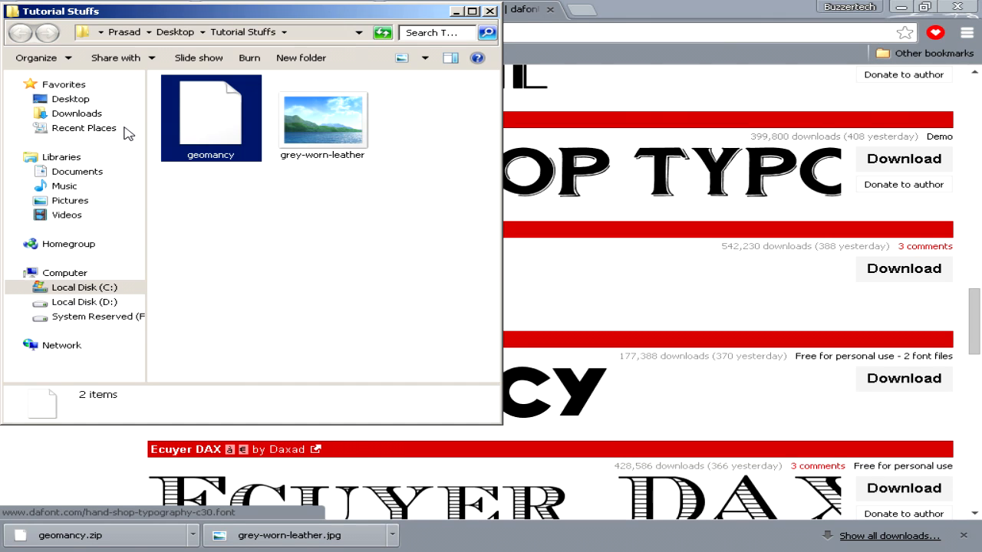
mouse_move(192, 106)
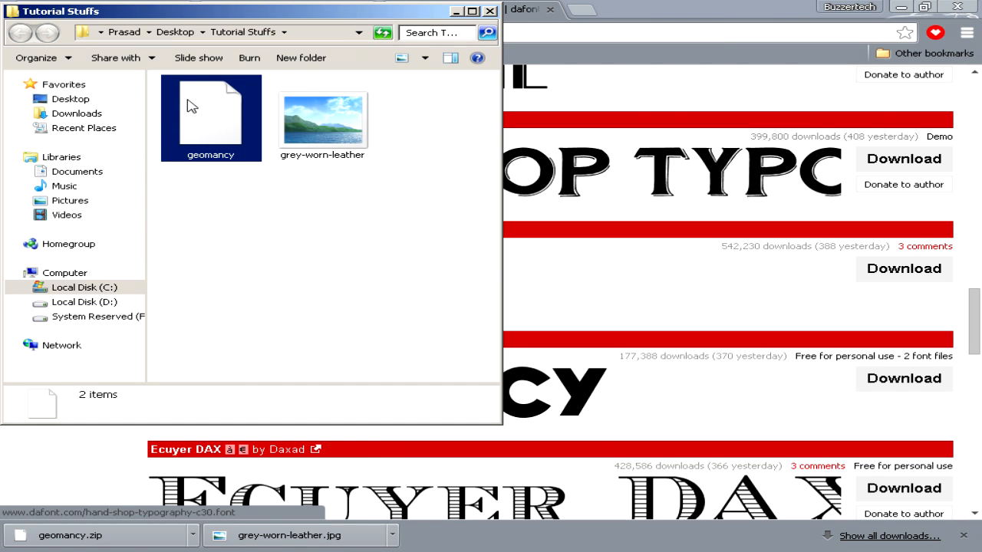
left_click(210, 115)
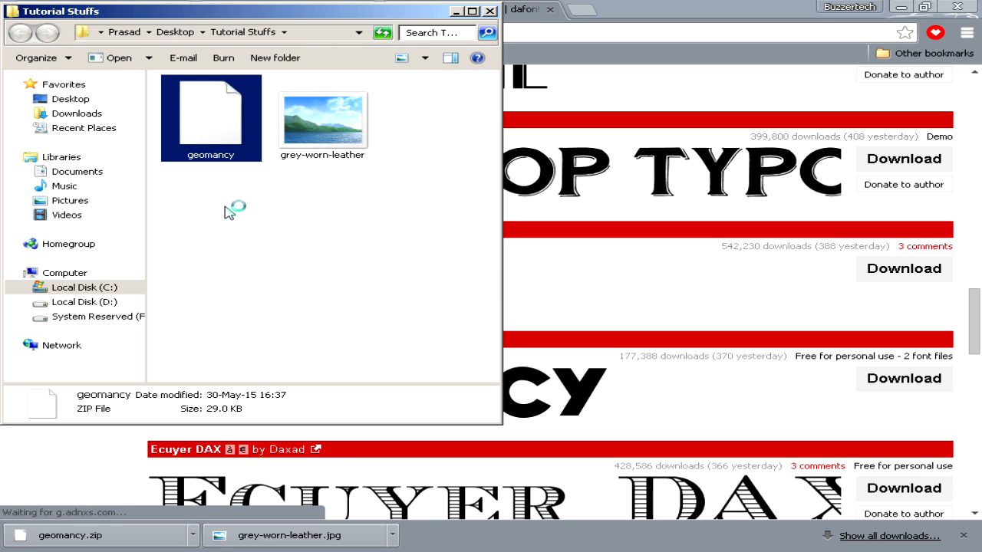
mouse_move(213, 135)
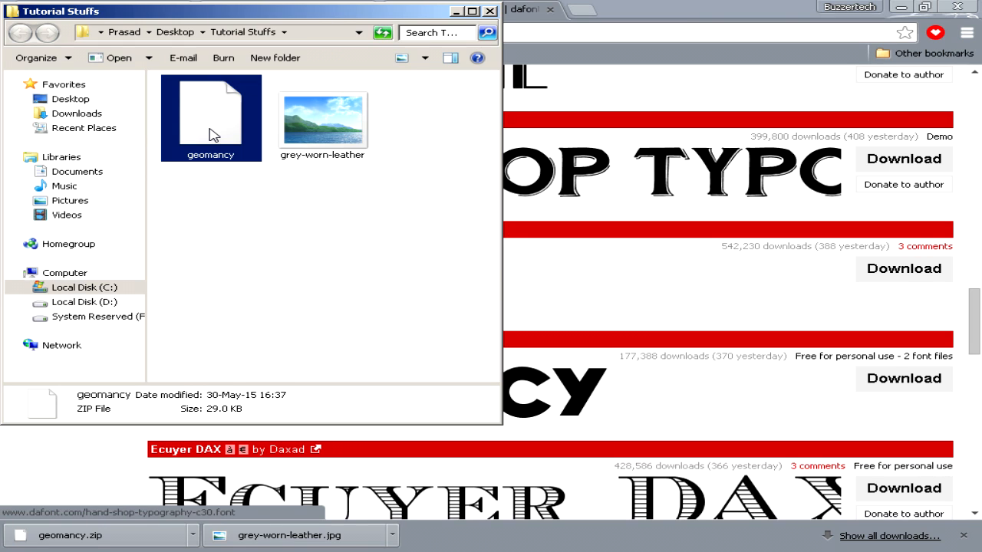
right_click(211, 116)
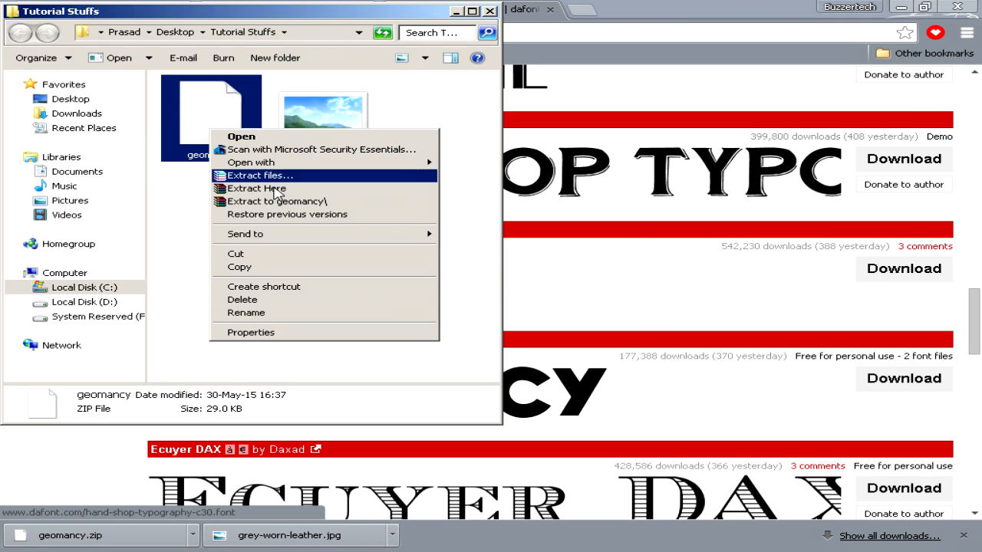
left_click(257, 175)
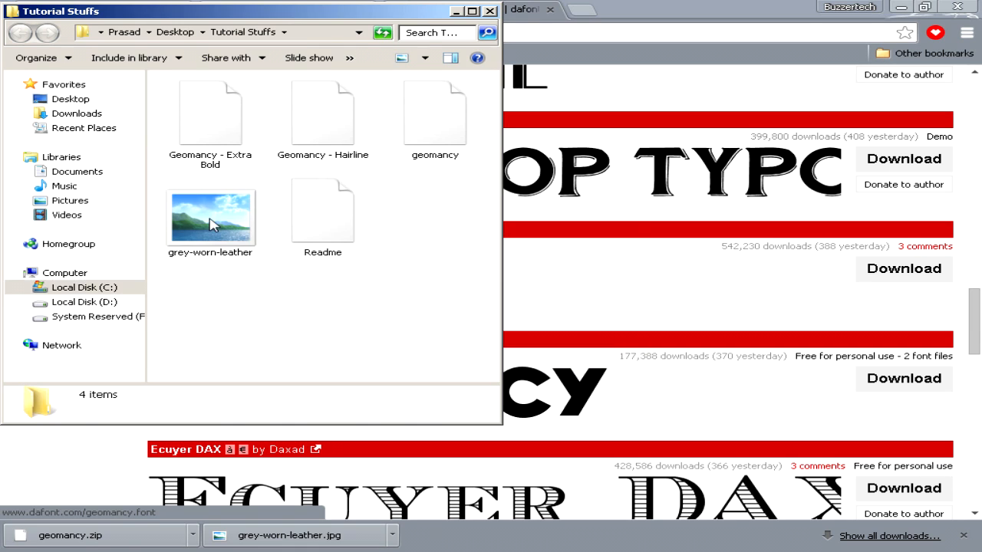
Step: Select the extracted Geomancy Hairline and Extra Bold font files
left_click(210, 218)
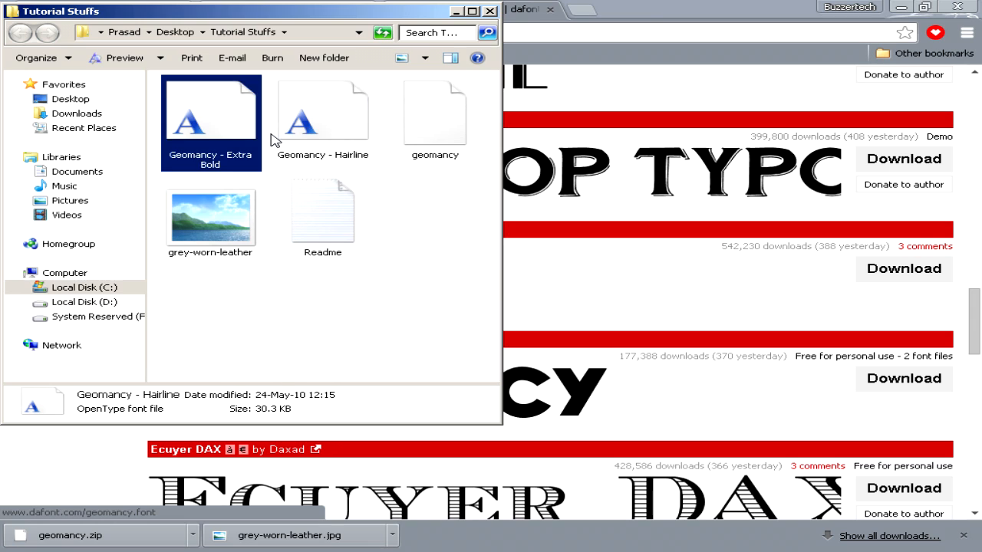
left_click(211, 107)
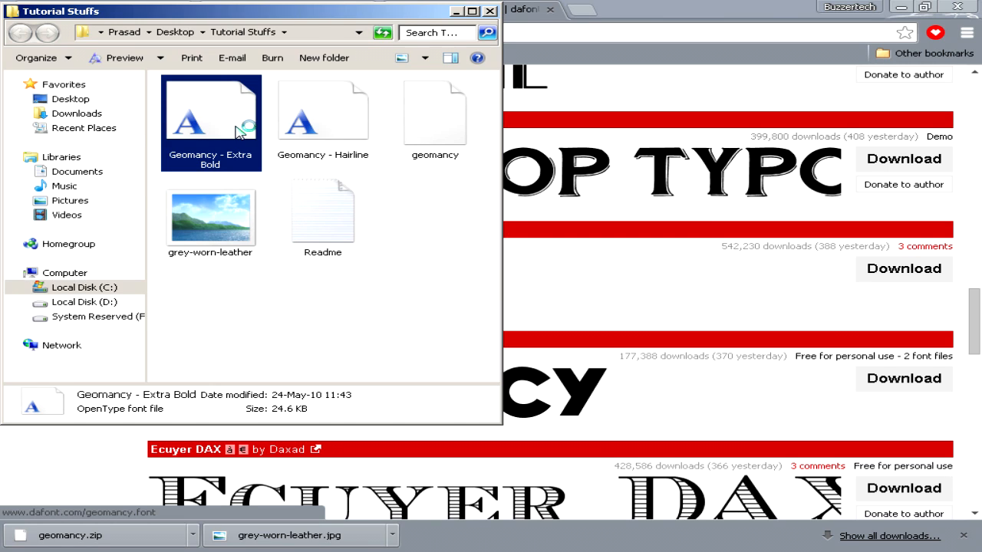
left_click(322, 111)
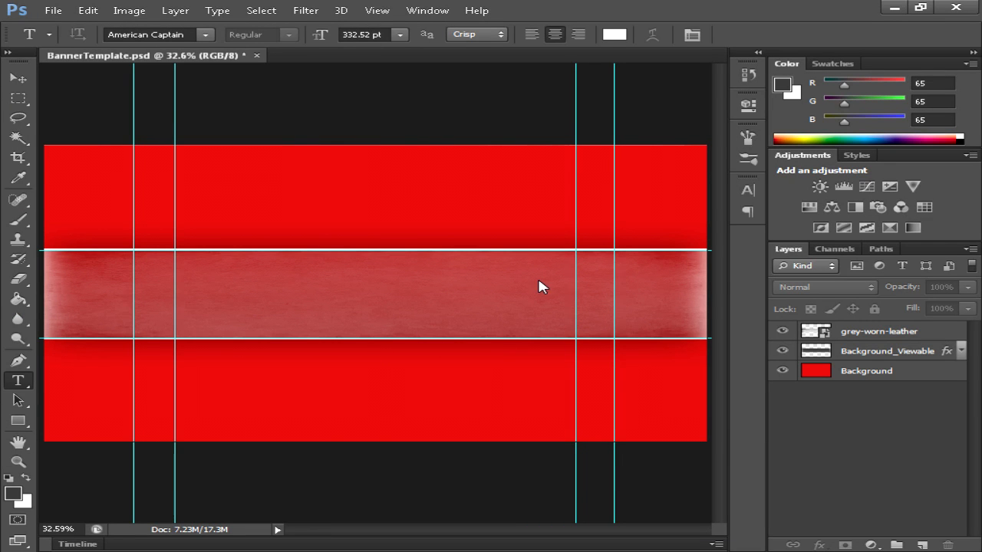
Step: Enter the title 'BUZZERTECH' and set it in the Geomancy typeface
type("BUZZERTECH")
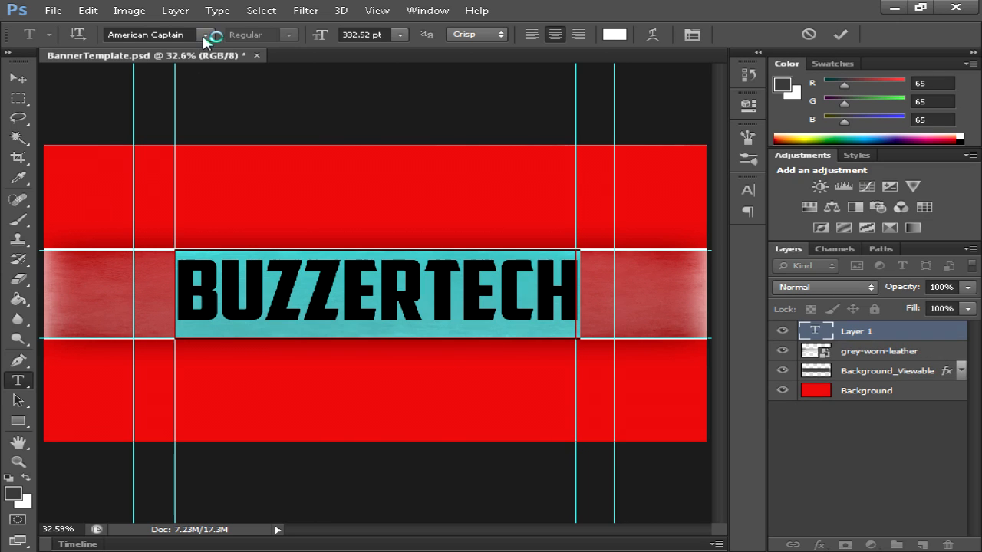
left_click(212, 33)
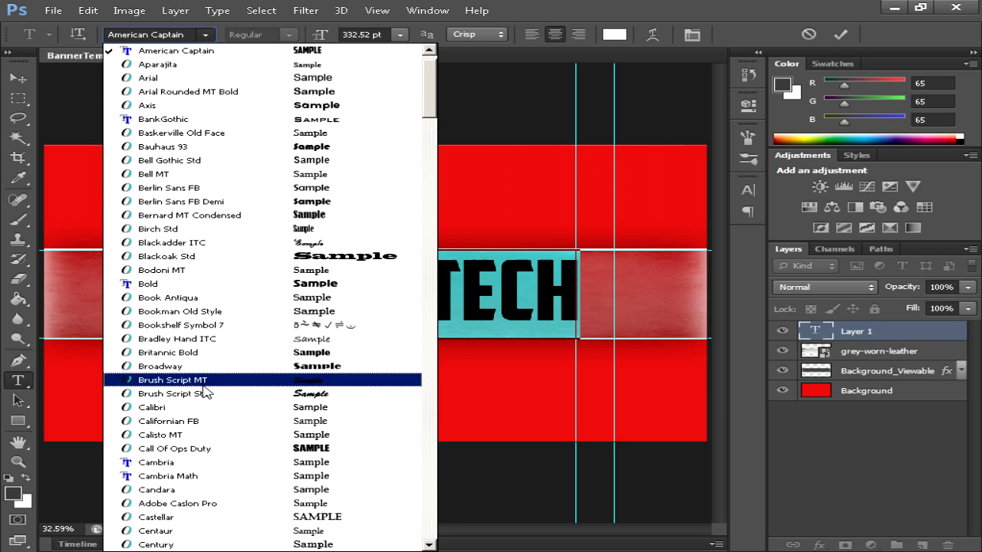
scroll("down", 3)
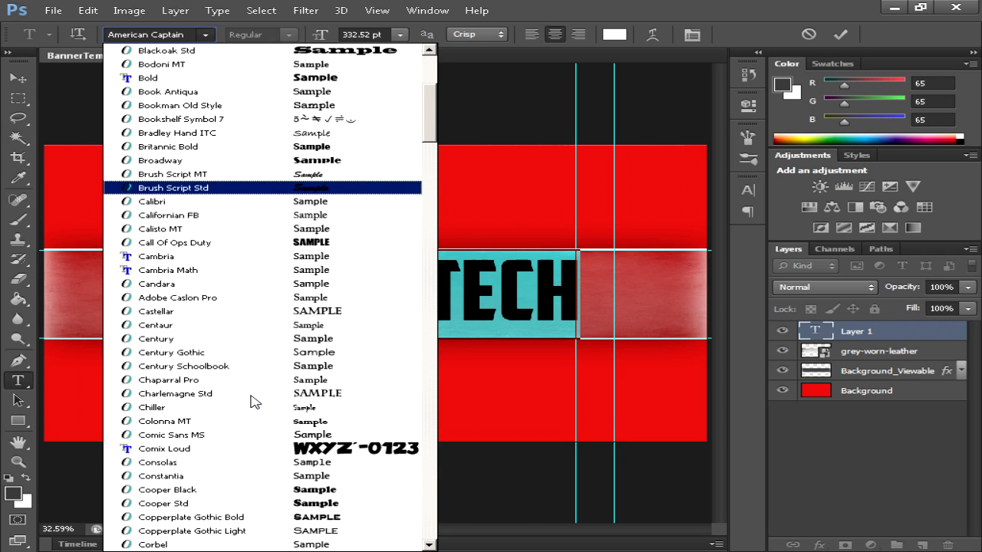
scroll("down", 3)
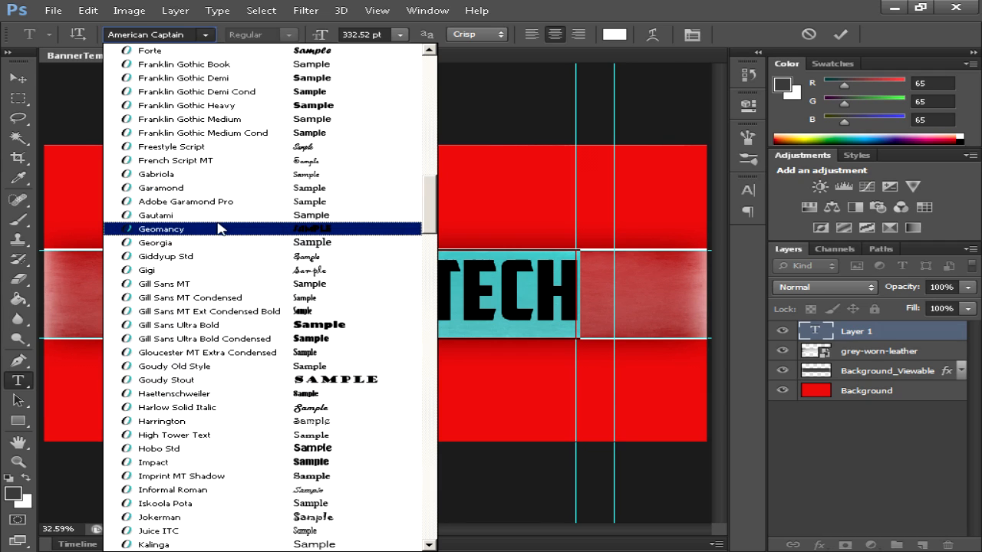
left_click(161, 228)
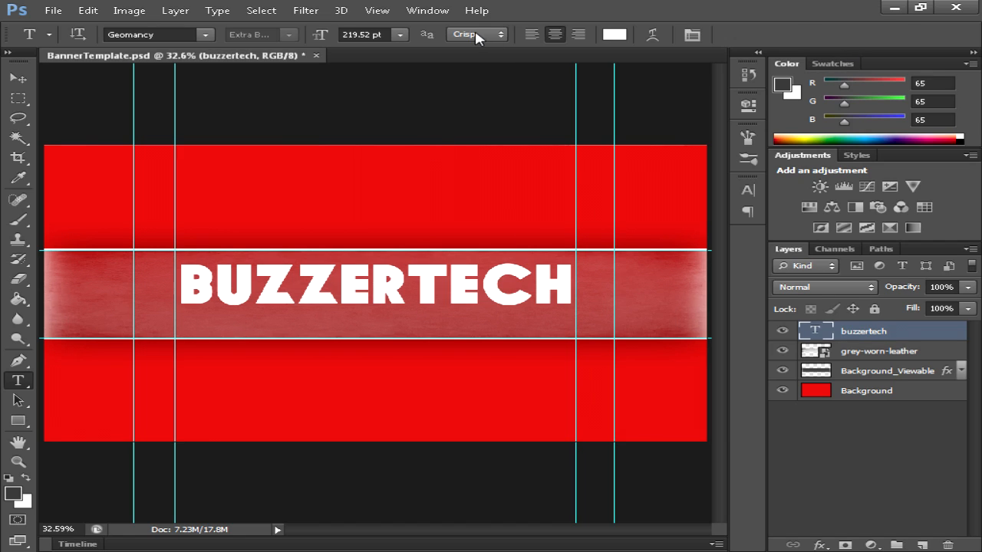
Step: Set the title's anti-aliasing to Smooth and underline the TECH portion via the Character panel
left_click(475, 34)
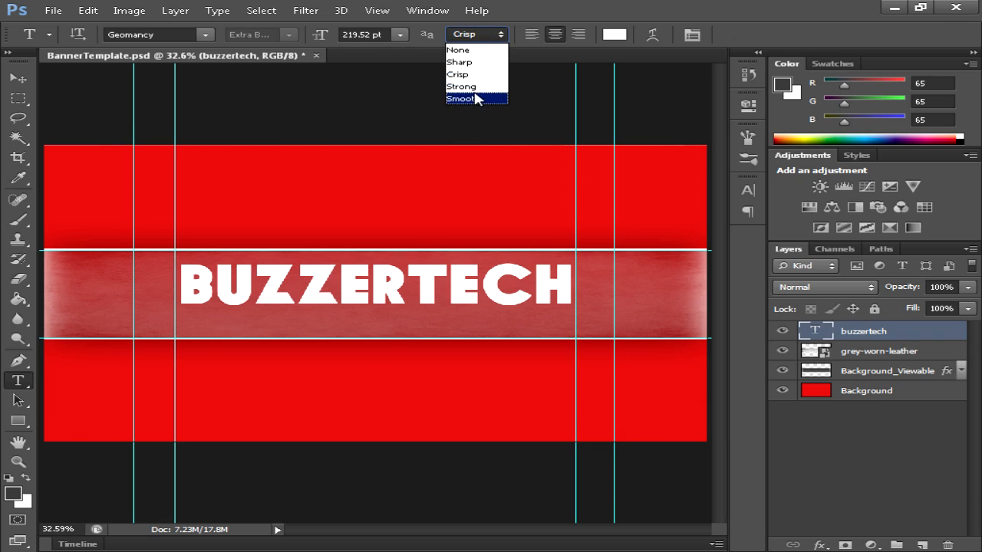
left_click(461, 98)
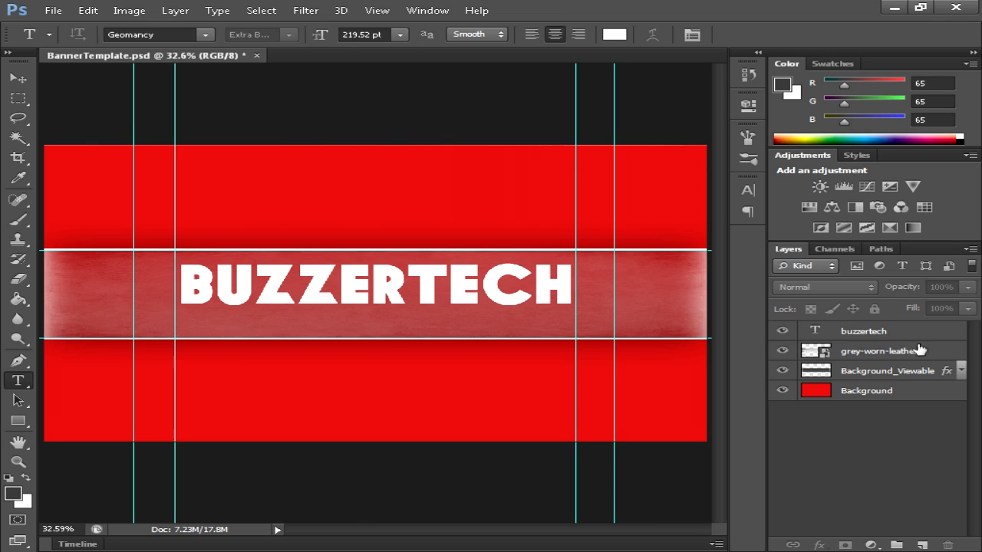
left_click(862, 332)
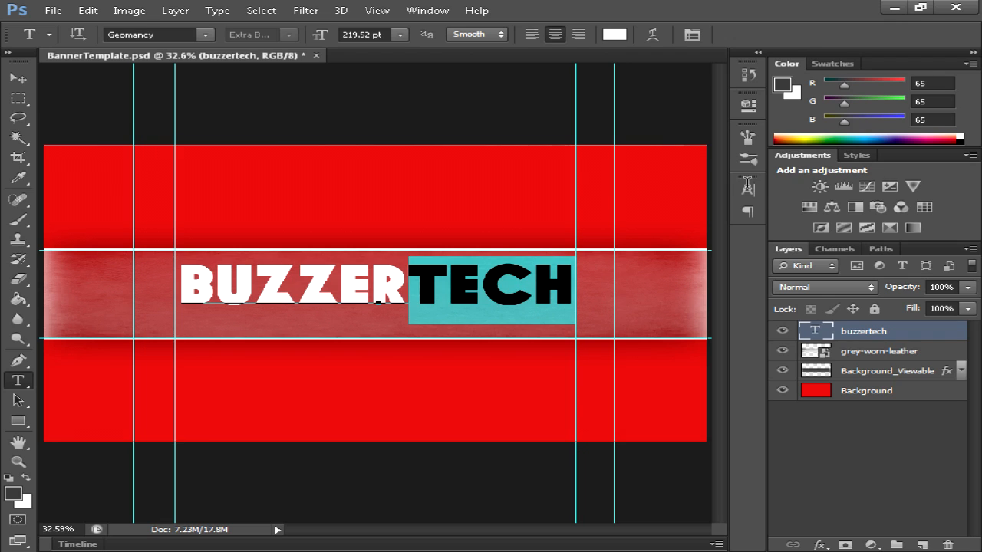
left_click(747, 190)
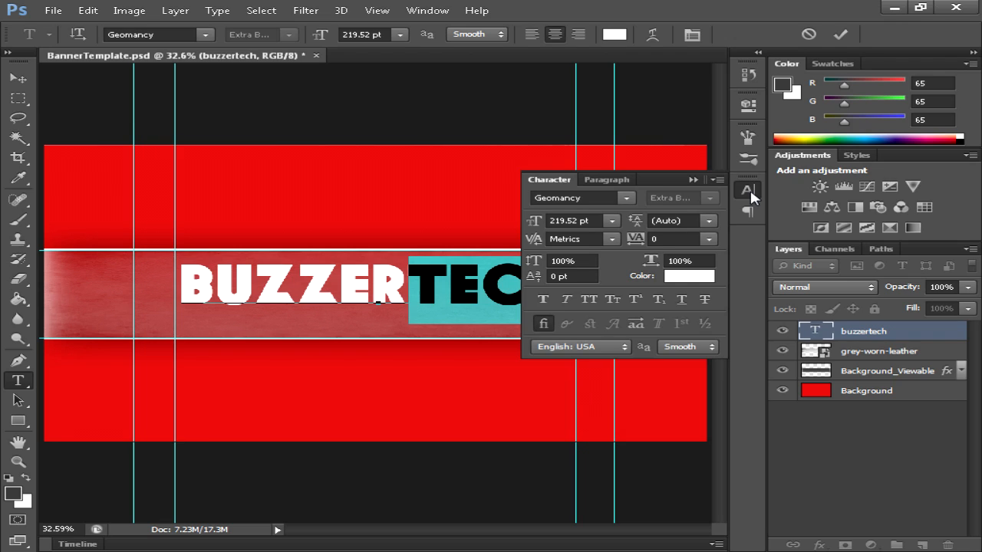
mouse_move(682, 316)
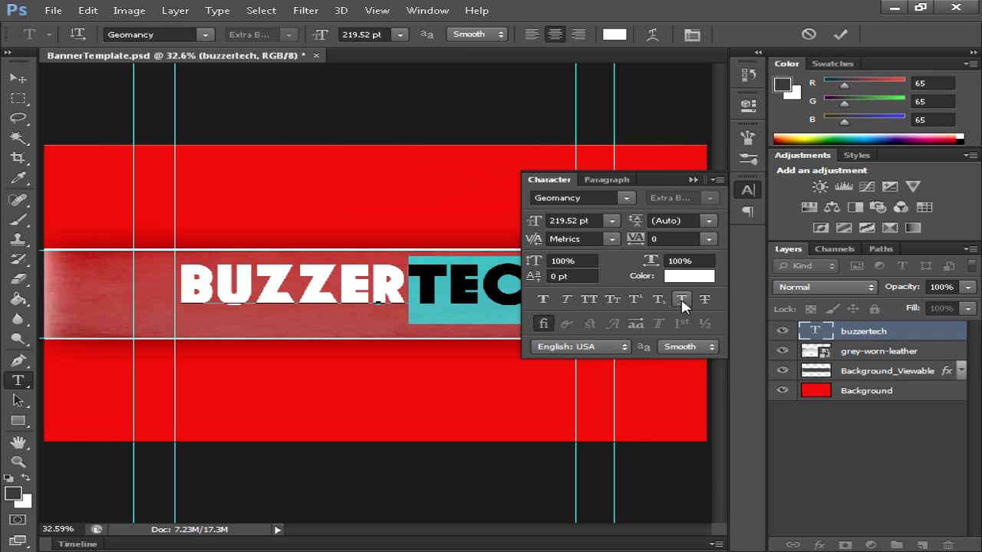
mouse_move(682, 299)
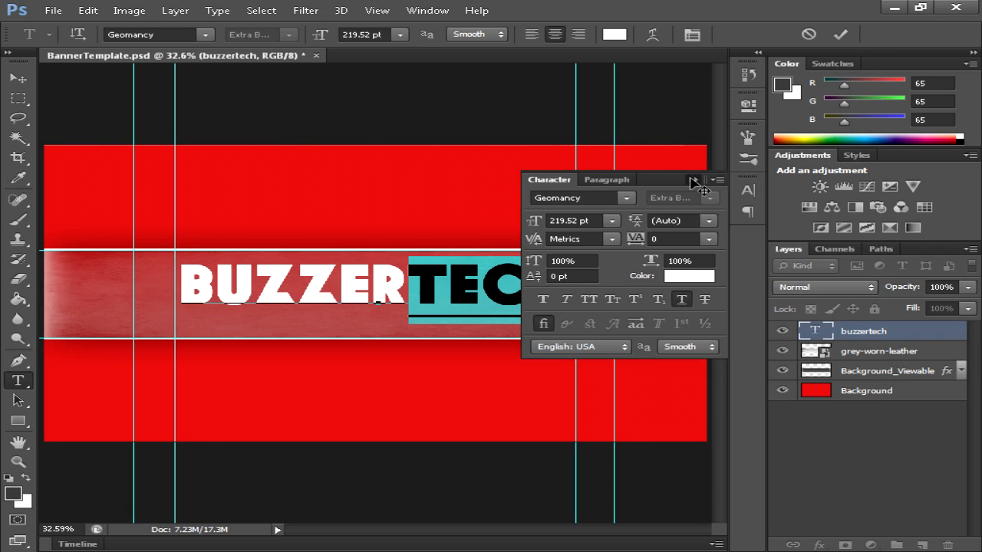
left_click(840, 34)
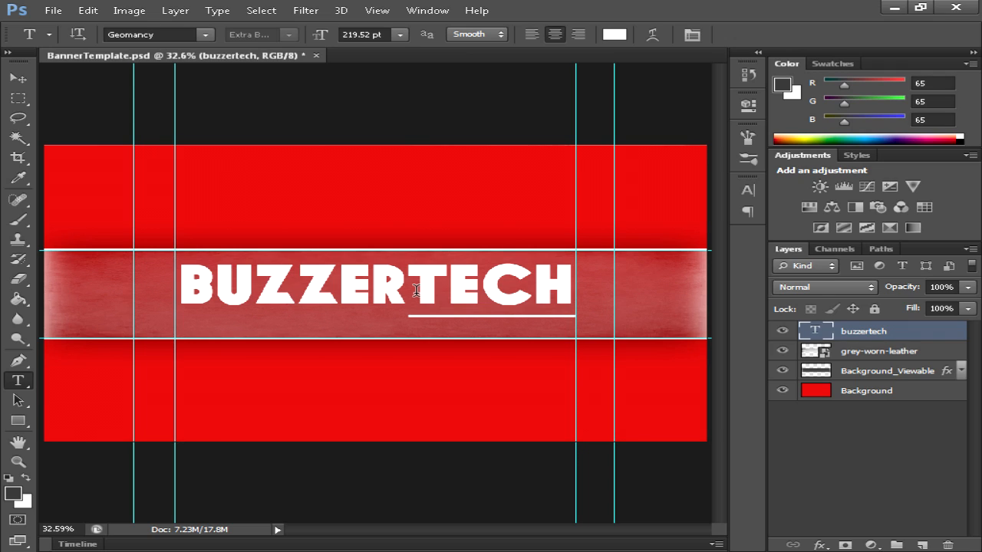
mouse_move(428, 228)
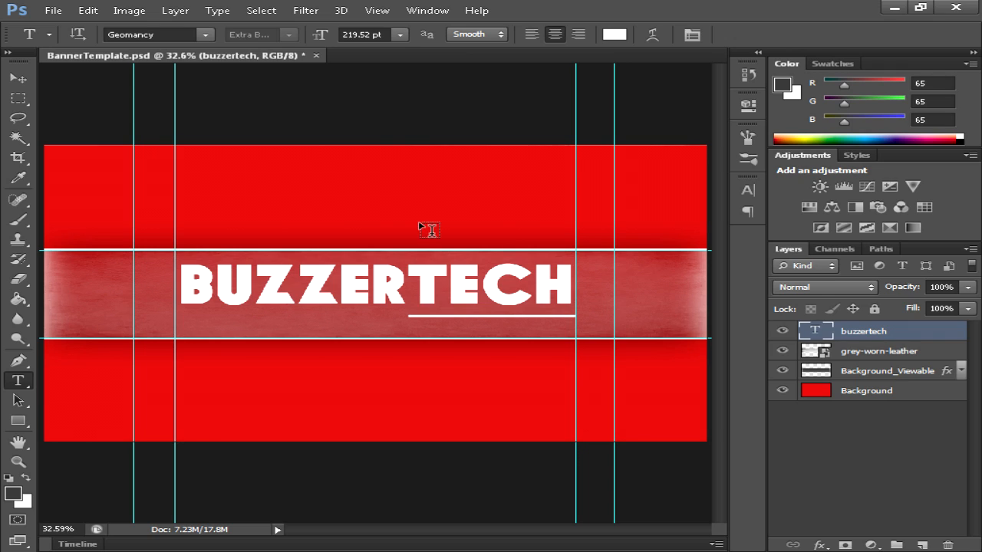
mouse_move(74, 298)
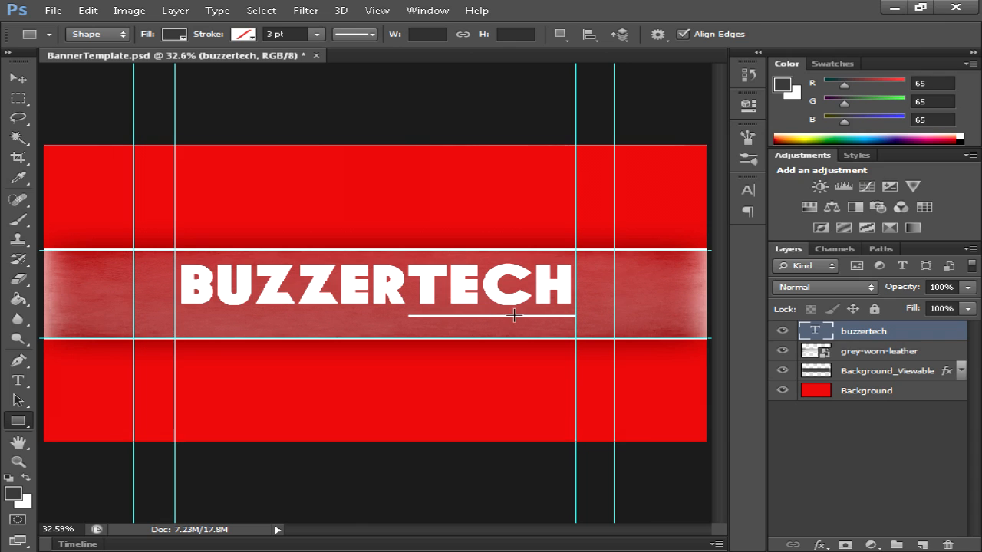
Step: Recolour TECH red and add a Gradient Overlay effect with lowered opacity to the title
left_click(18, 380)
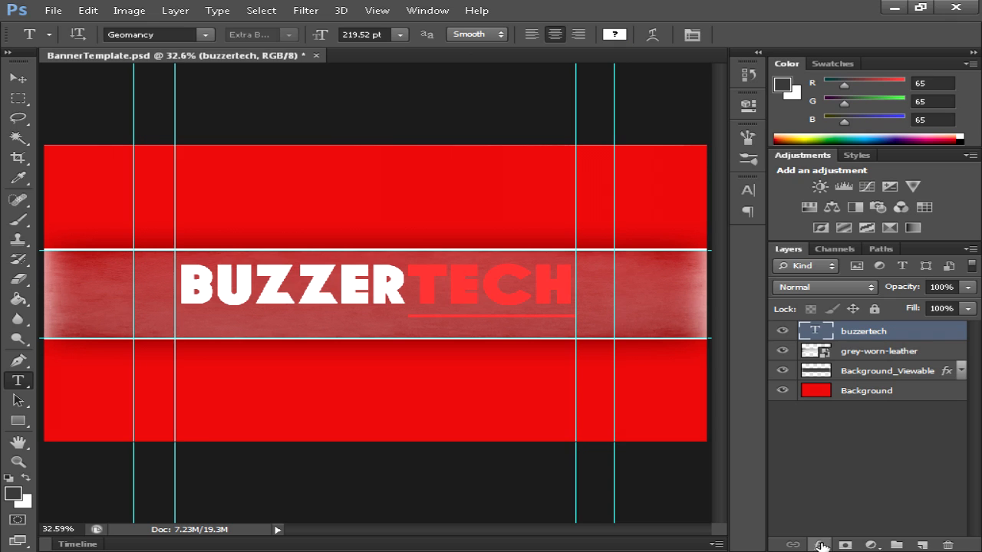
left_click(819, 545)
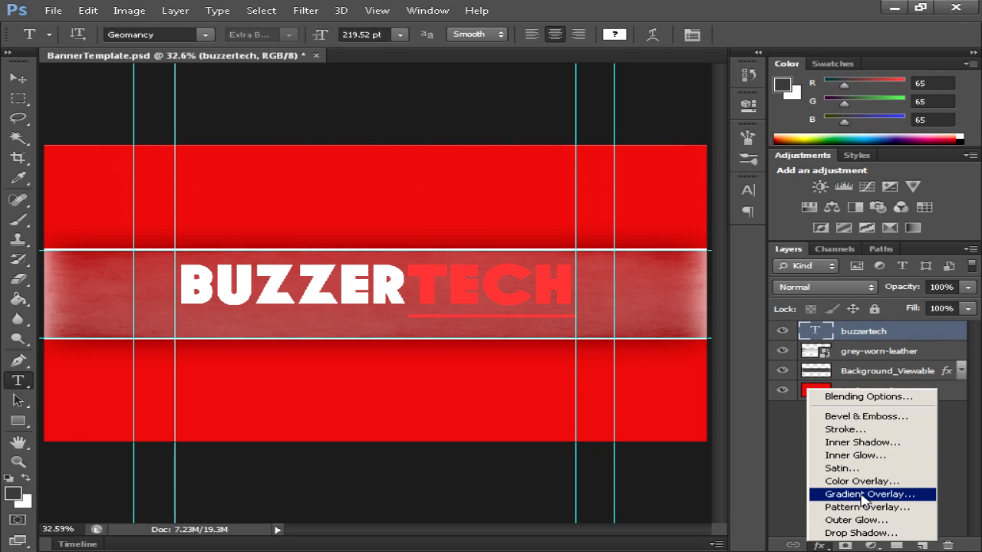
left_click(868, 494)
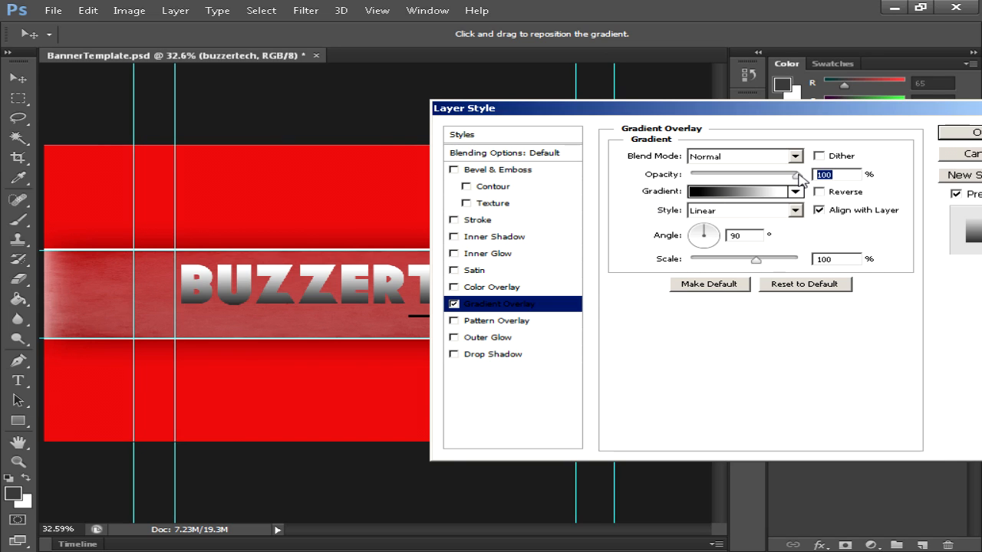
left_click_drag(798, 174, 733, 175)
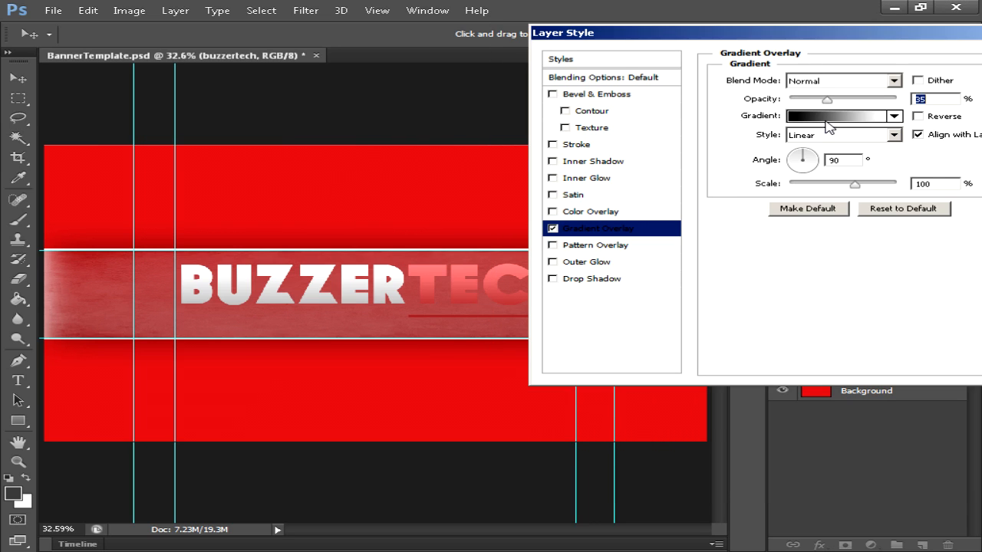
Step: Lighten the gradient's dark end in the Gradient Editor and fine-tune the overlay opacity
left_click(836, 117)
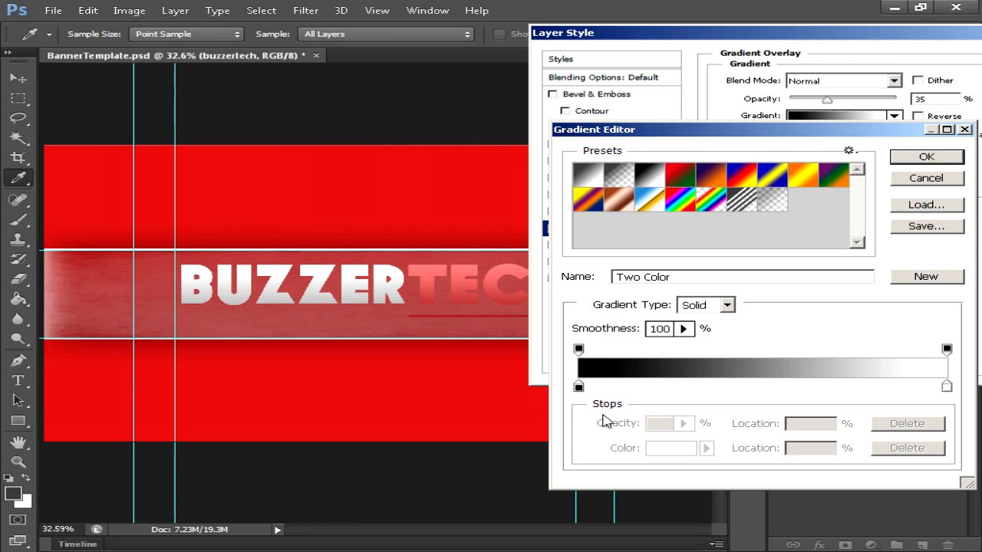
left_click(577, 386)
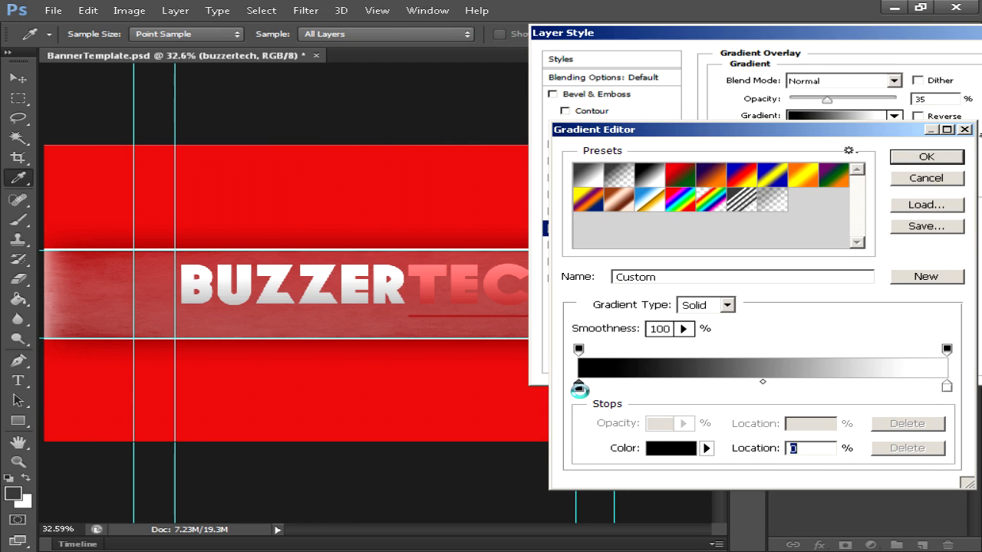
left_click(669, 448)
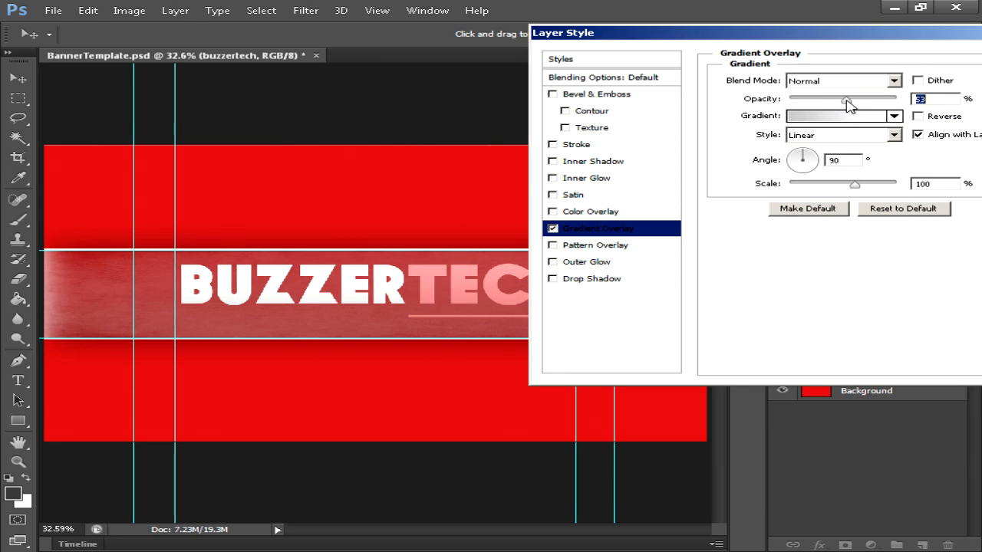
left_click_drag(847, 99, 834, 98)
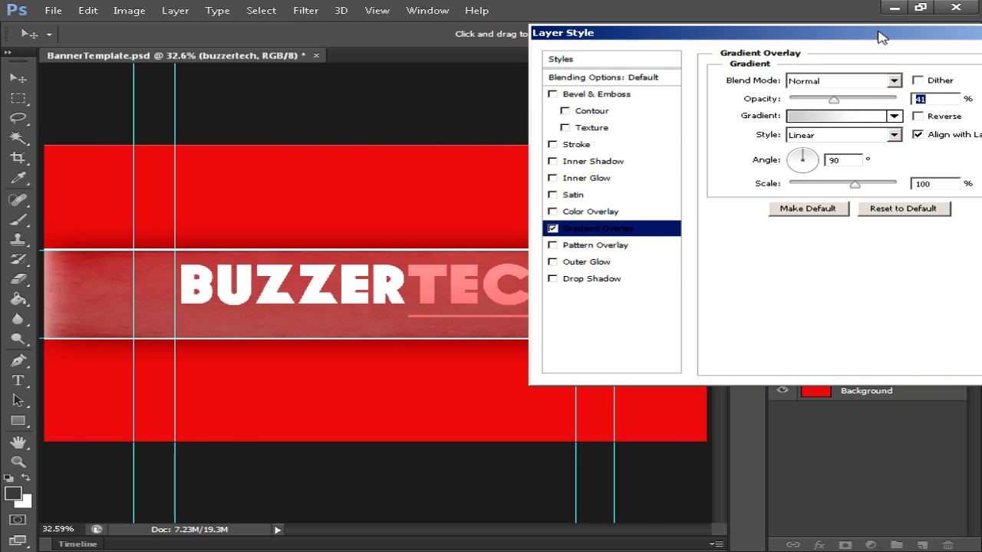
left_click_drag(767, 32, 744, 38)
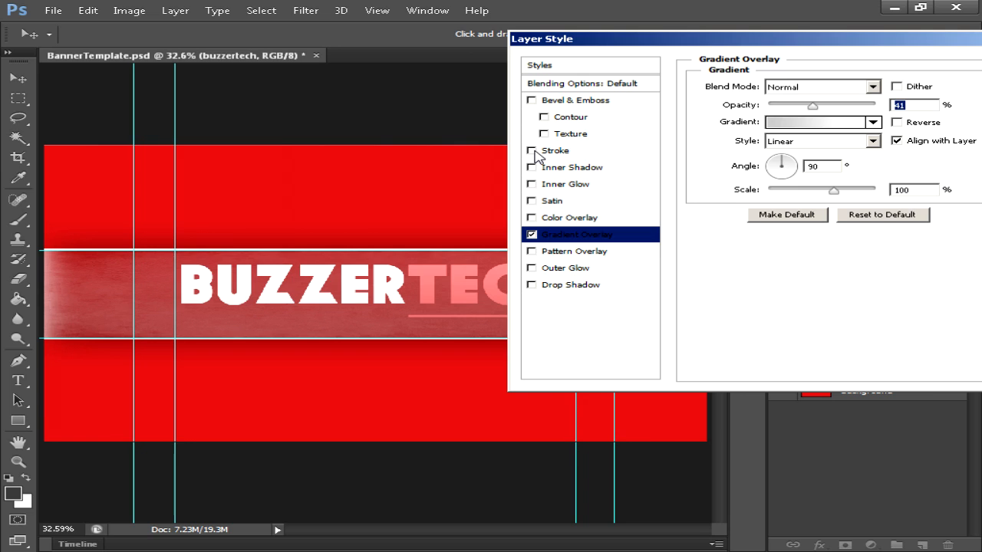
Step: Enable a black Stroke on the title with size 3 px, positioned outside
left_click(531, 151)
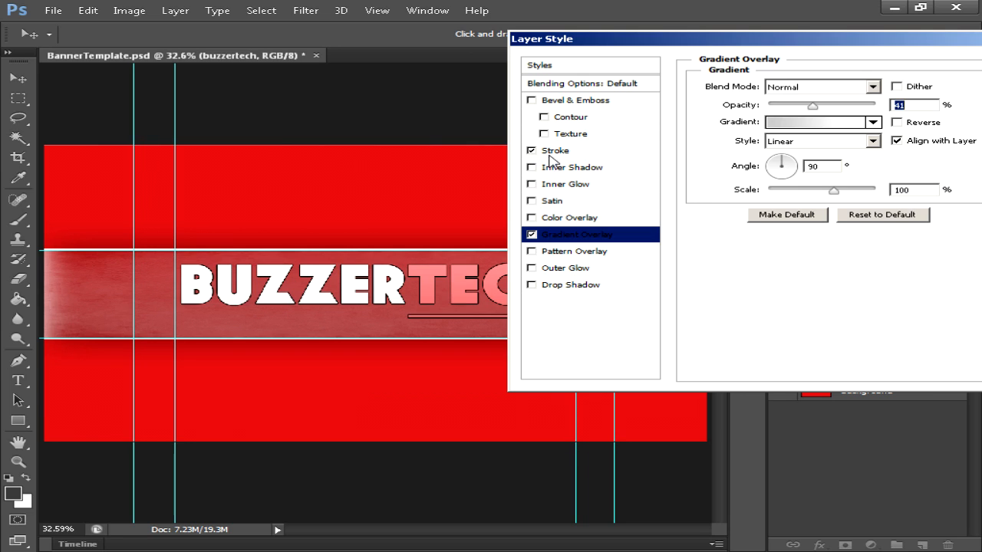
left_click(555, 150)
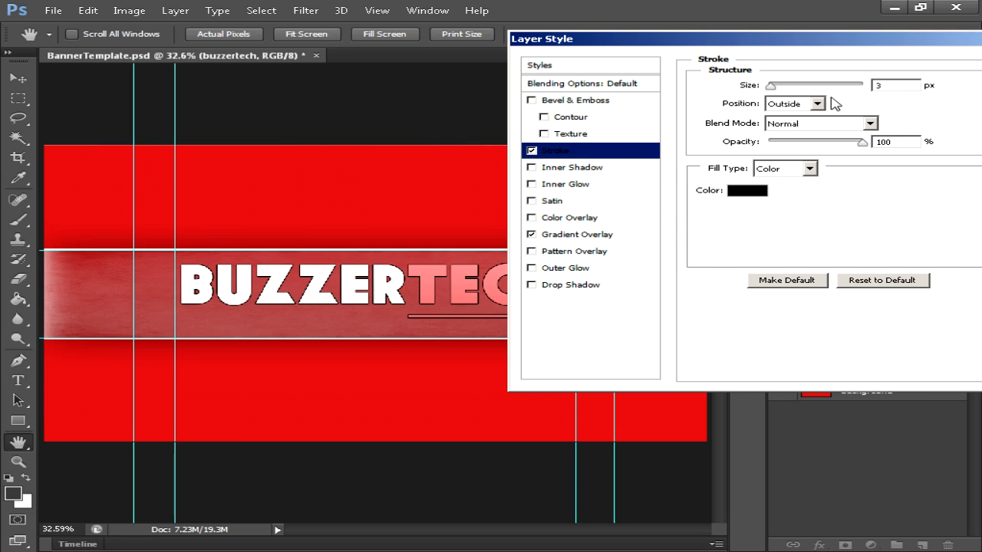
left_click(896, 85)
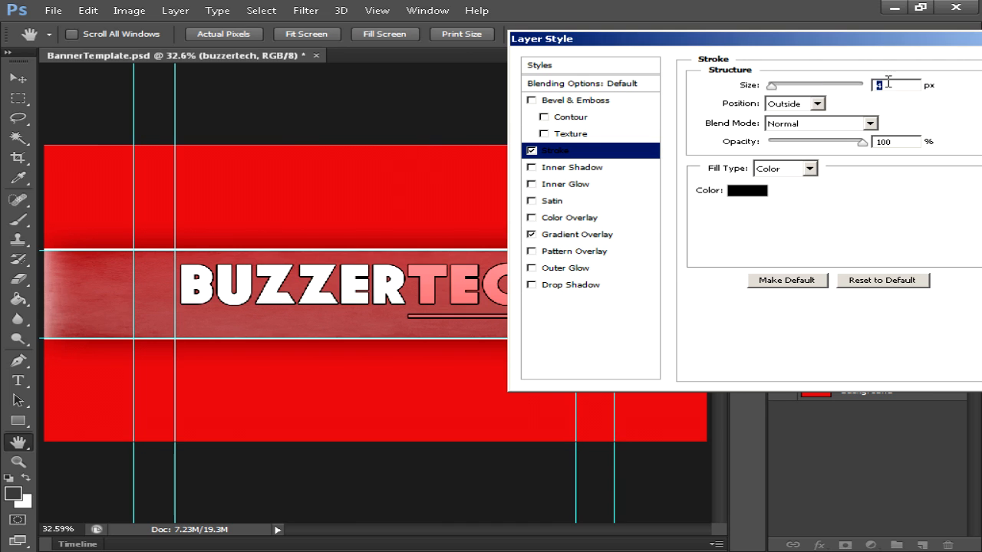
type("3")
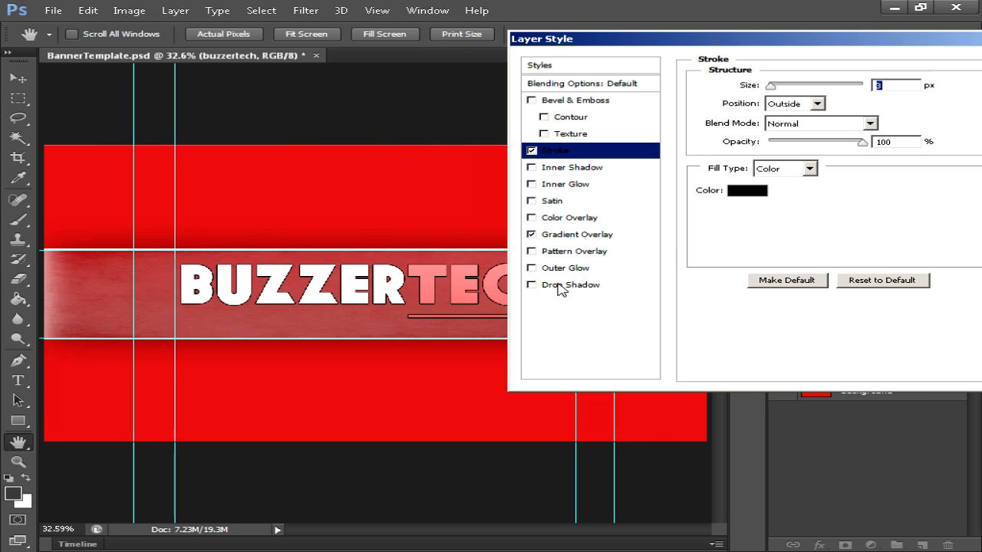
Step: Enable a Normal-blend black Drop Shadow with 10 px distance, 6% spread and 27 px size
left_click(570, 284)
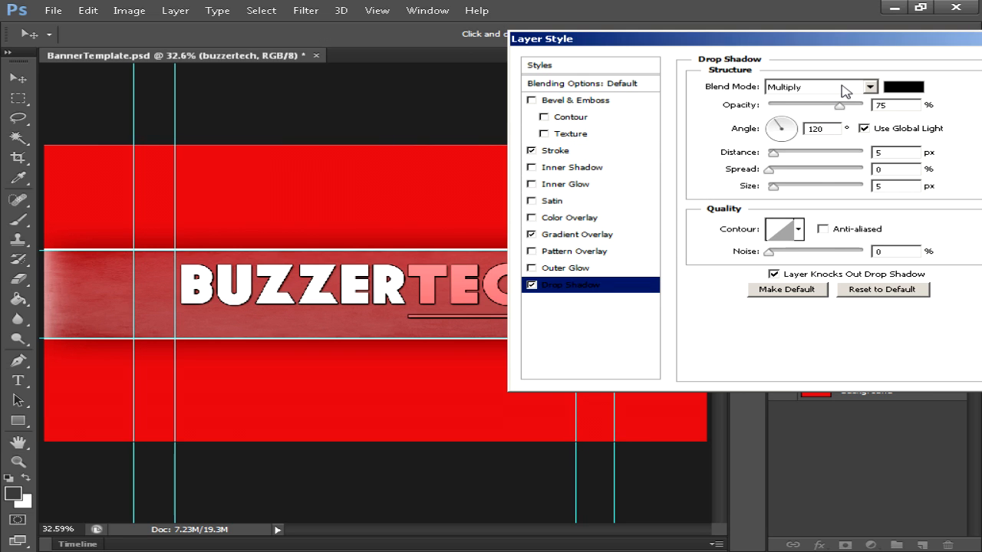
mouse_move(840, 86)
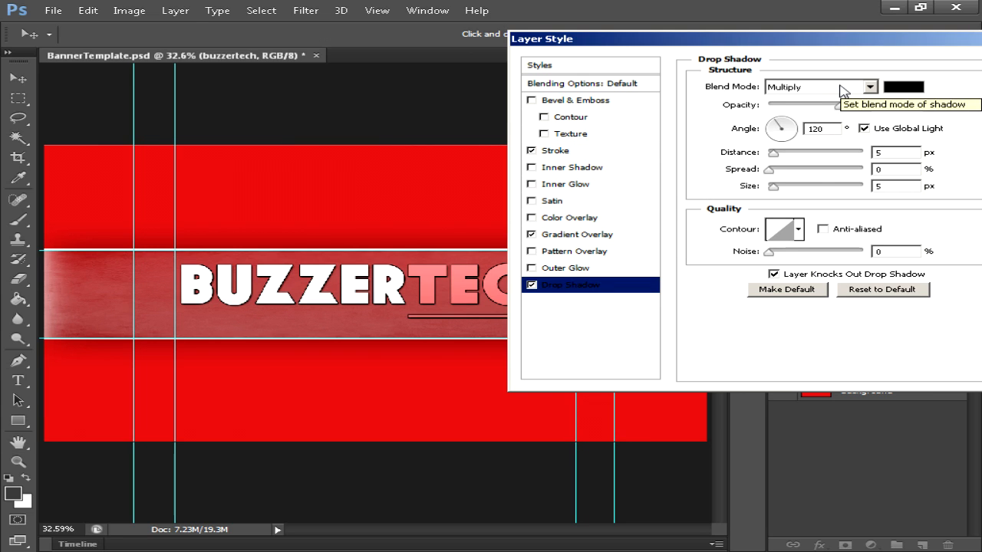
left_click(869, 86)
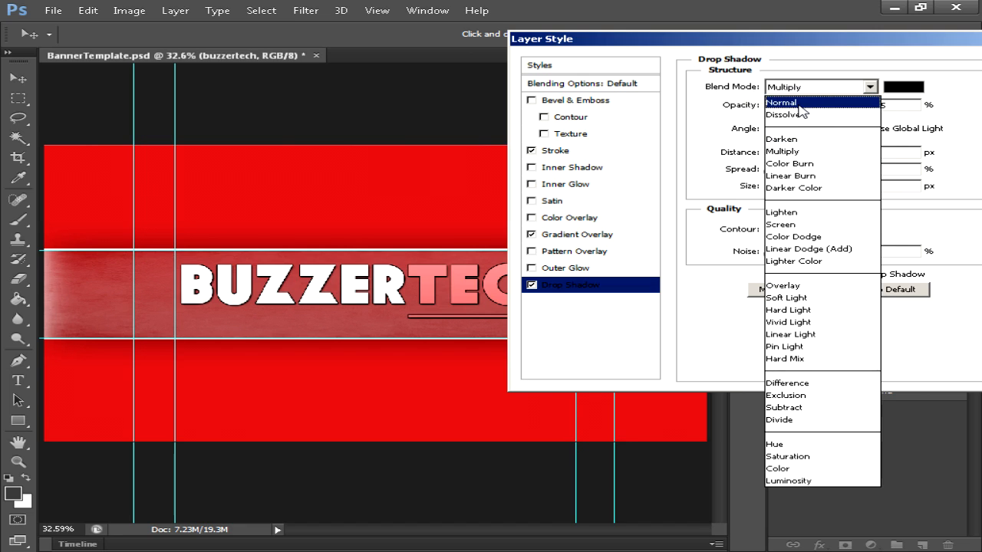
left_click(781, 101)
type("100")
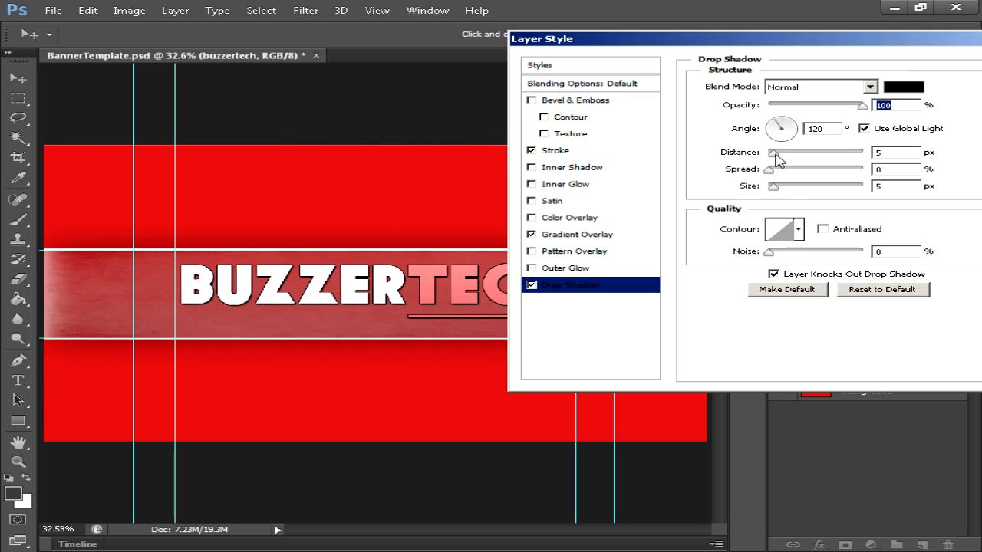
left_click_drag(779, 154, 770, 153)
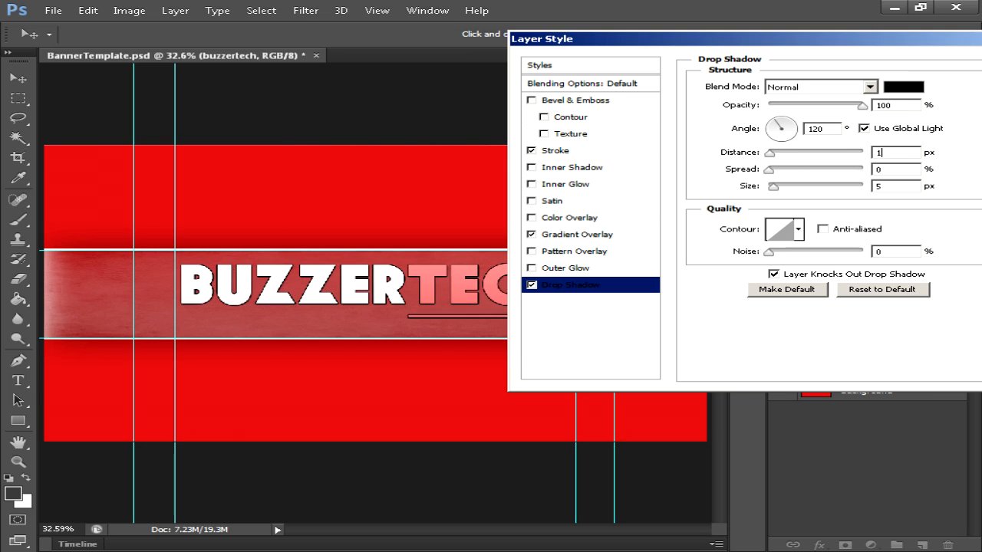
type("10")
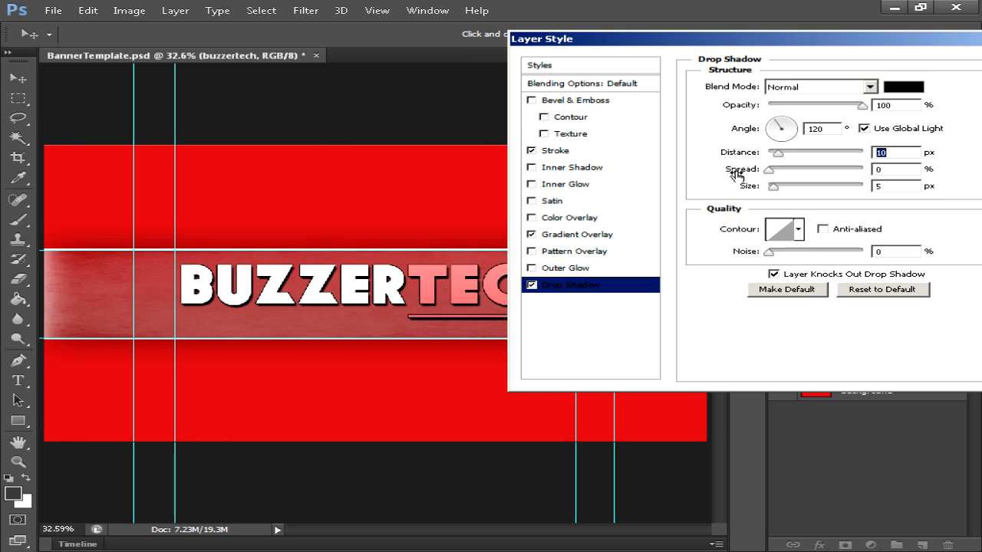
left_click_drag(770, 169, 774, 169)
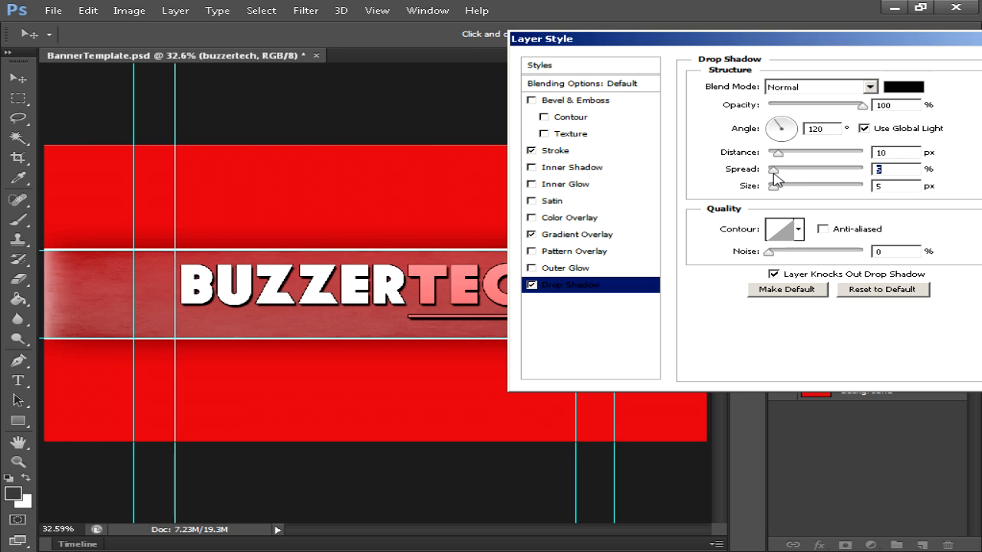
left_click_drag(775, 185, 782, 185)
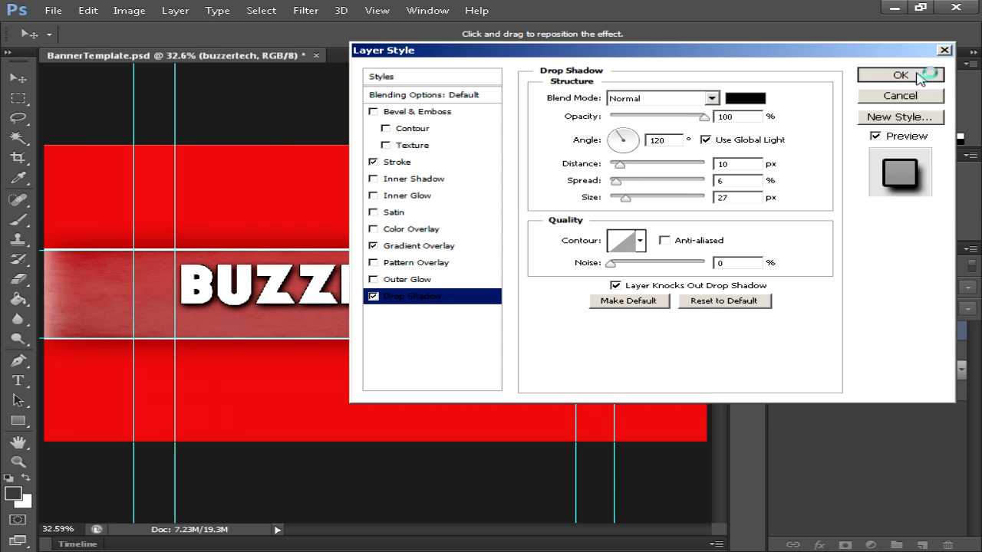
Step: Confirm the Layer Style so Stroke, Gradient Overlay and Drop Shadow apply, then deselect the text
left_click(899, 74)
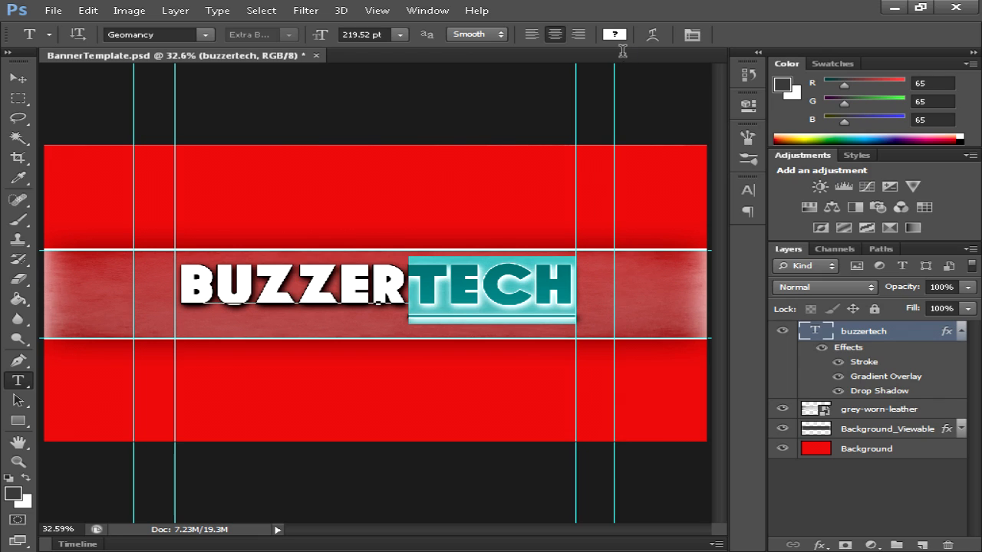
left_click(613, 34)
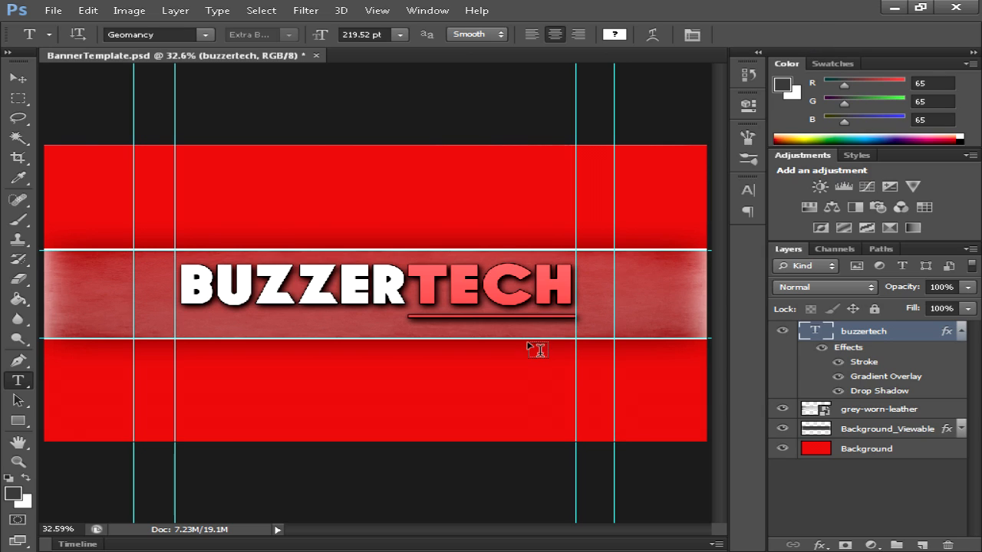
mouse_move(187, 345)
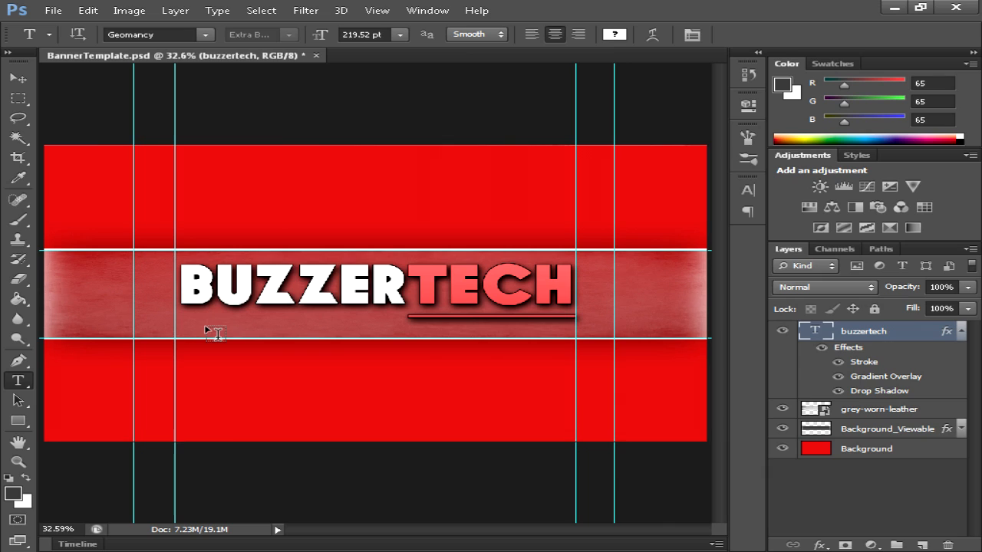
mouse_move(481, 347)
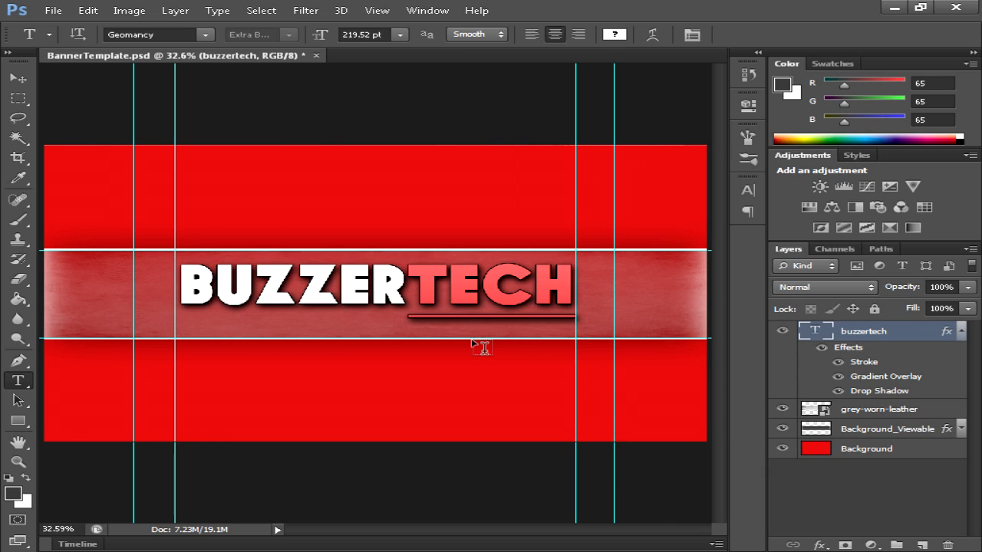
mouse_move(393, 316)
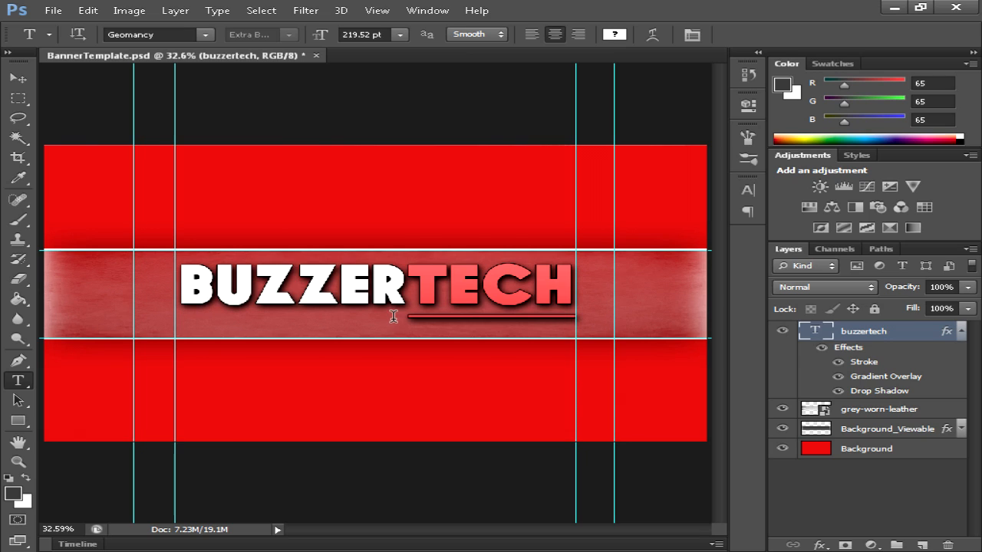
mouse_move(433, 336)
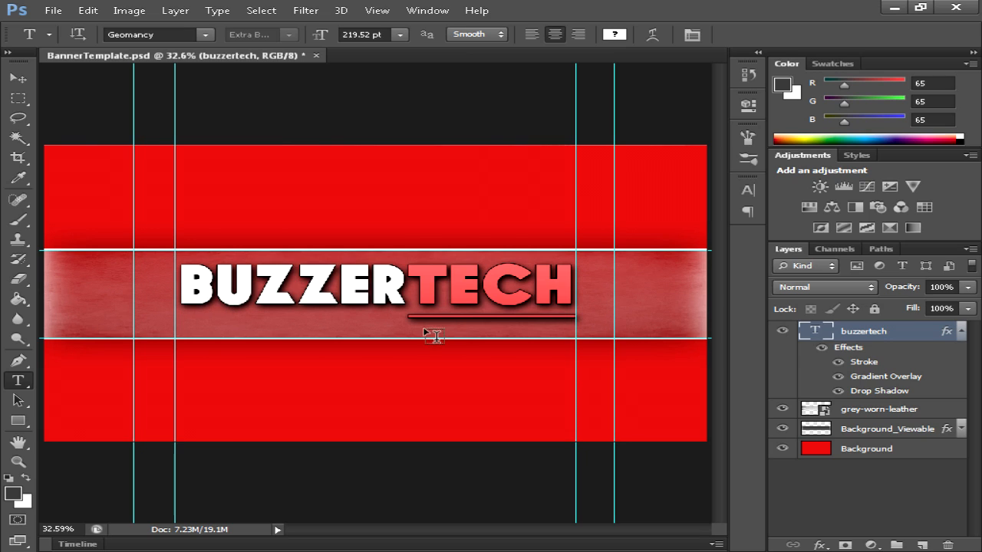
mouse_move(405, 317)
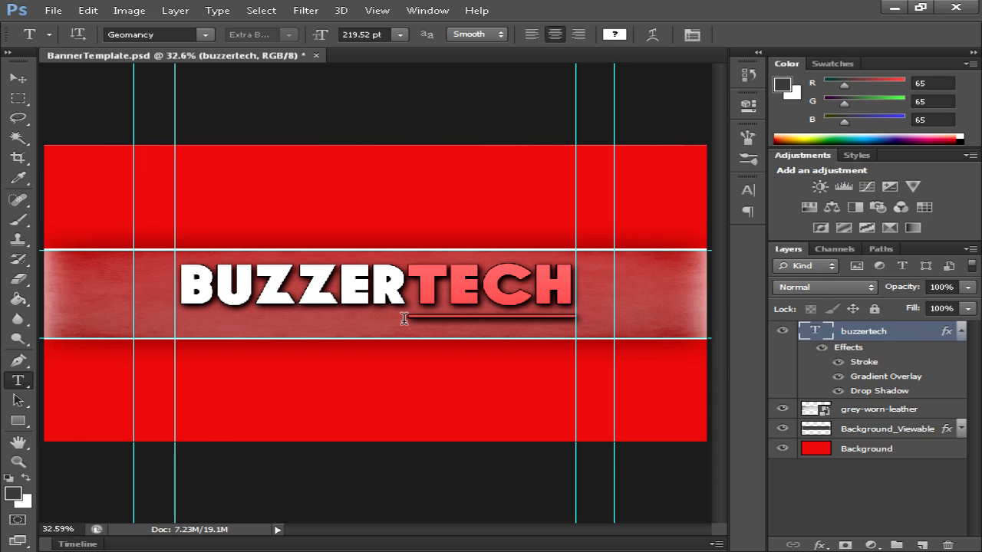
mouse_move(405, 317)
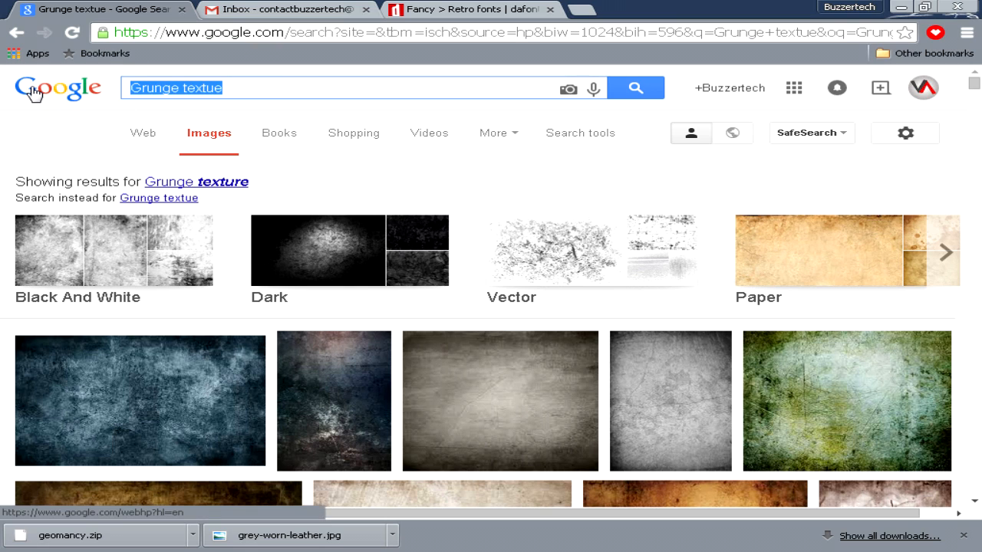
mouse_move(34, 88)
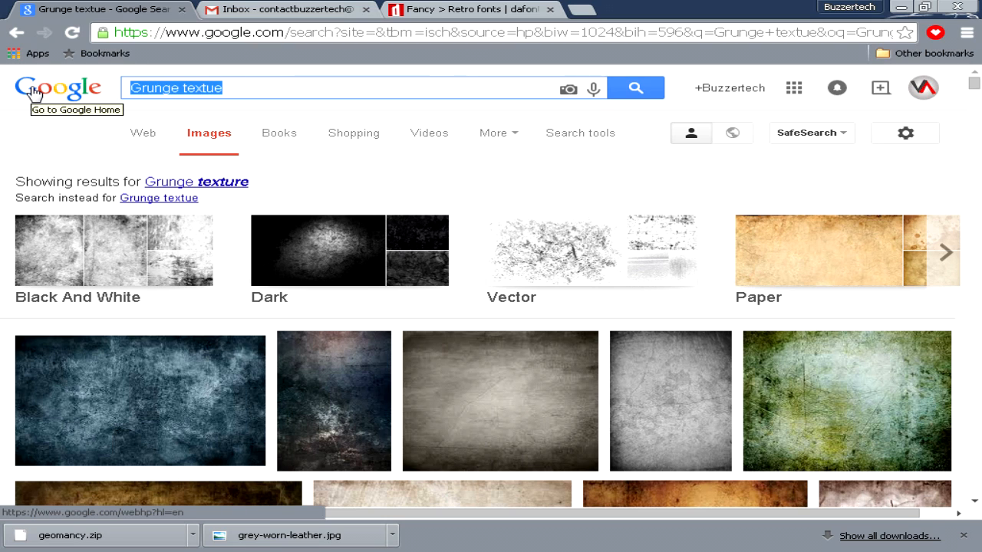
Step: Search Google Images for computer png and preview the Windows 7 computer icon
type("Col")
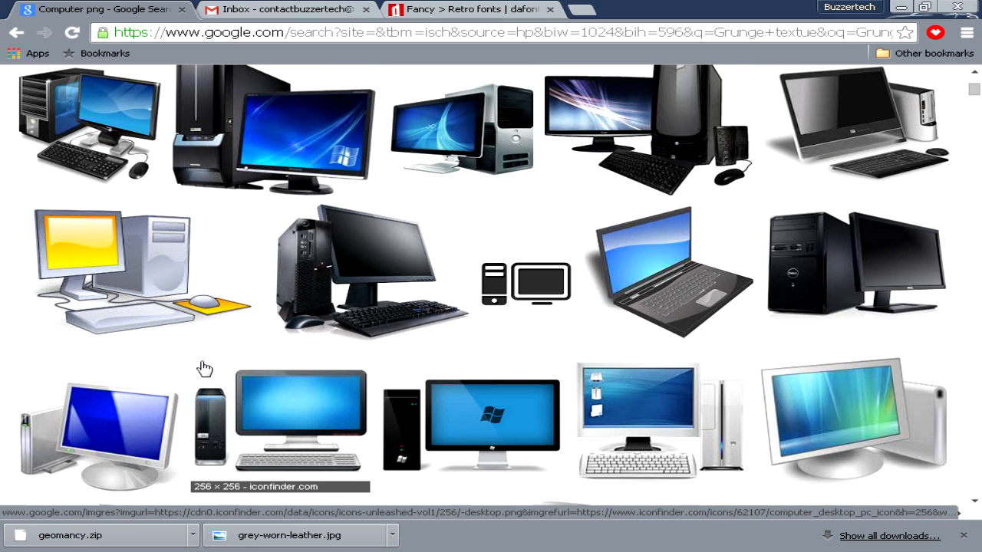
mouse_move(607, 437)
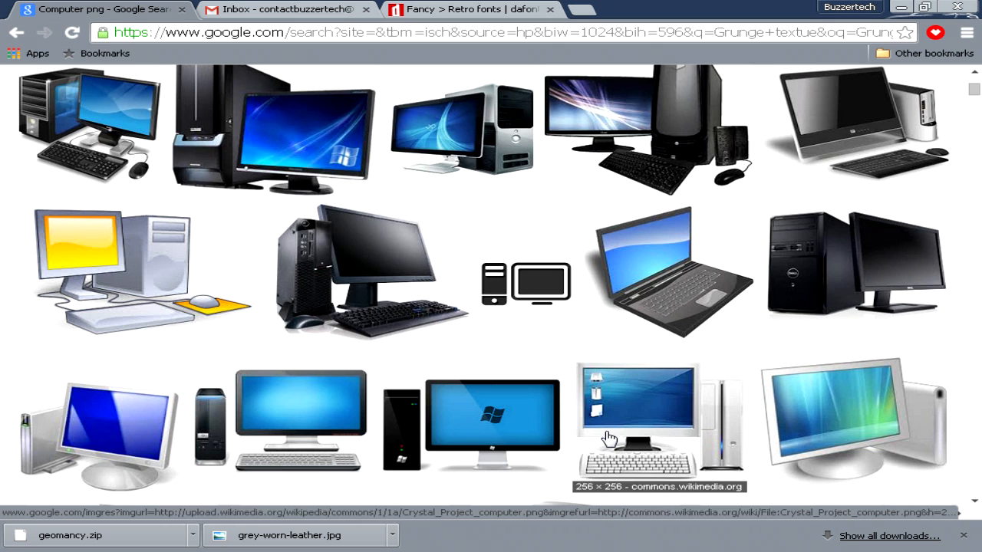
scroll("down", 3)
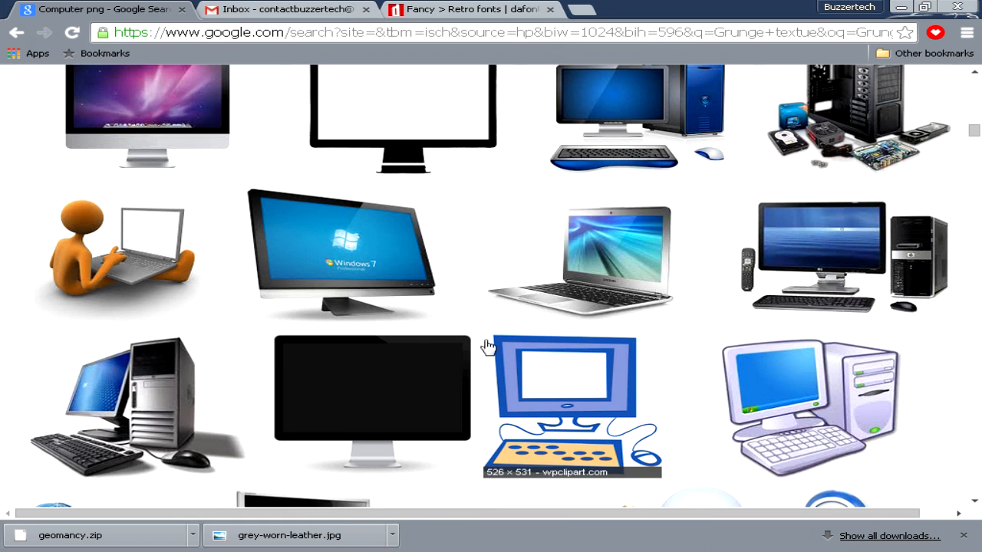
mouse_move(338, 258)
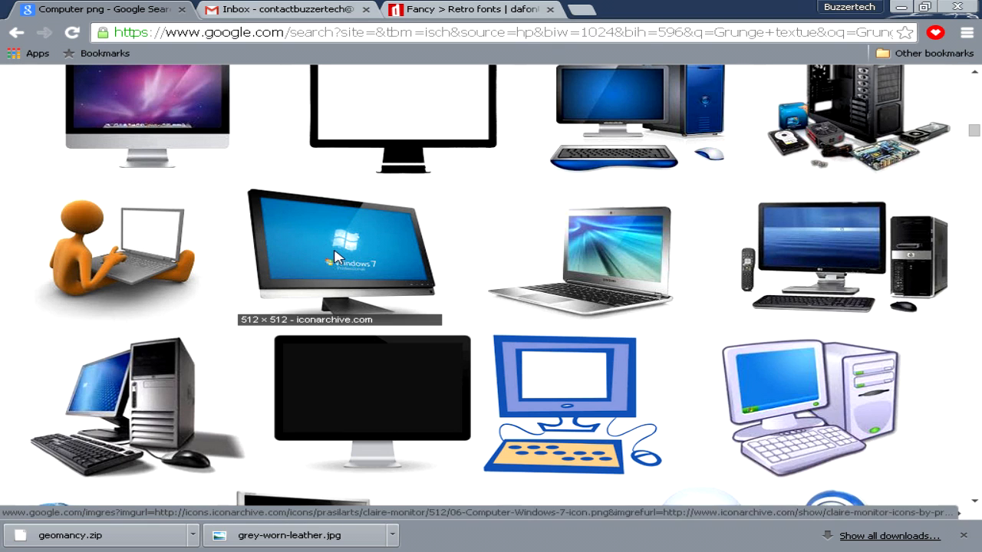
mouse_move(337, 258)
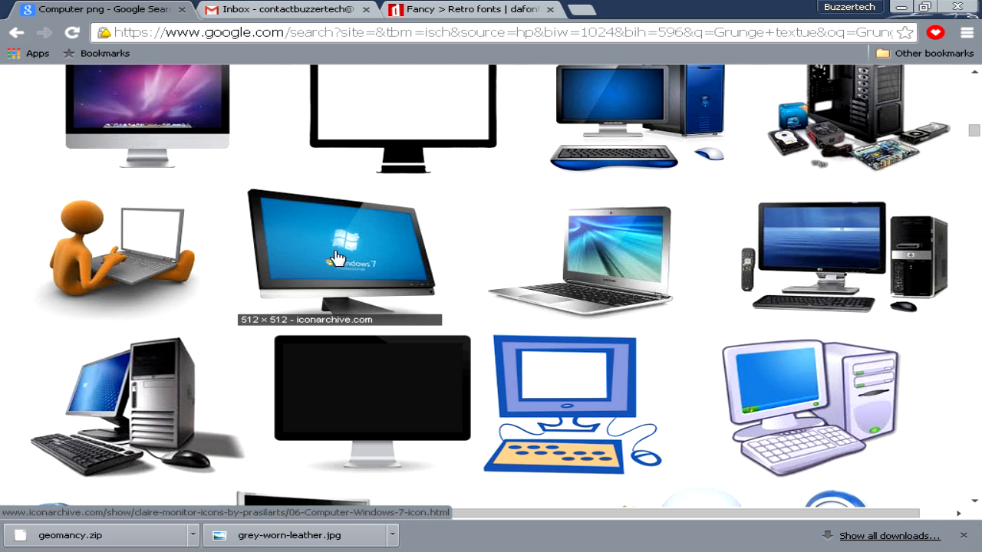
left_click(341, 257)
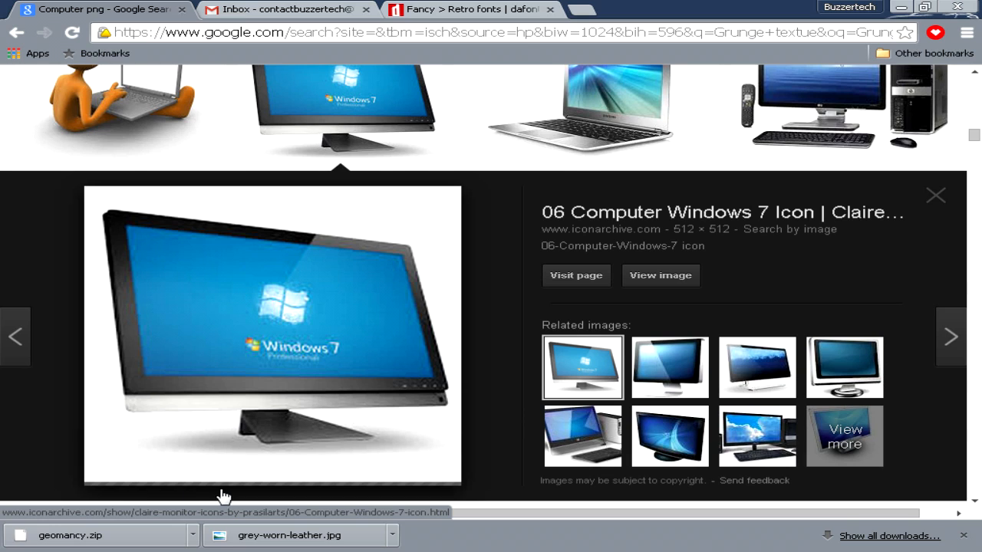
mouse_move(287, 483)
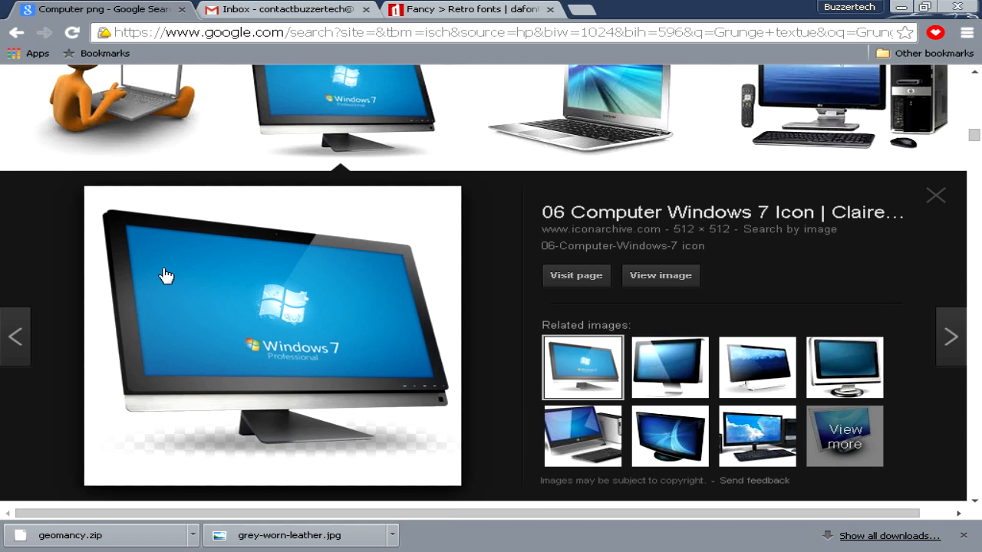
mouse_move(383, 270)
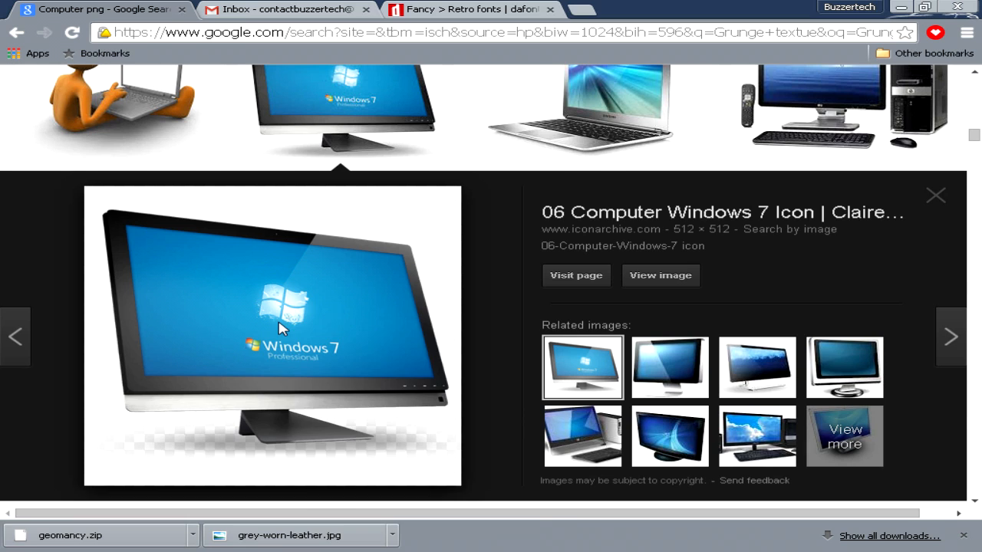
mouse_move(361, 426)
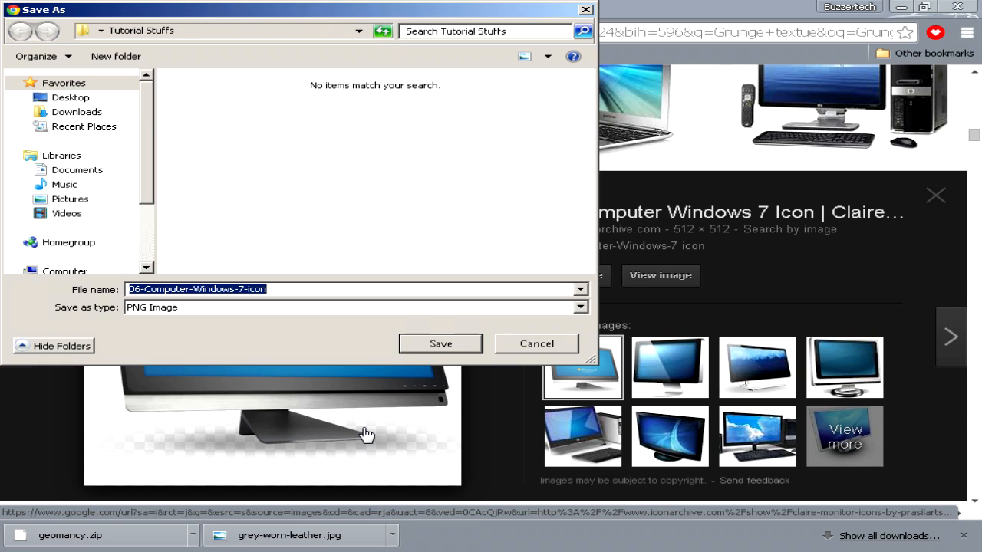
Step: Save the Windows 7 computer icon as 'Computer Transparent' PNG in Tutorial Stuffs
type("Computer P")
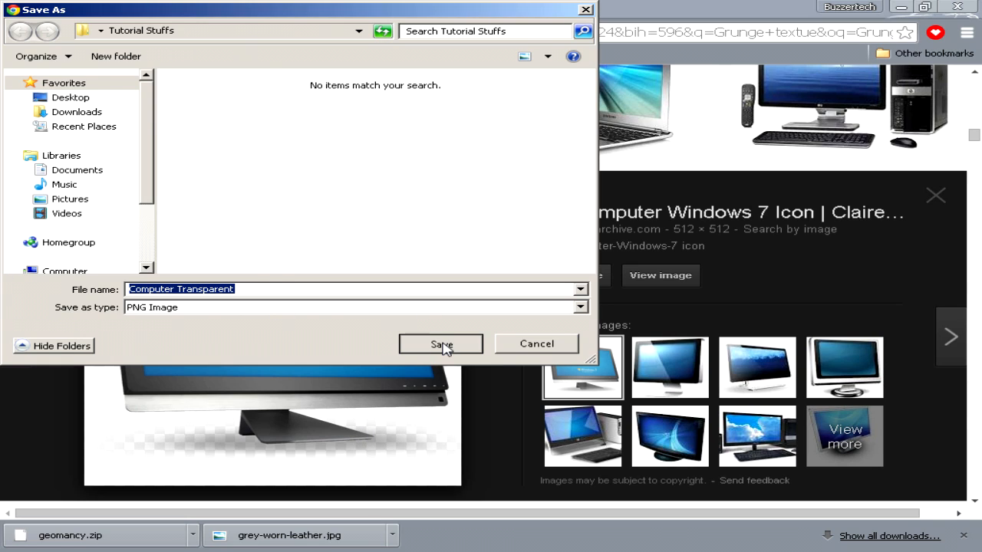
left_click(440, 344)
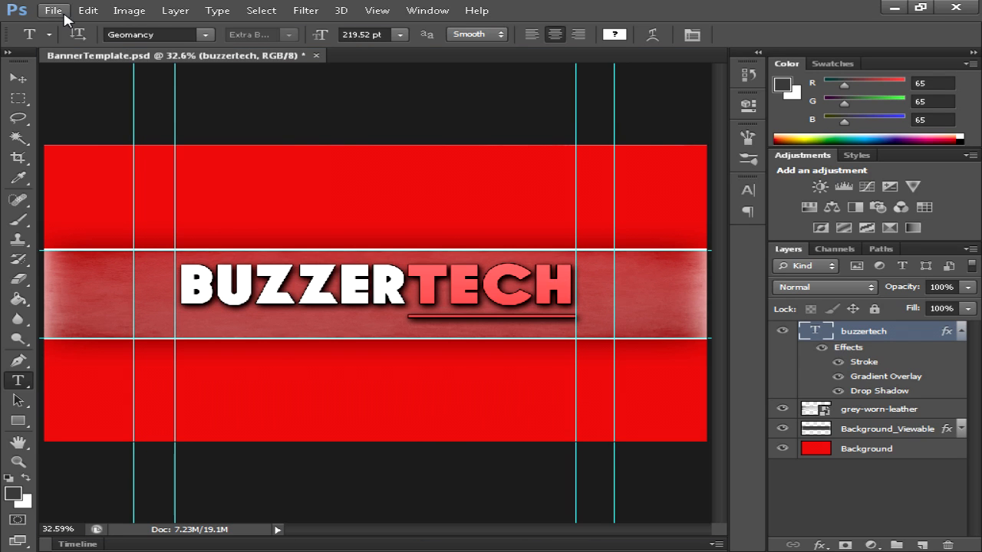
Step: Place Computer Transparent into the banner, shrunk to about 75% over the title's left end
left_click(52, 9)
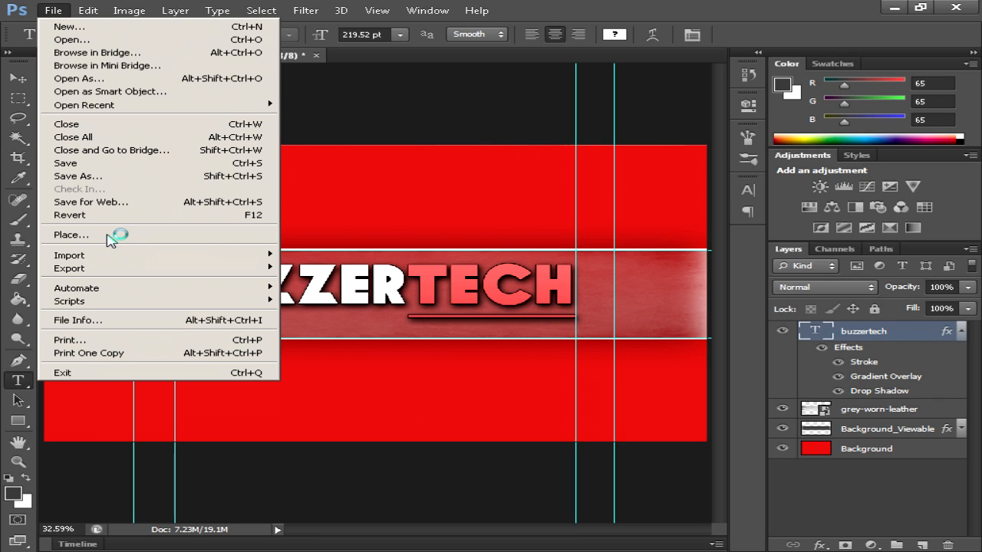
left_click(71, 234)
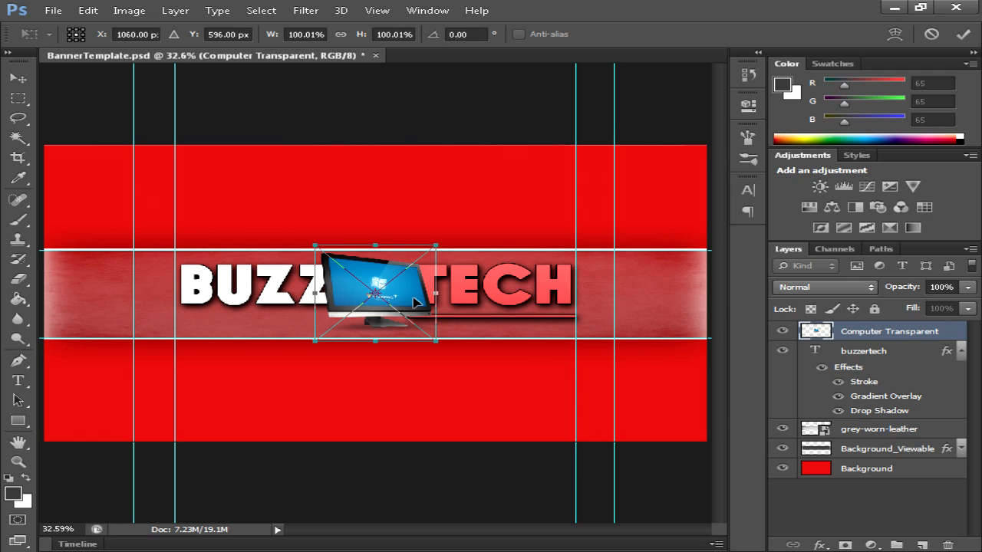
left_click_drag(376, 295, 233, 295)
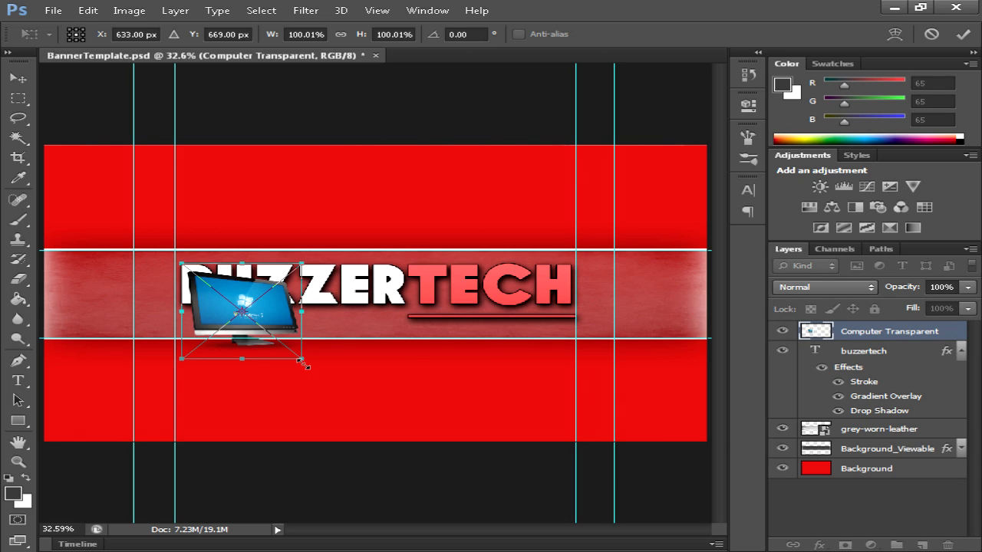
left_click_drag(307, 359, 264, 337)
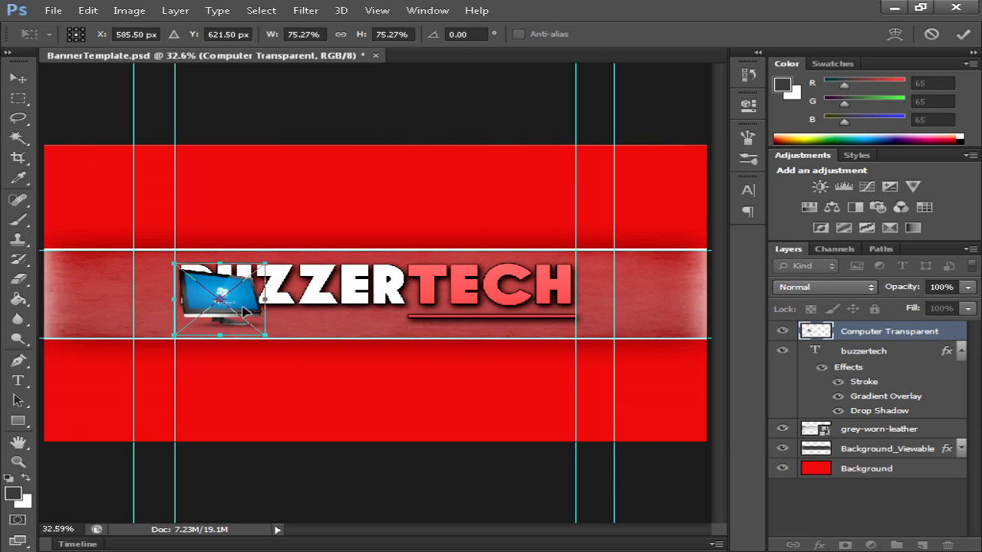
left_click_drag(243, 313, 221, 298)
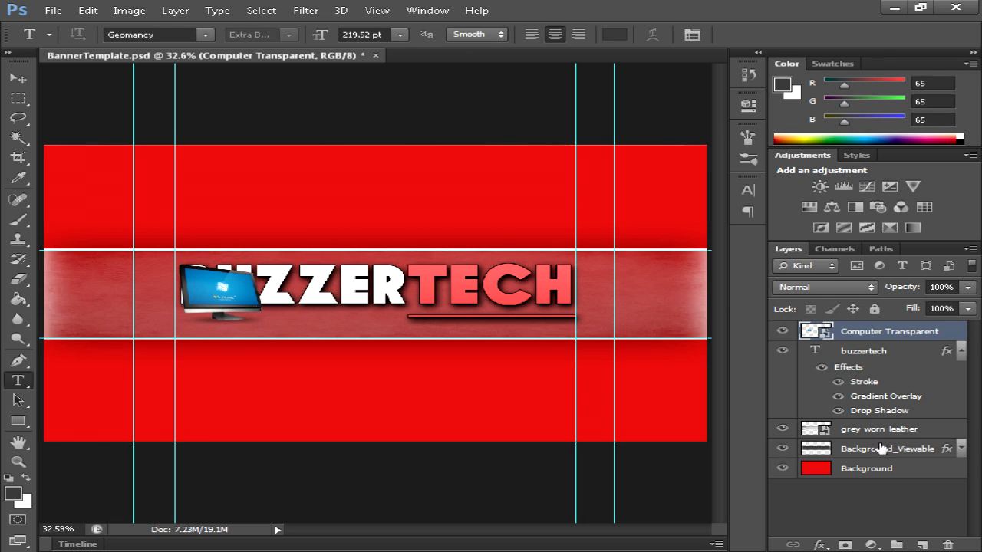
left_click(862, 350)
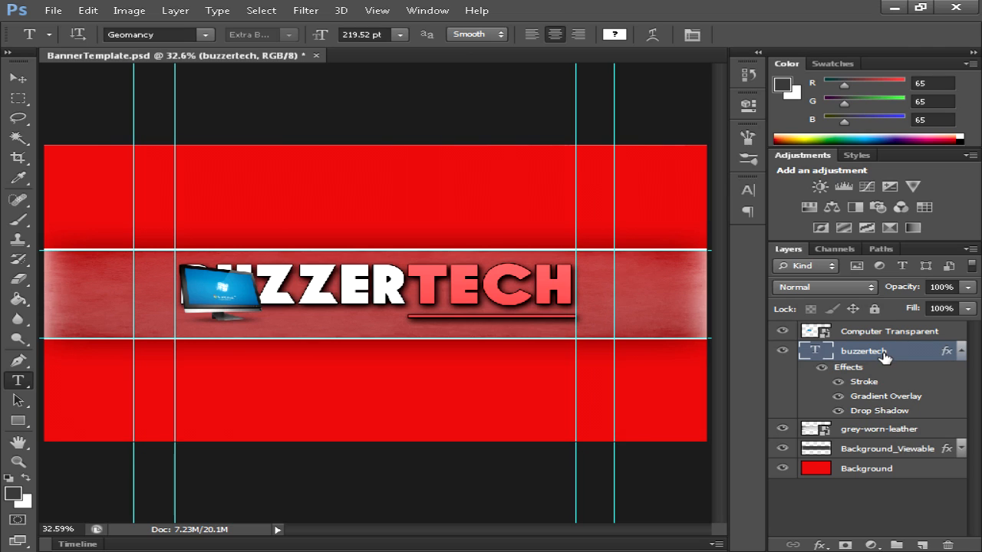
Step: Free-transform the BUZZERTECH text to about 79% so it sits beside the computer icon
key("ctrl+t")
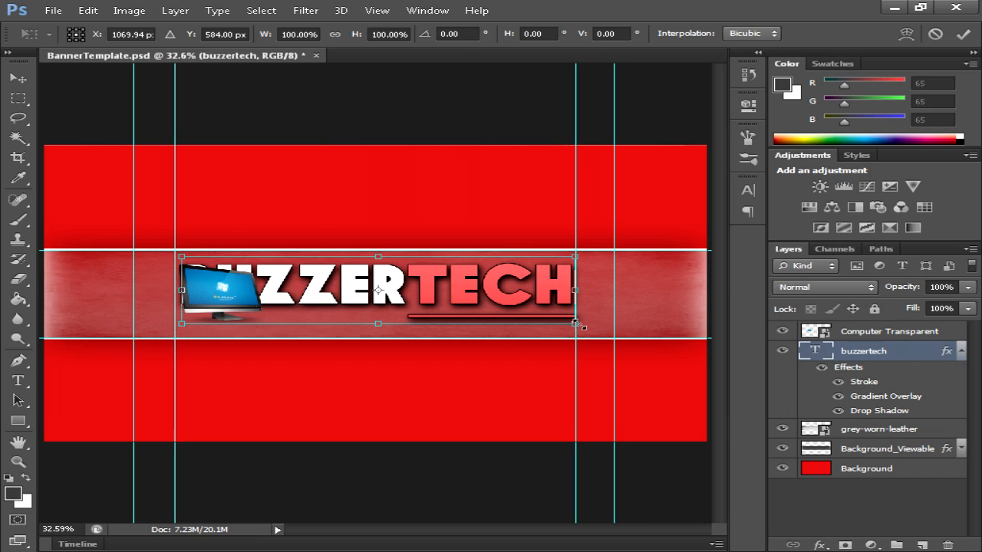
left_click_drag(577, 324, 492, 307)
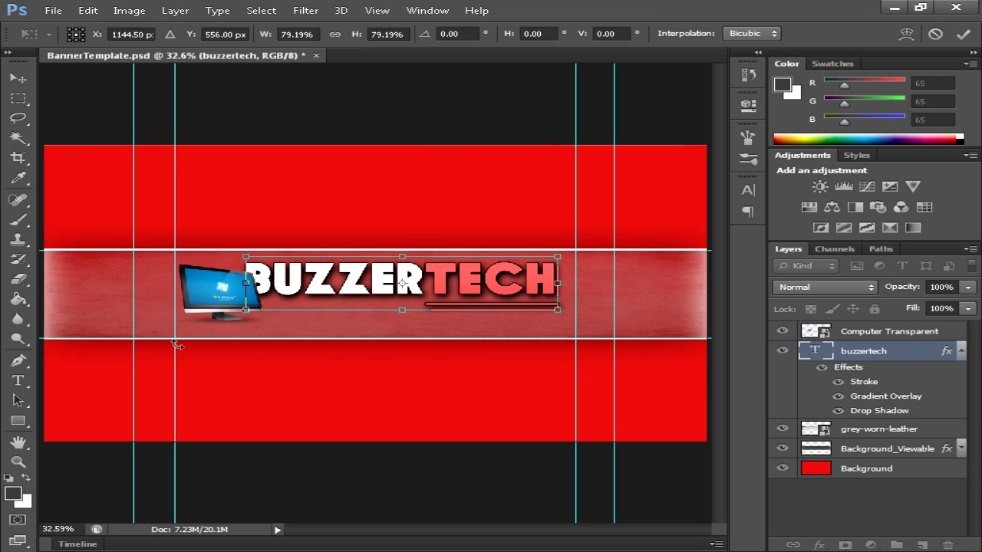
mouse_move(442, 272)
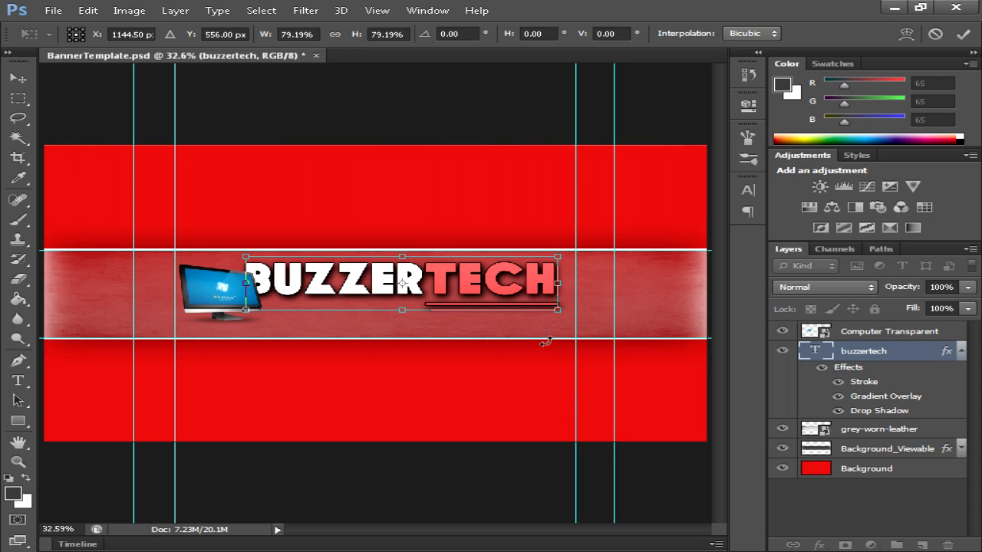
mouse_move(310, 194)
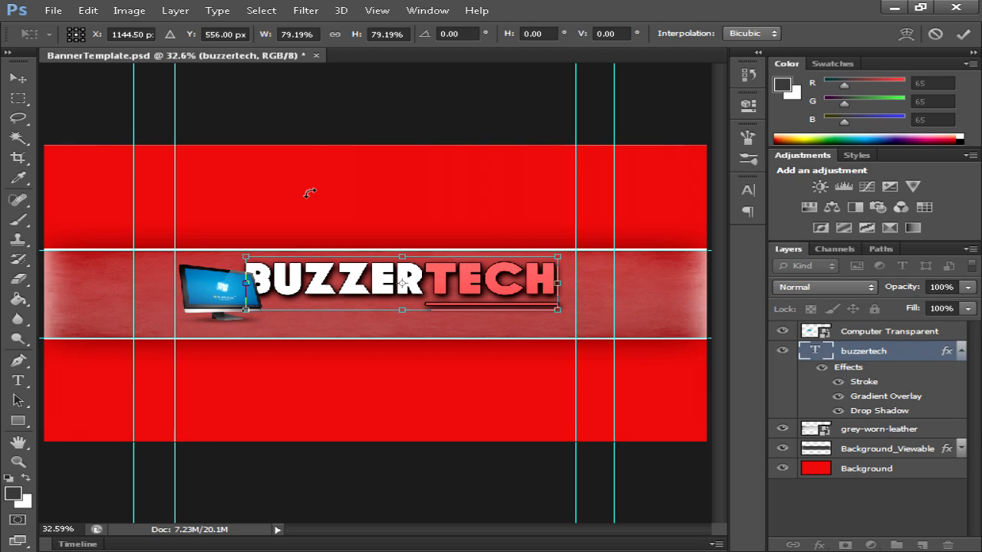
mouse_move(104, 432)
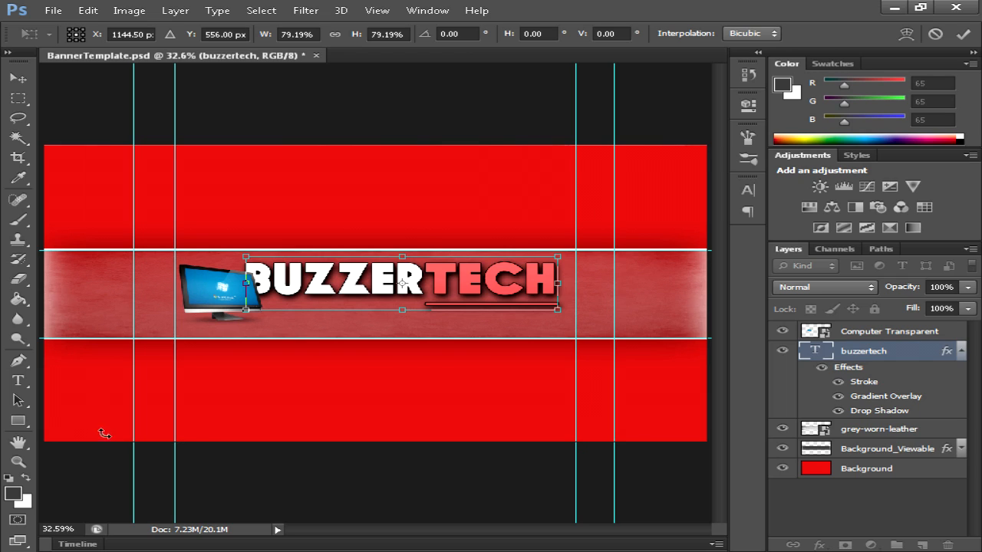
mouse_move(577, 117)
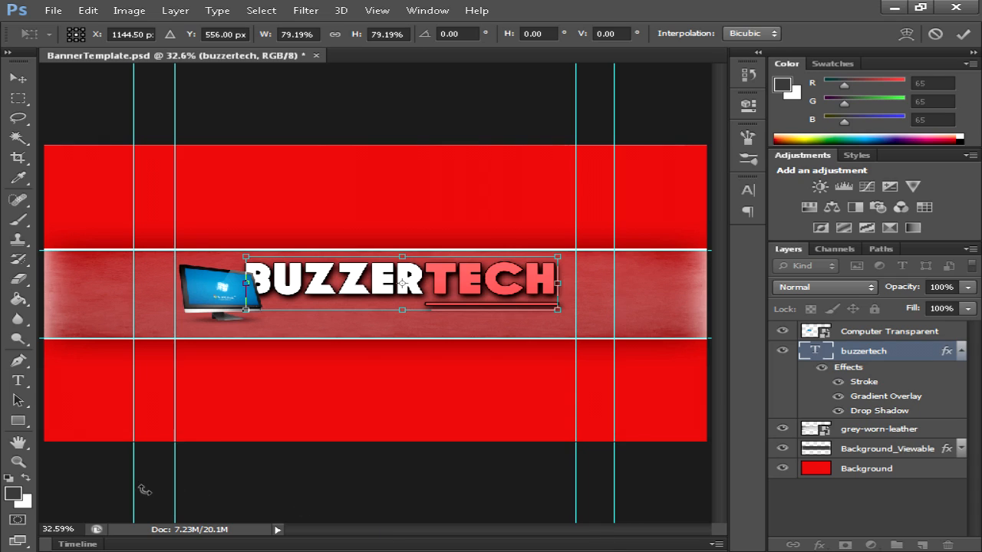
mouse_move(620, 256)
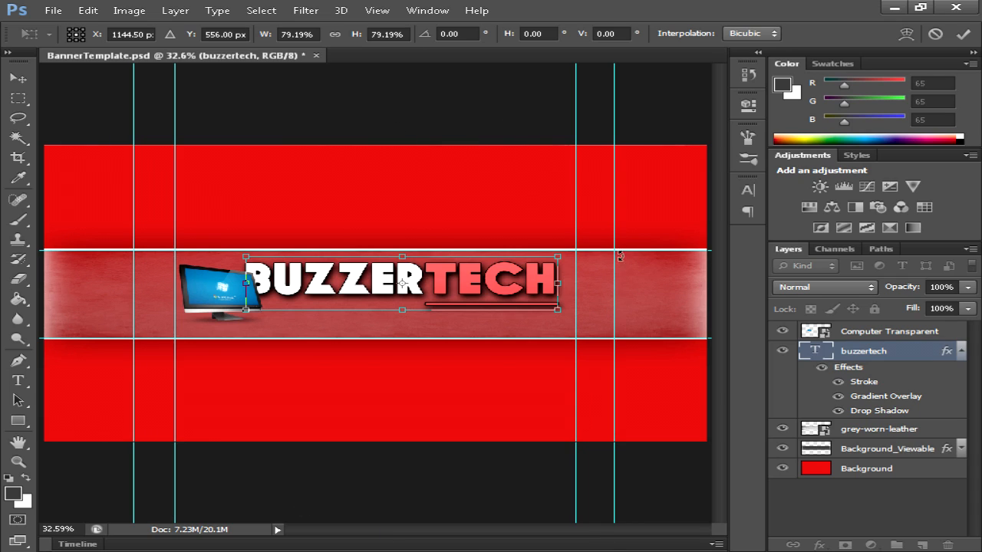
mouse_move(613, 263)
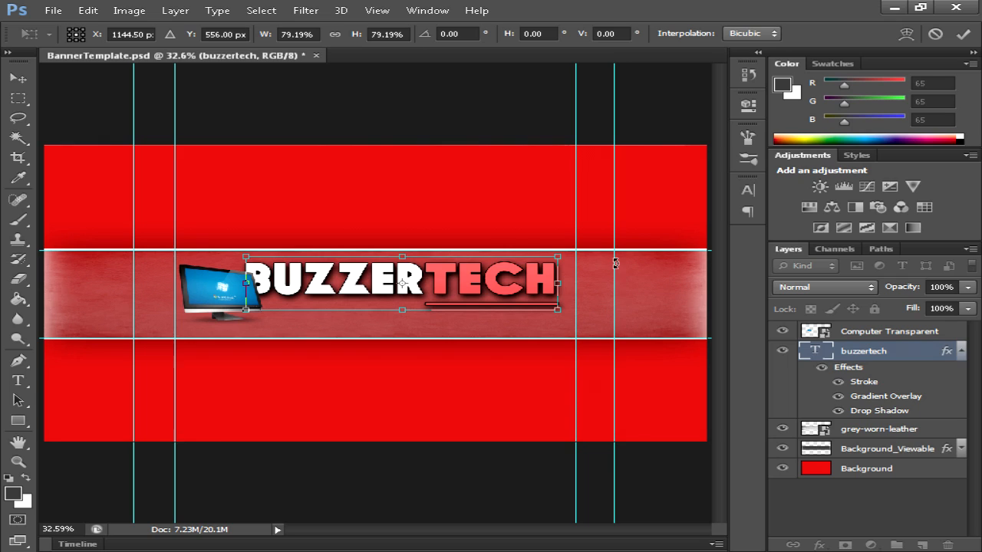
mouse_move(607, 294)
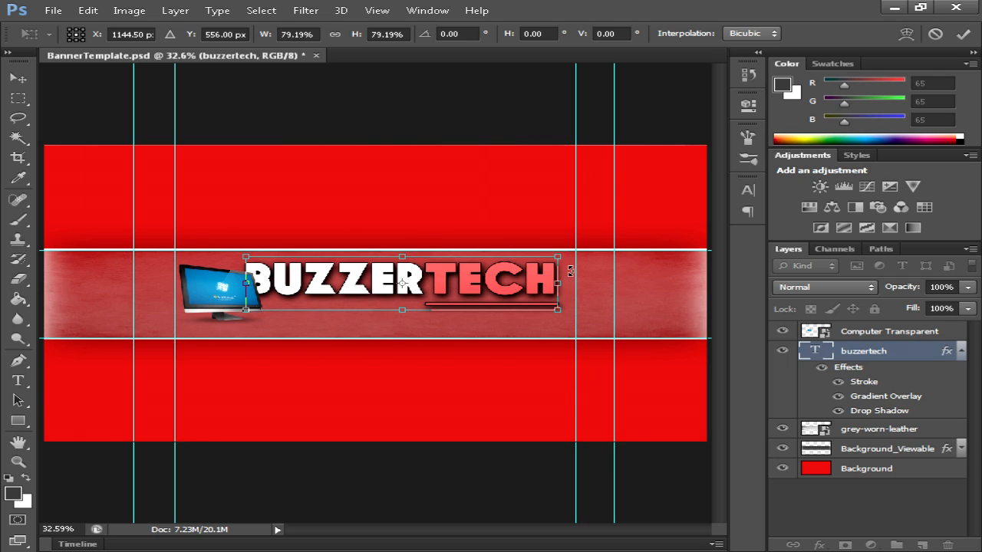
mouse_move(560, 304)
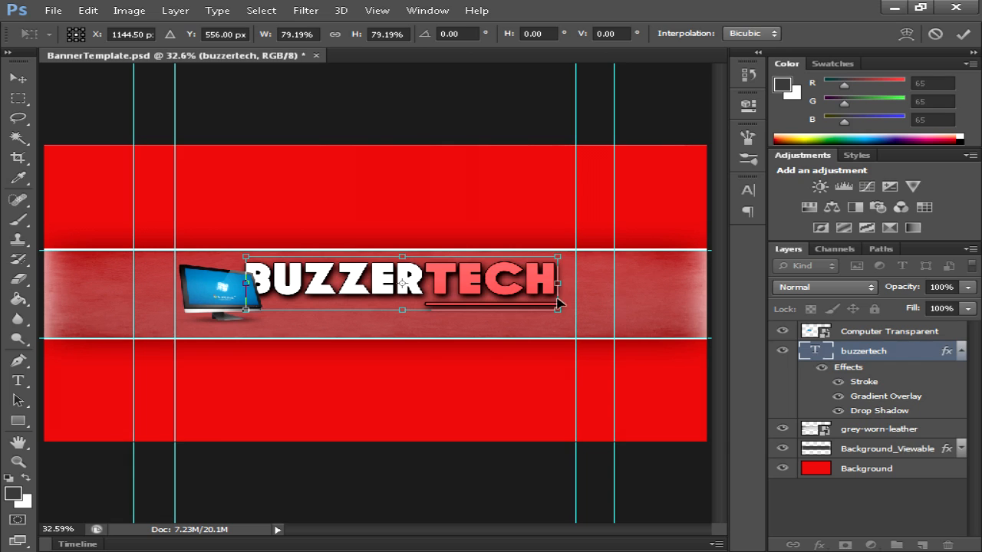
mouse_move(459, 294)
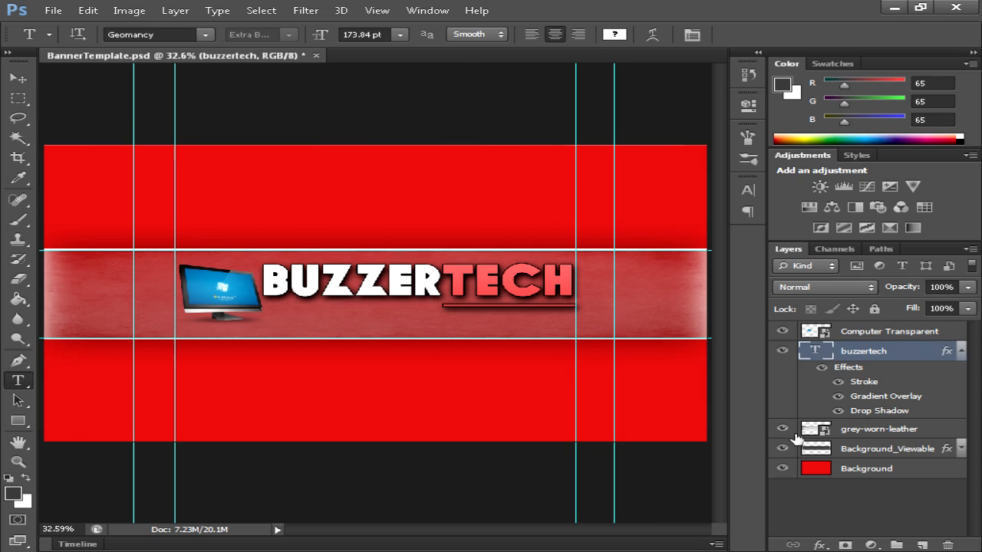
Step: Select the Computer Transparent layer and lower its opacity to about 72%
left_click(889, 332)
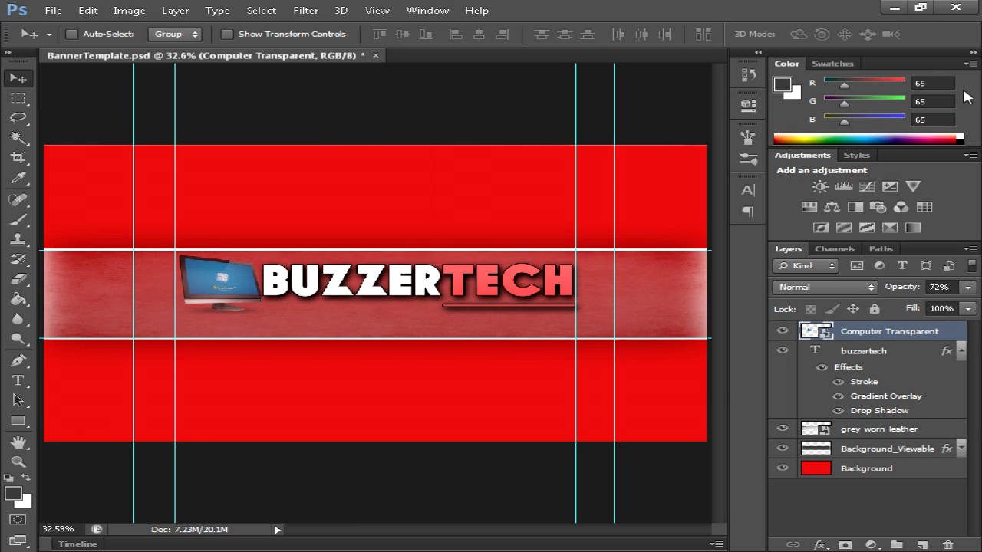
mouse_move(399, 340)
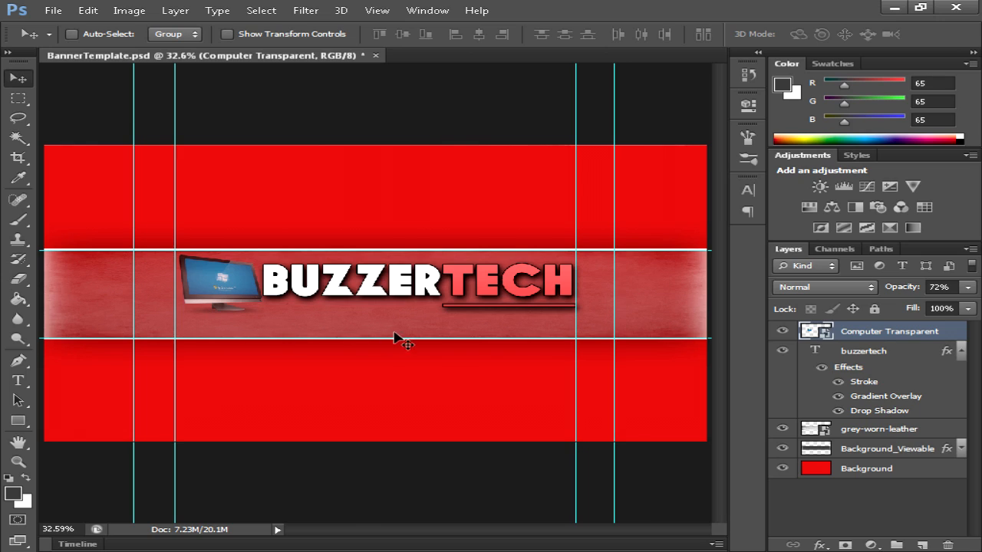
mouse_move(516, 331)
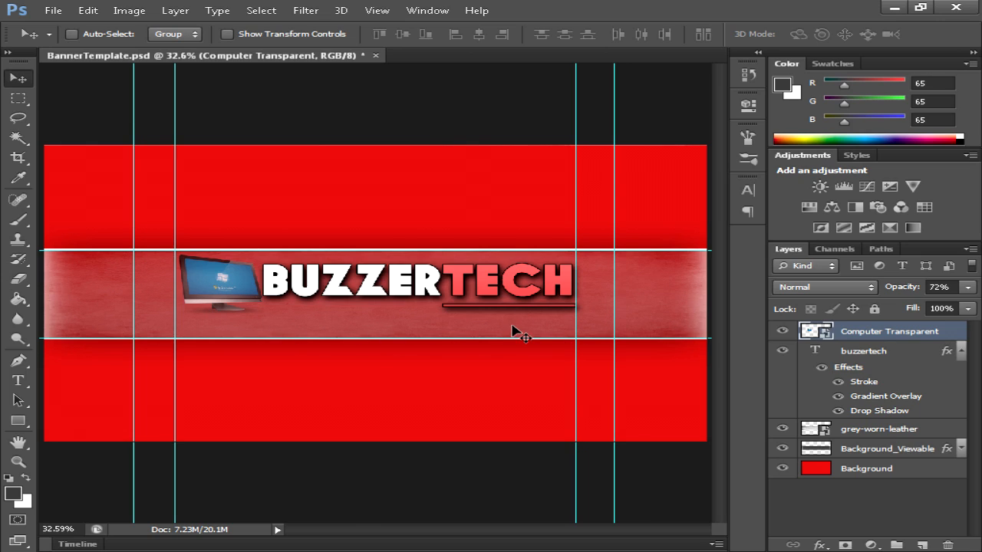
mouse_move(275, 329)
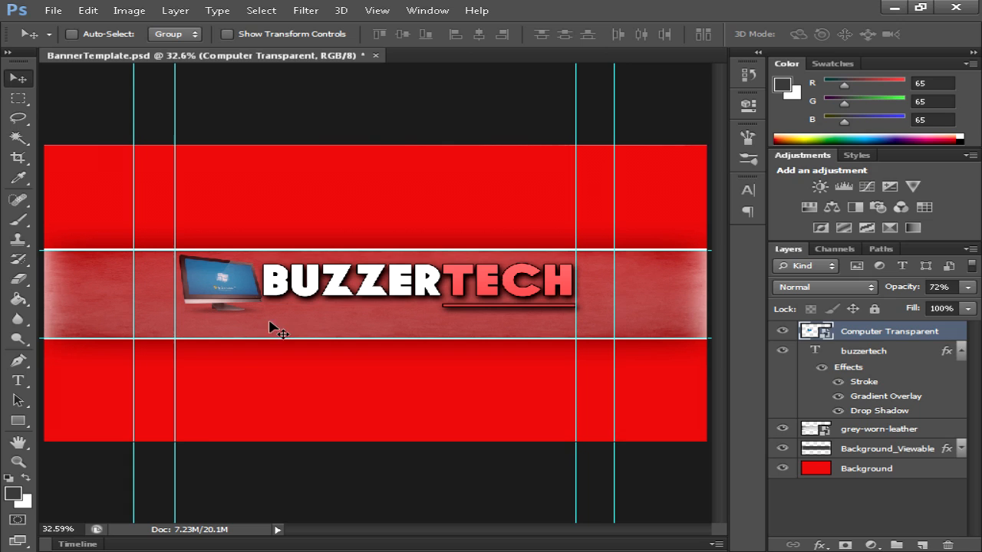
mouse_move(295, 339)
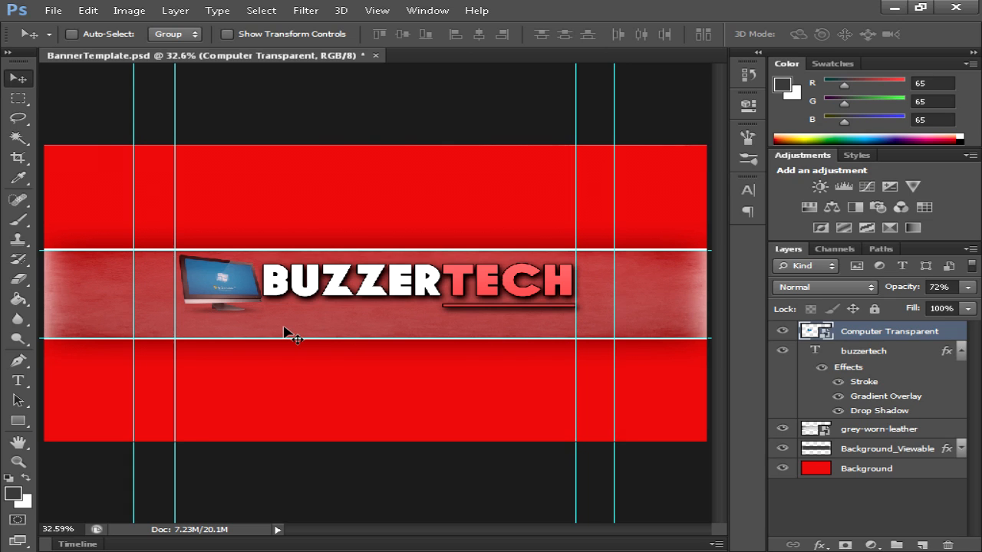
Step: Place the facebook_alt logo file and give it a white Color Overlay
left_click(52, 9)
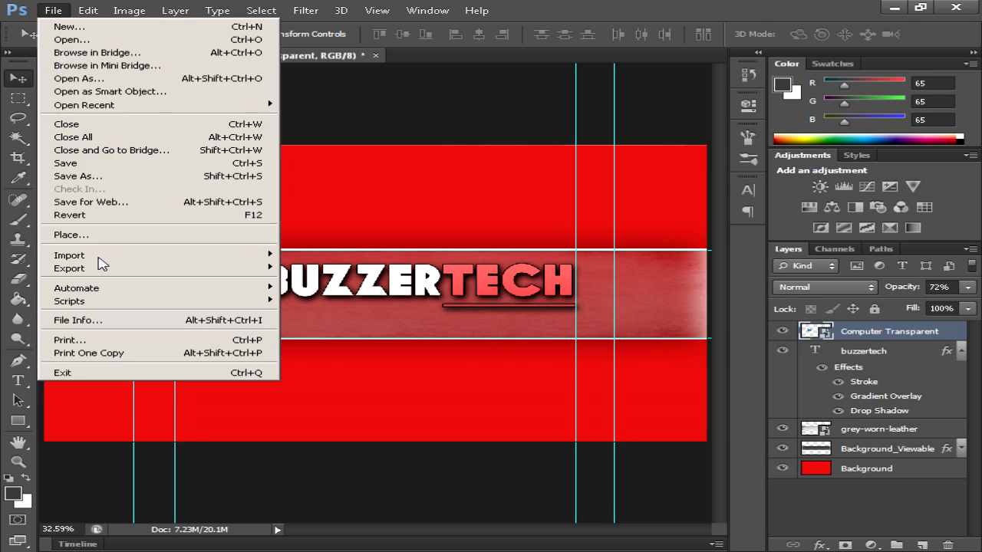
left_click(71, 235)
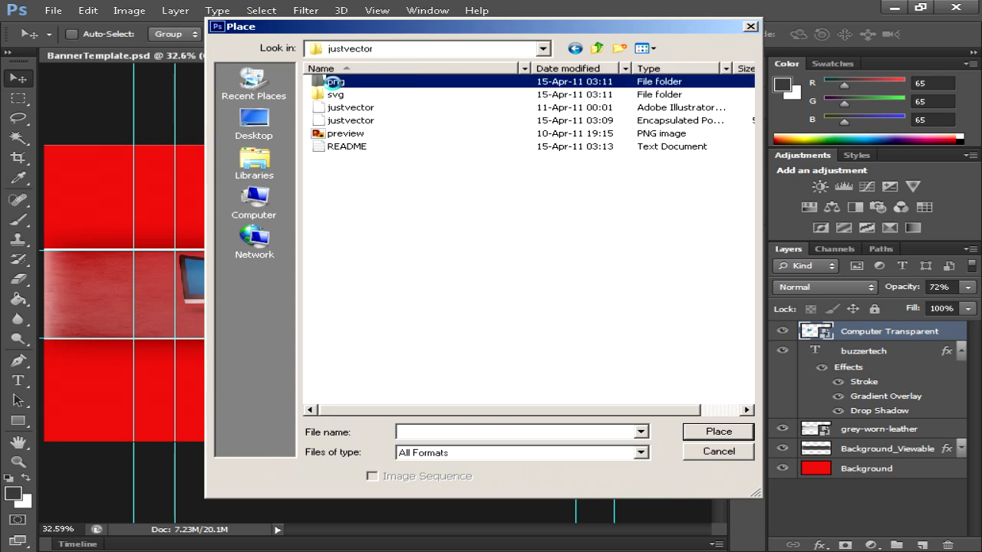
double_click(334, 81)
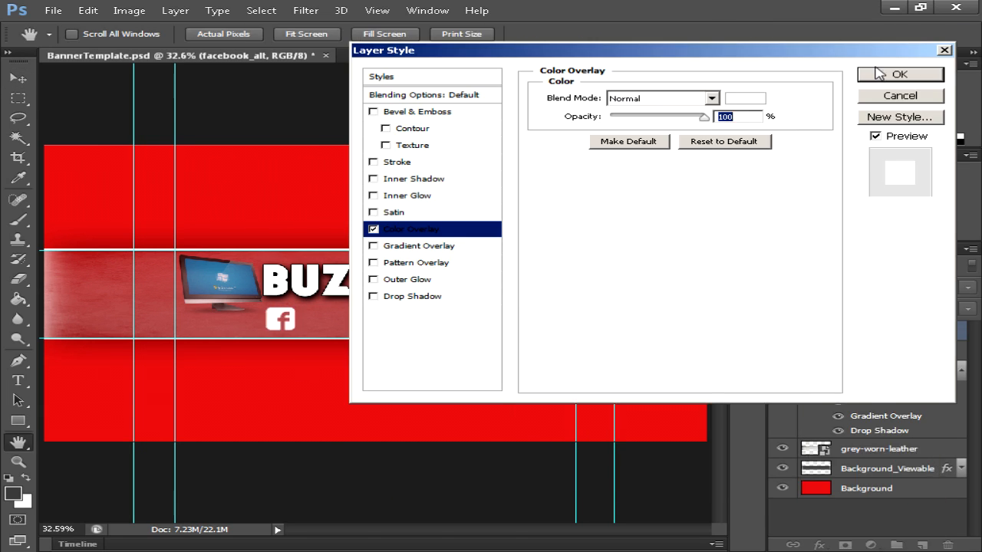
left_click(899, 74)
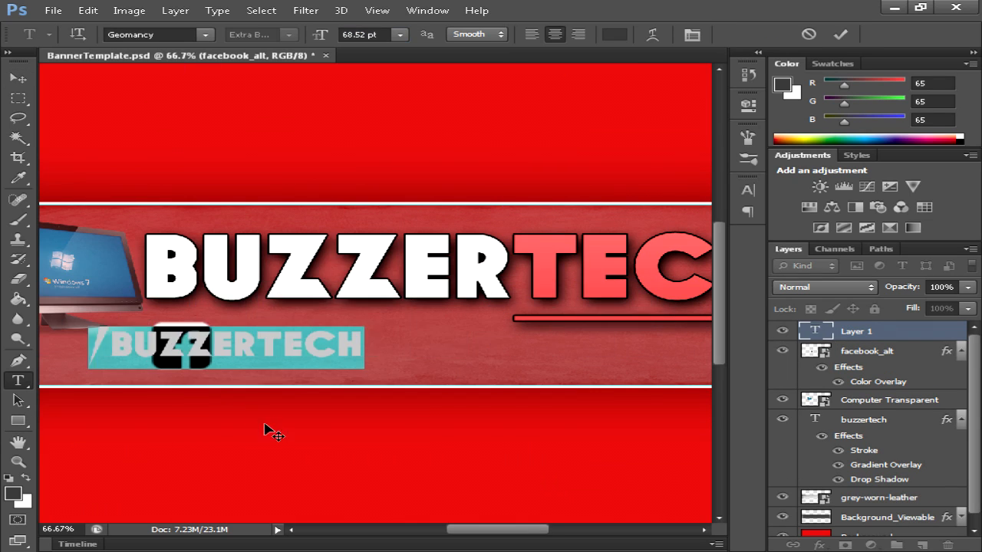
Step: Add white '/BUZZERTECH' text in American Captain beneath the title
left_click(614, 34)
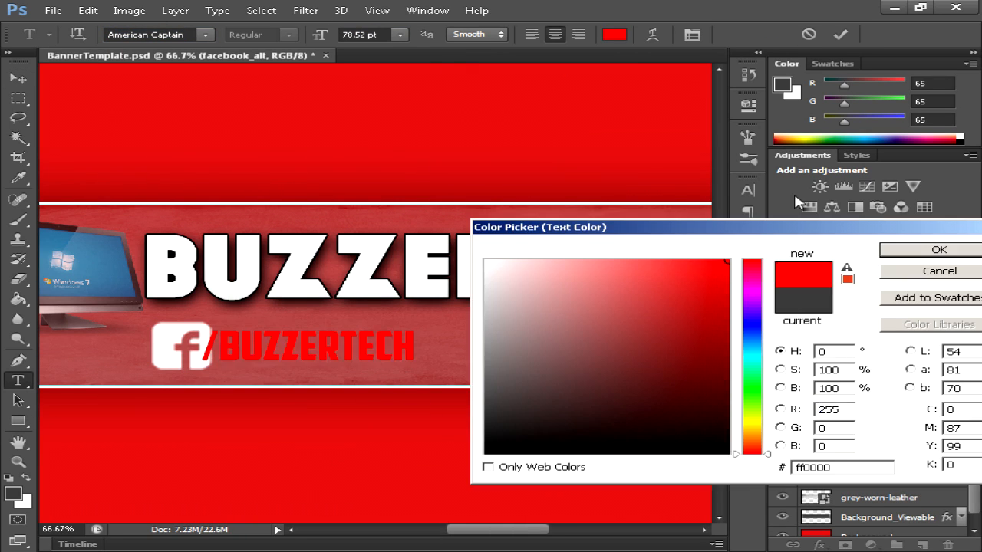
left_click(939, 248)
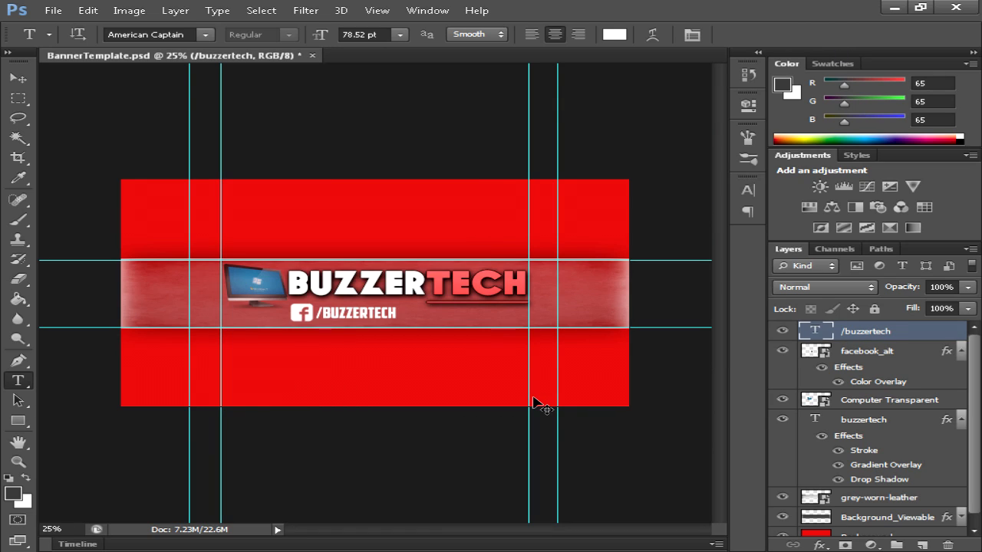
mouse_move(543, 405)
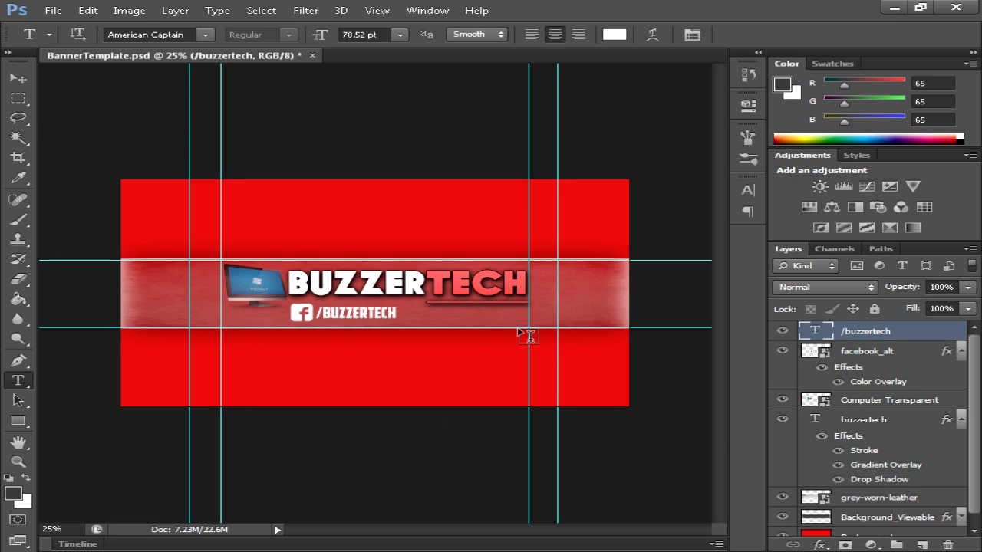
mouse_move(491, 325)
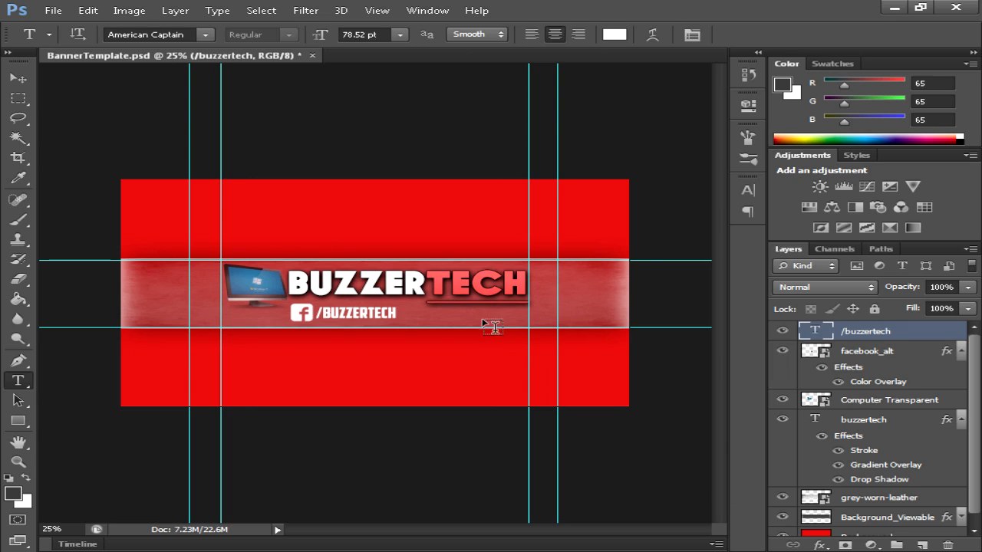
mouse_move(466, 218)
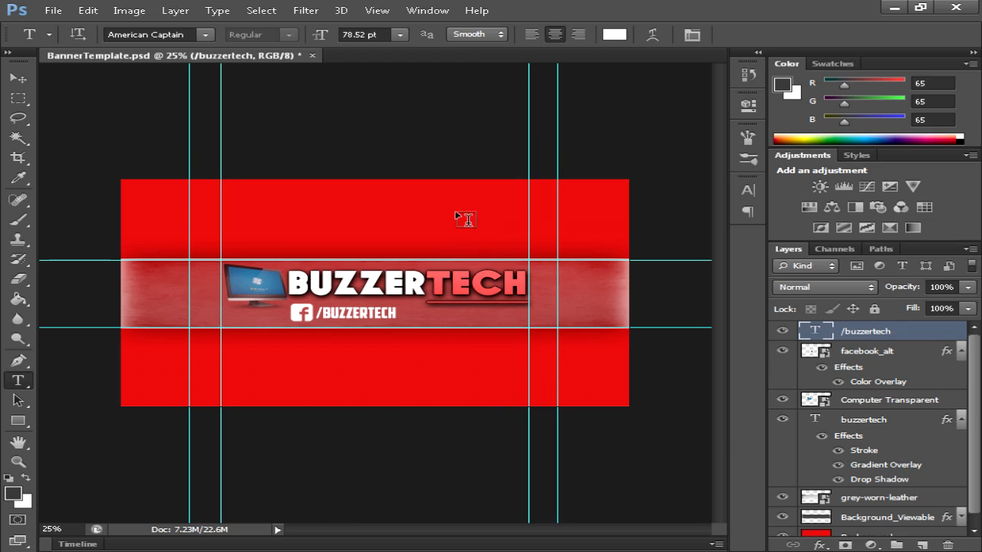
Step: Save the banner to the Desktop as 'Buzzerte' JPEG at Quality 12 (Maximum)
left_click(52, 10)
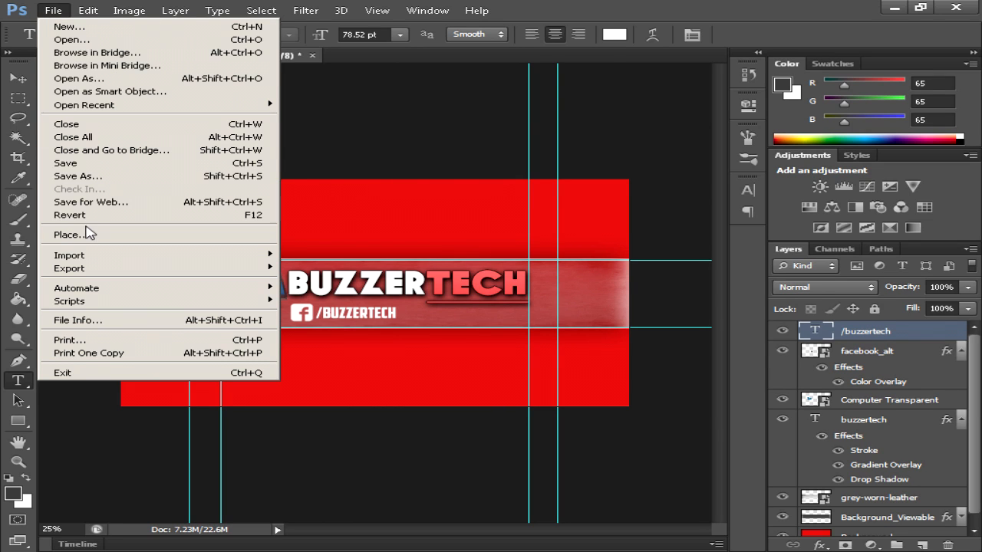
left_click(76, 175)
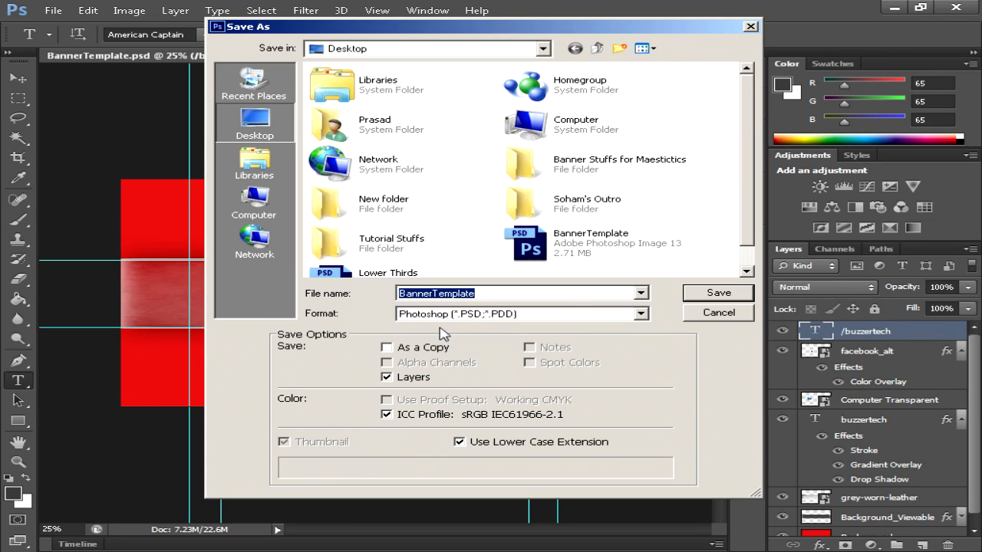
left_click(637, 313)
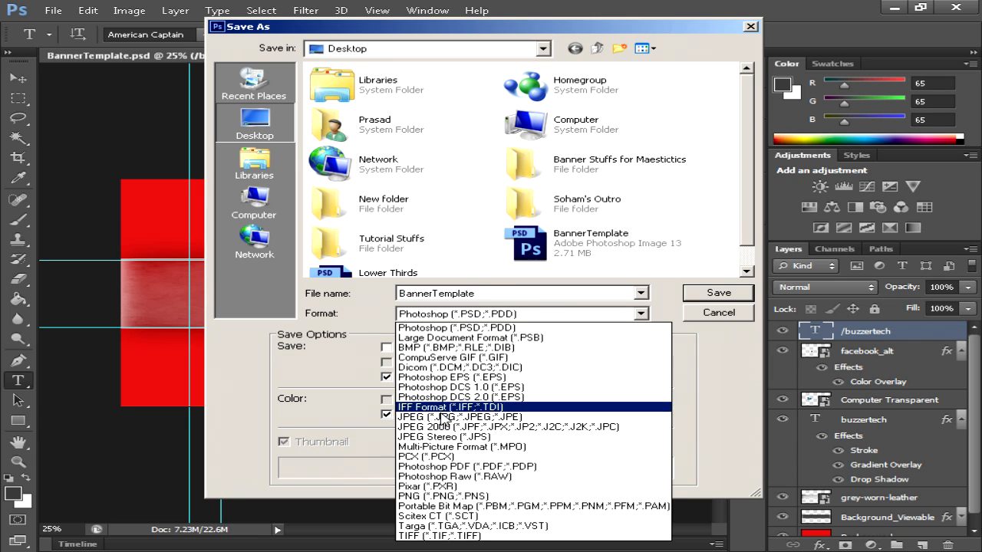
left_click(451, 417)
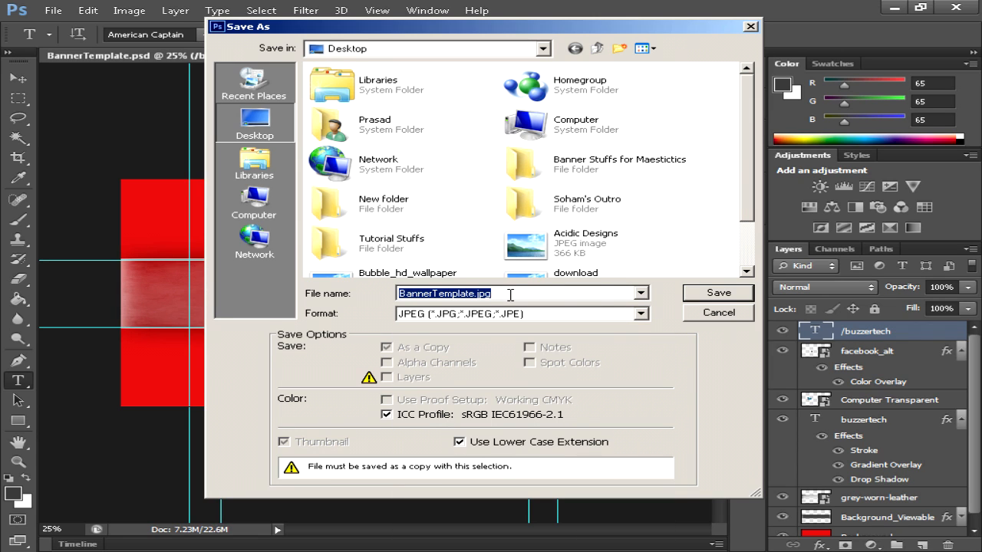
type("Buzzerte")
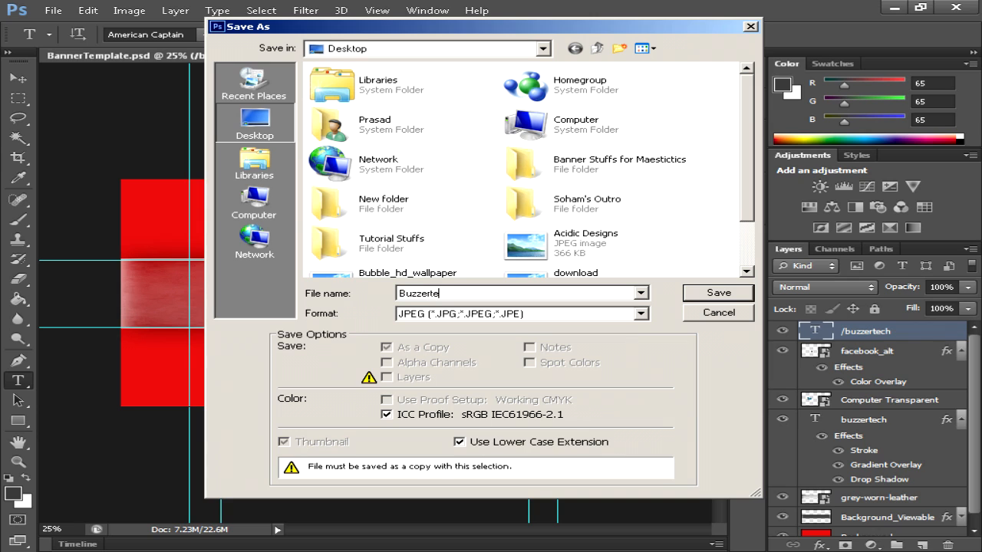
left_click(717, 292)
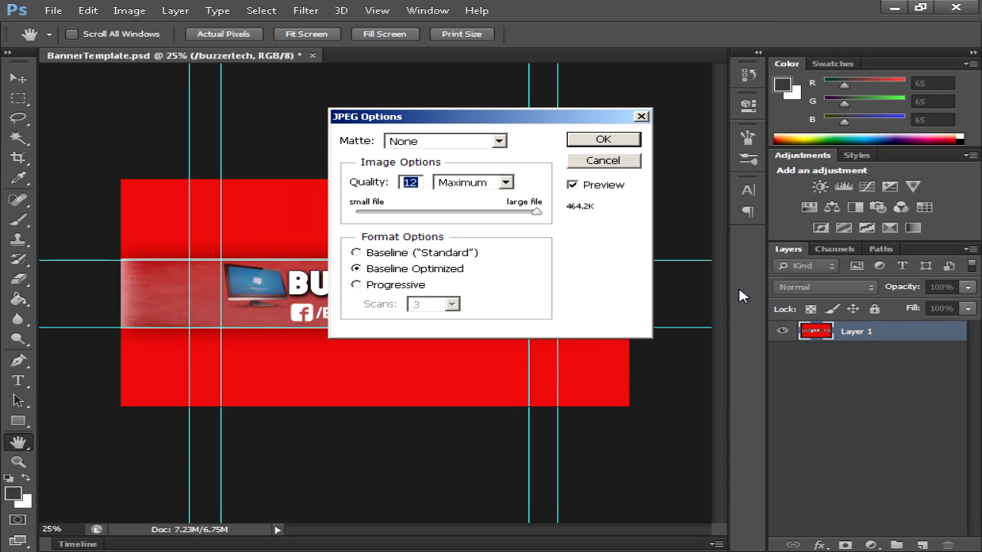
left_click(603, 138)
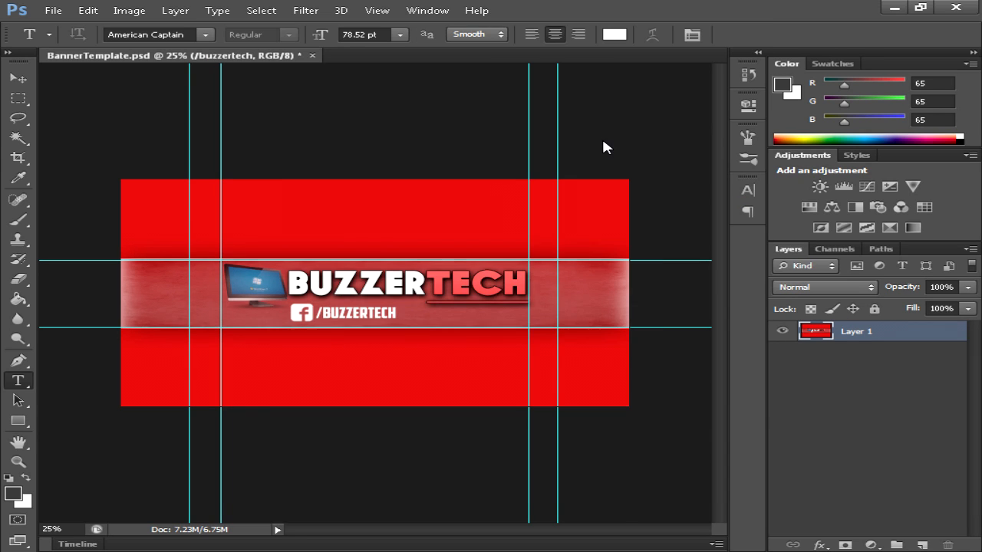